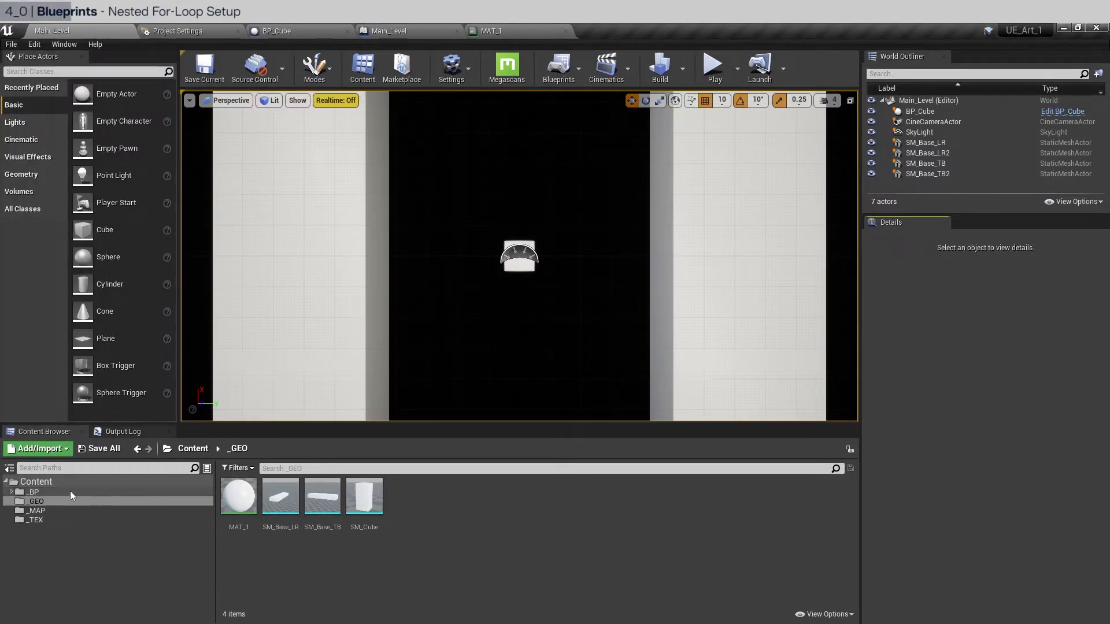
Create the BP_Spawner actor blueprint in Content/_BP and open it in the Blueprint editor.
{"action": "left_click", "coordinate": [34, 493]}
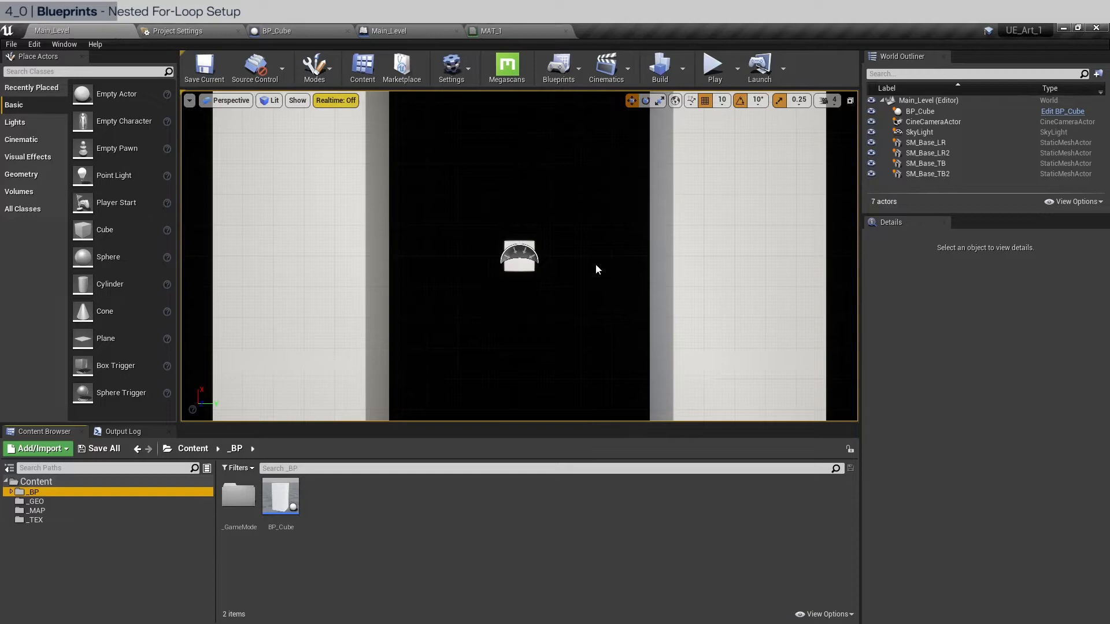
{"action": "mouse_move", "coordinate": [472, 515]}
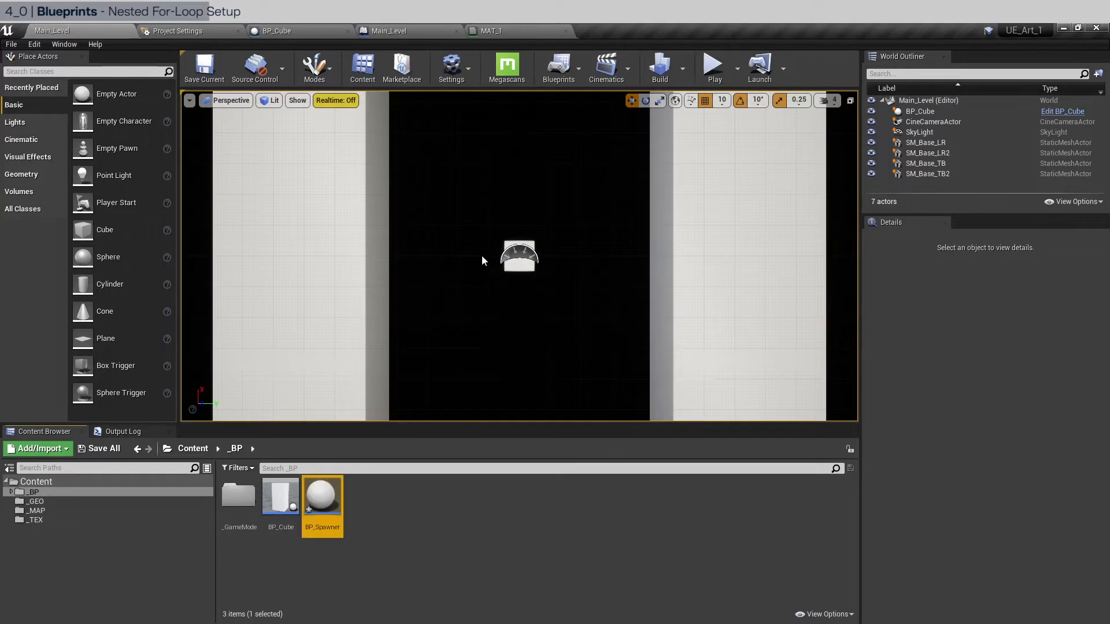
{"action": "double_click", "coordinate": [323, 494]}
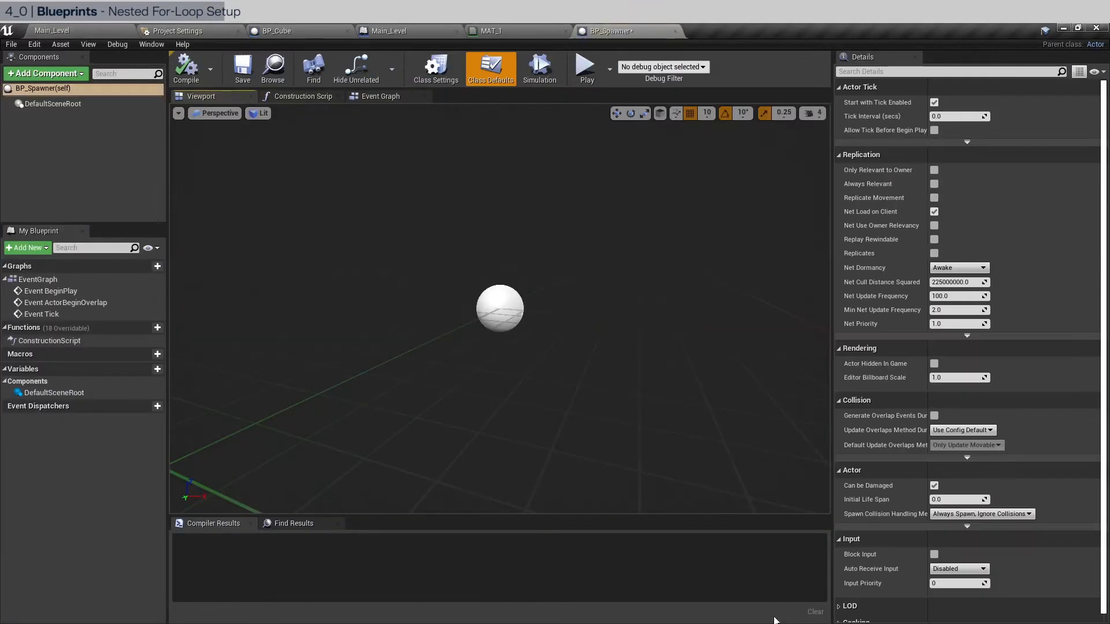
Wire Event BeginPlay into a For Loop whose Loop Body drives a second nested For Loop.
{"action": "left_click", "coordinate": [381, 95]}
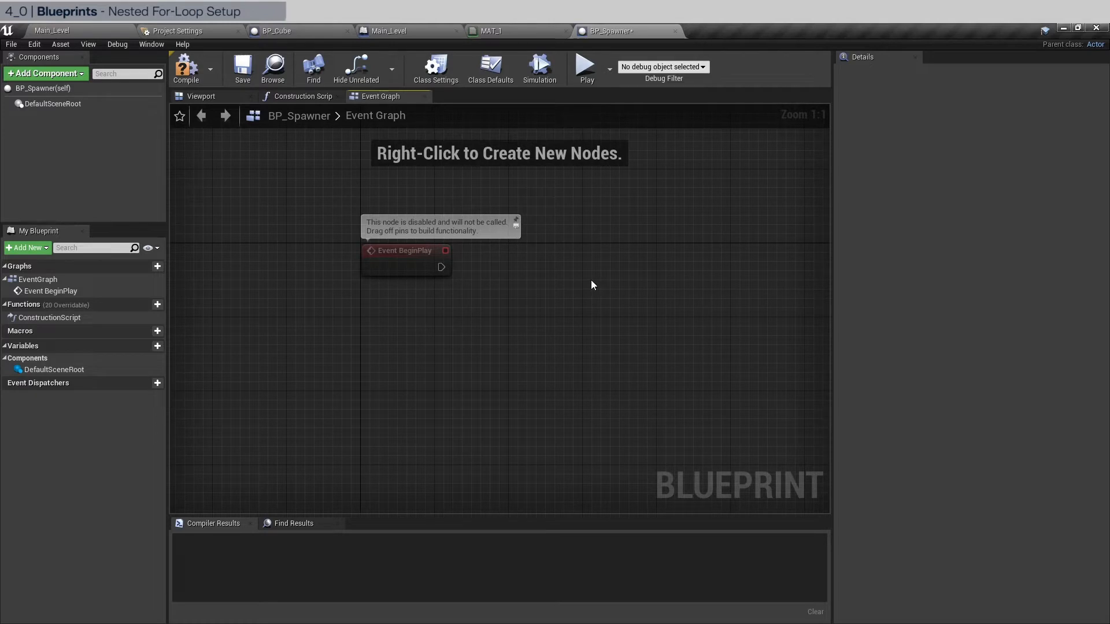
{"action": "left_click_drag", "start_coordinate": [442, 267], "coordinate": [605, 282]}
{"action": "type", "text": "for"}
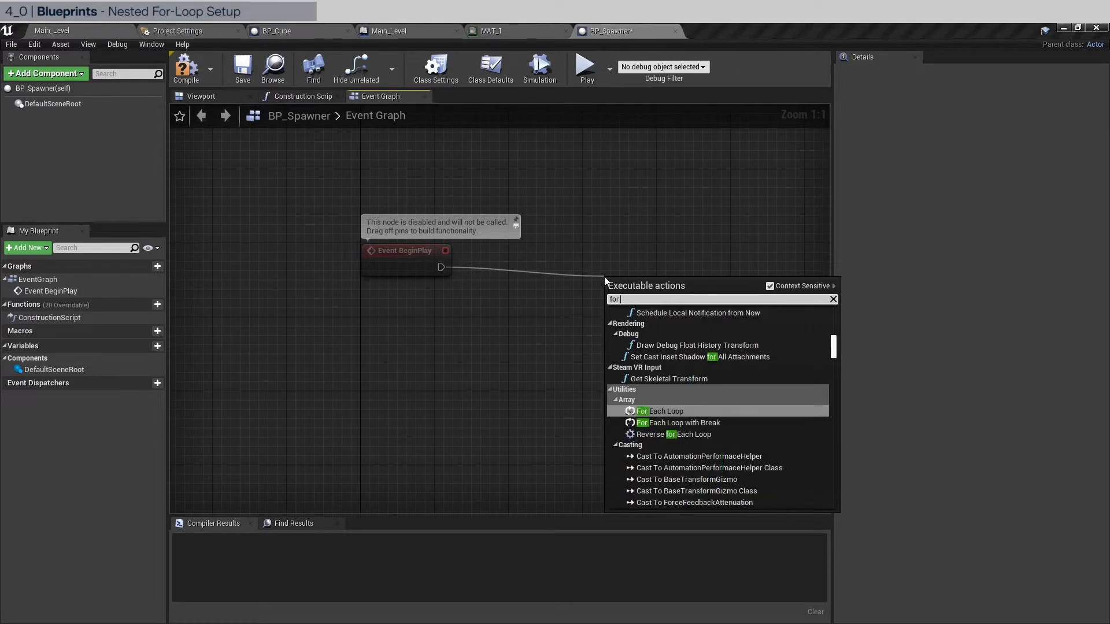
{"action": "type", "text": "loop"}
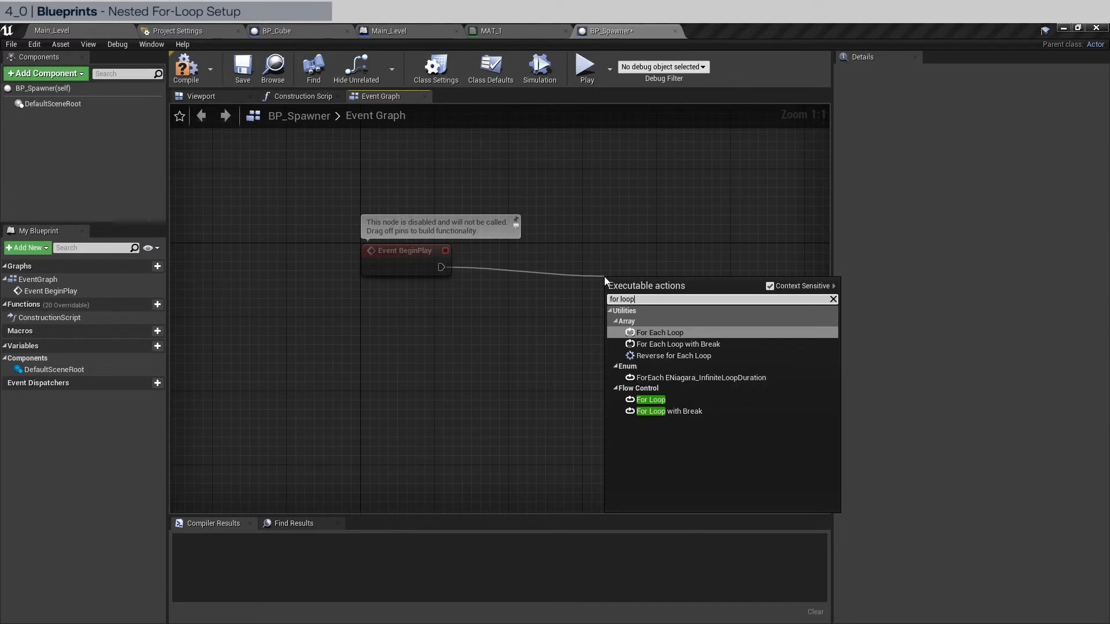
{"action": "mouse_move", "coordinate": [650, 399]}
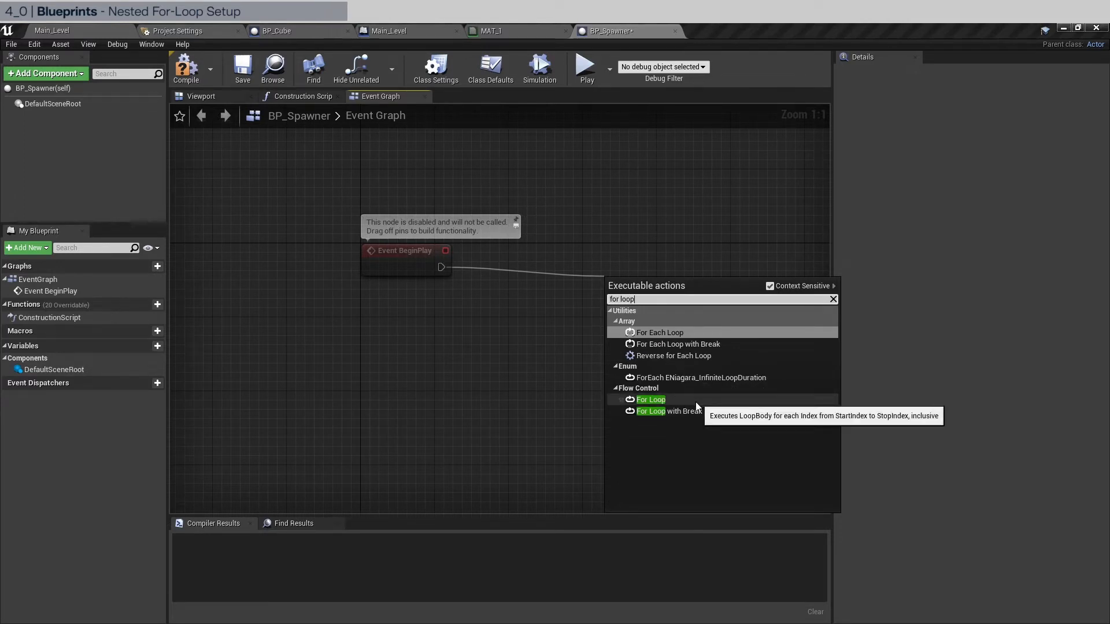
{"action": "left_click", "coordinate": [650, 399]}
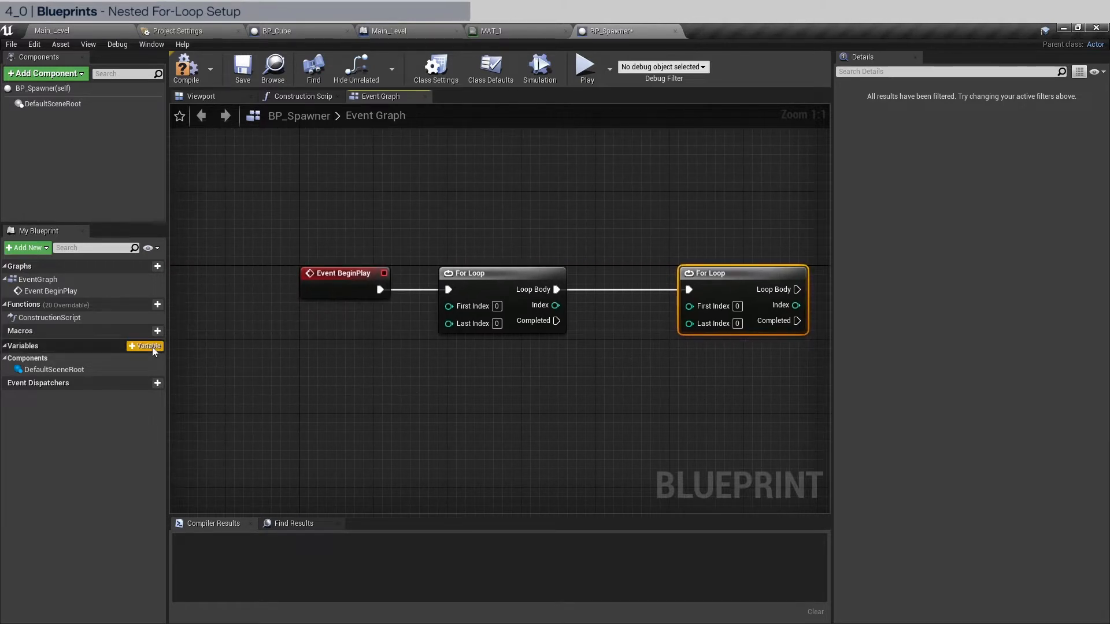
Add integer variables MaxRow and MaxCol and a float Size, then compile.
{"action": "left_click", "coordinate": [146, 345]}
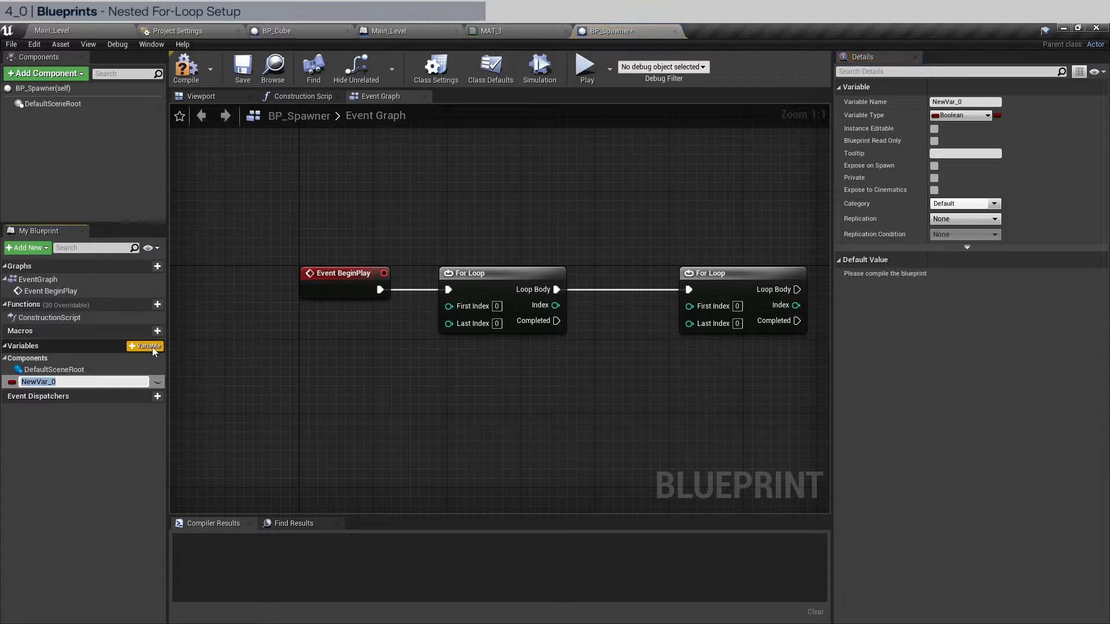
{"action": "type", "text": "MaxRow"}
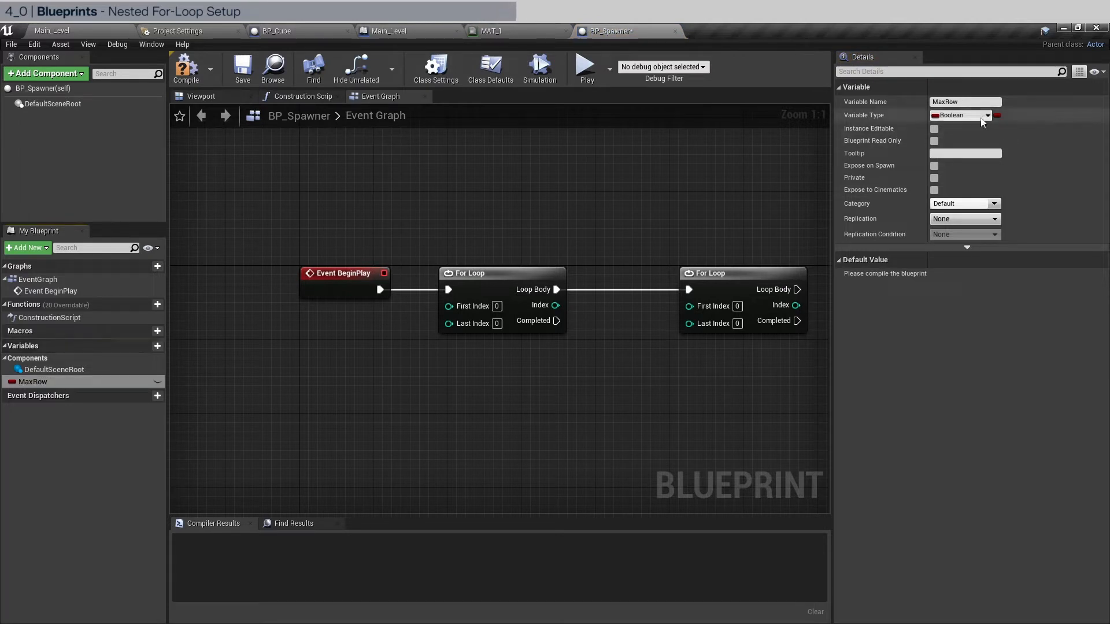
{"action": "left_click", "coordinate": [986, 116]}
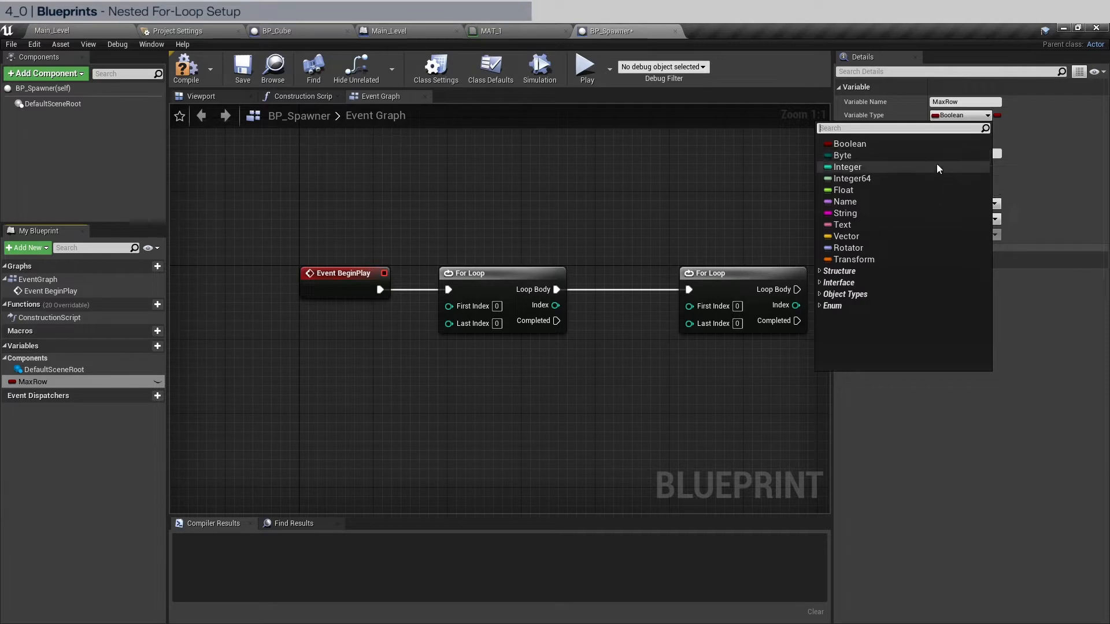
{"action": "left_click", "coordinate": [848, 167]}
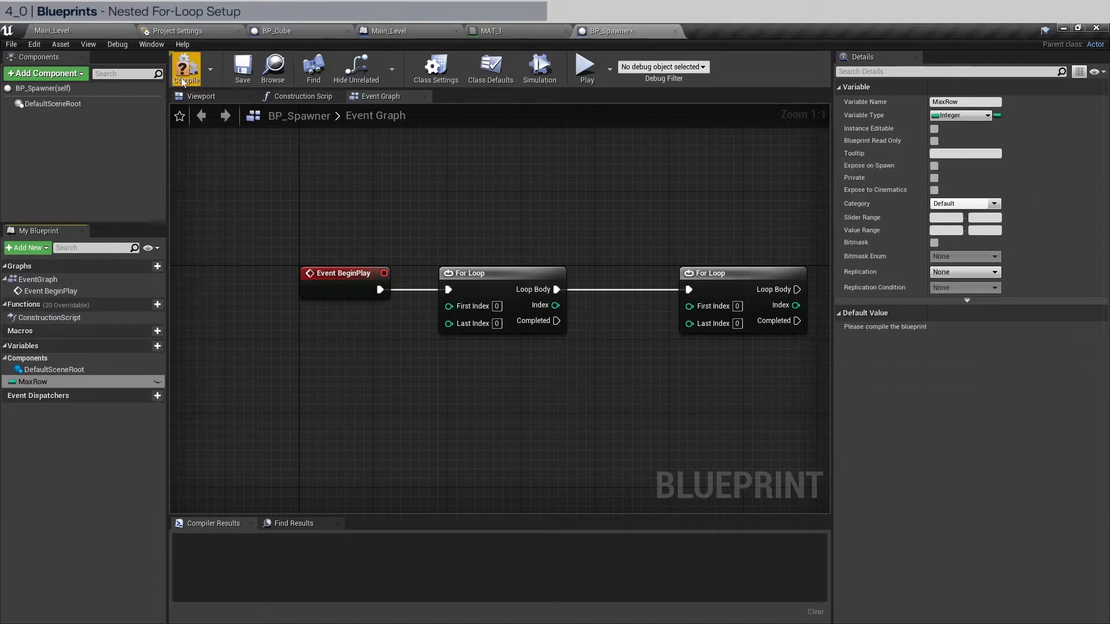
{"action": "left_click", "coordinate": [147, 346]}
{"action": "type", "text": "Size"}
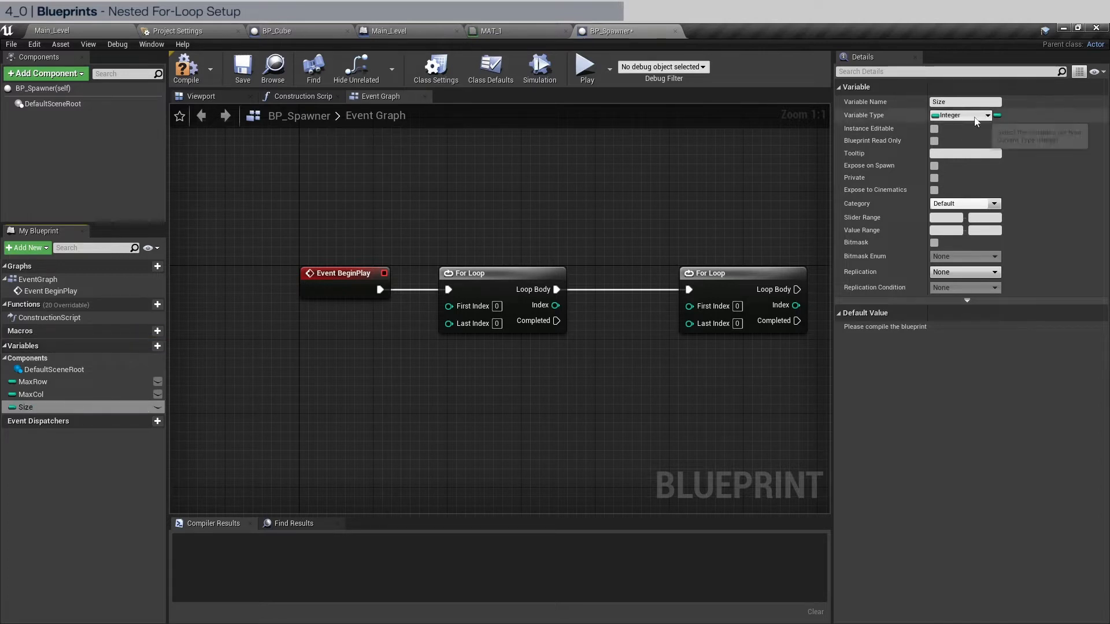
{"action": "left_click", "coordinate": [963, 115]}
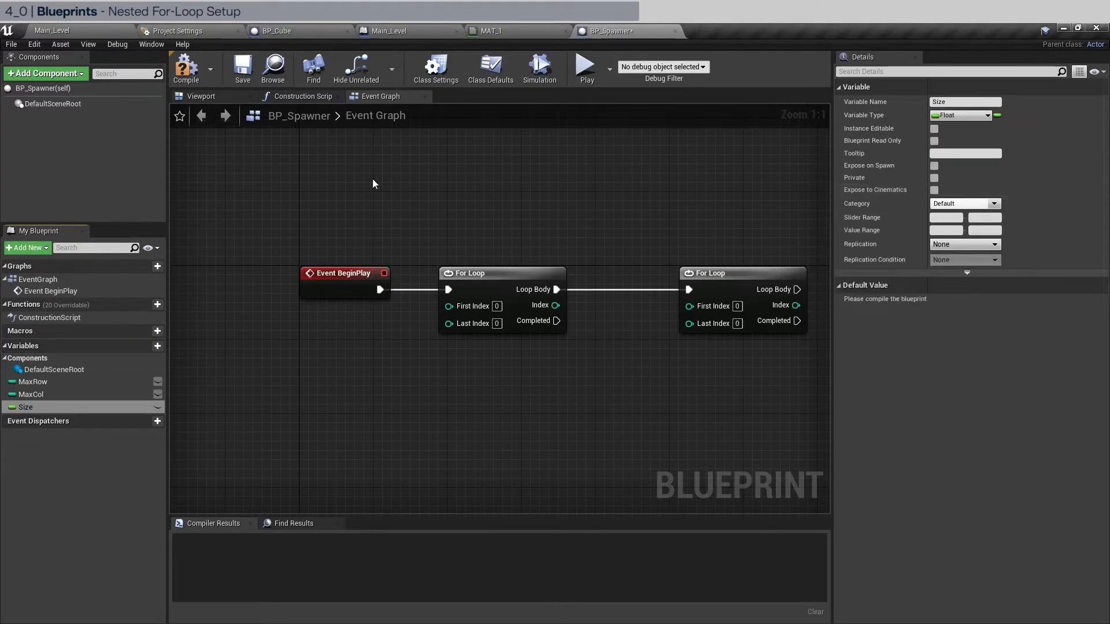
{"action": "left_click", "coordinate": [185, 68]}
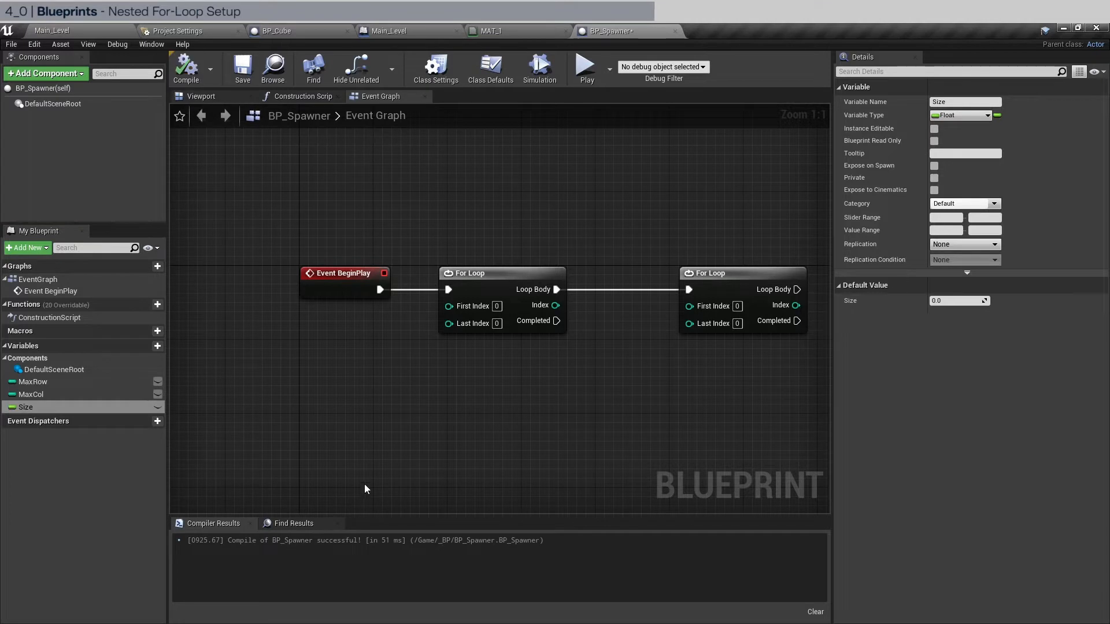
Set the defaults to Size 100.0, MaxCol 16 and MaxRow 10.
{"action": "left_click", "coordinate": [959, 301]}
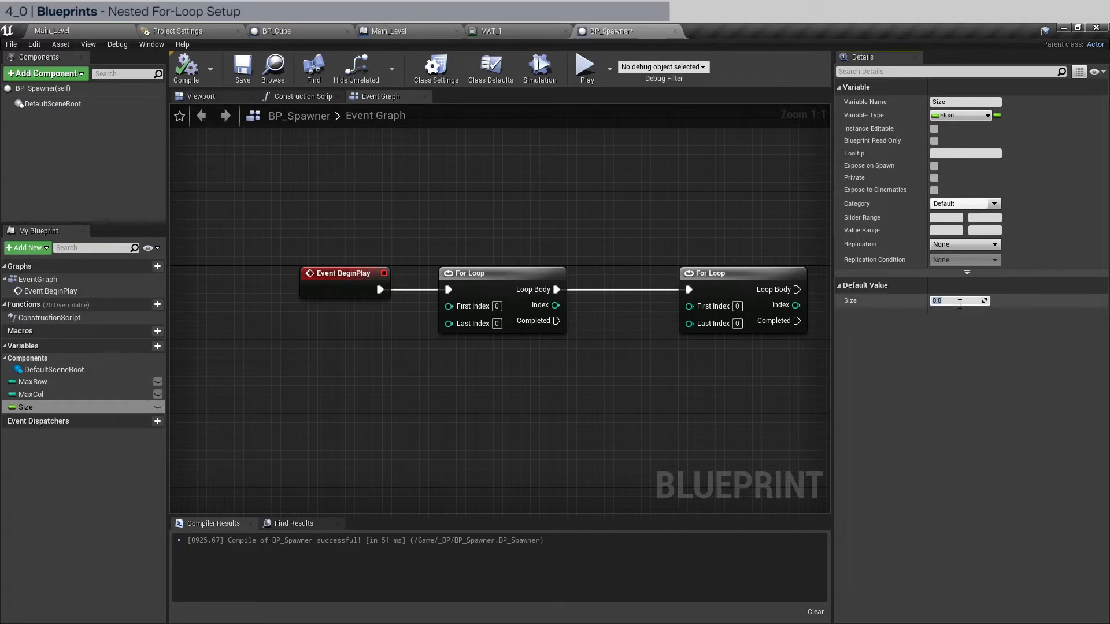
{"action": "type", "text": "100.0"}
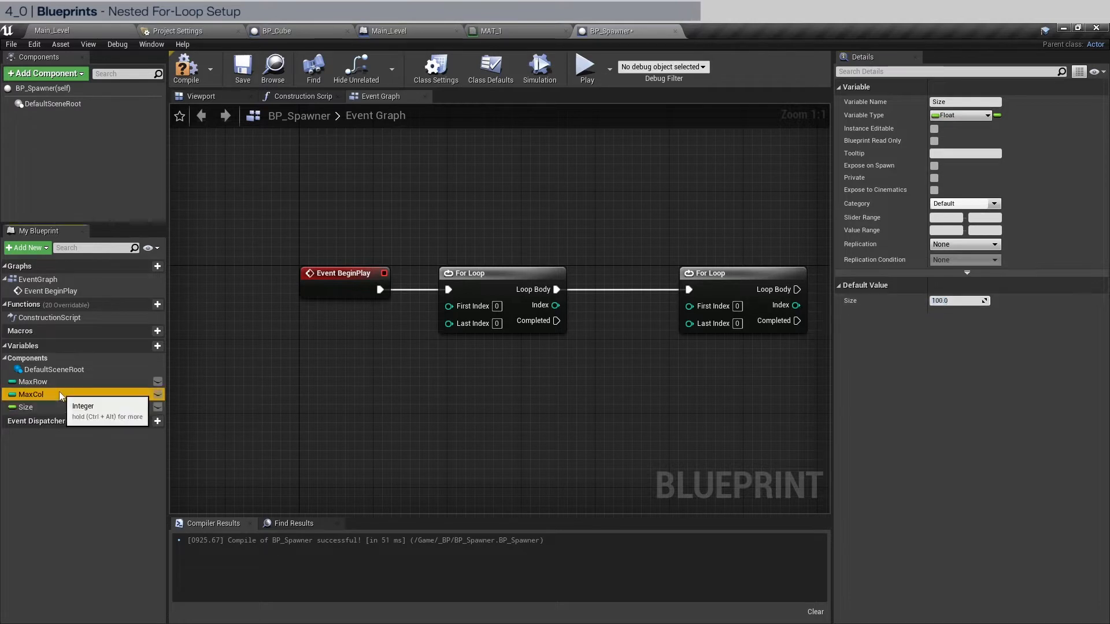
{"action": "left_click", "coordinate": [32, 394]}
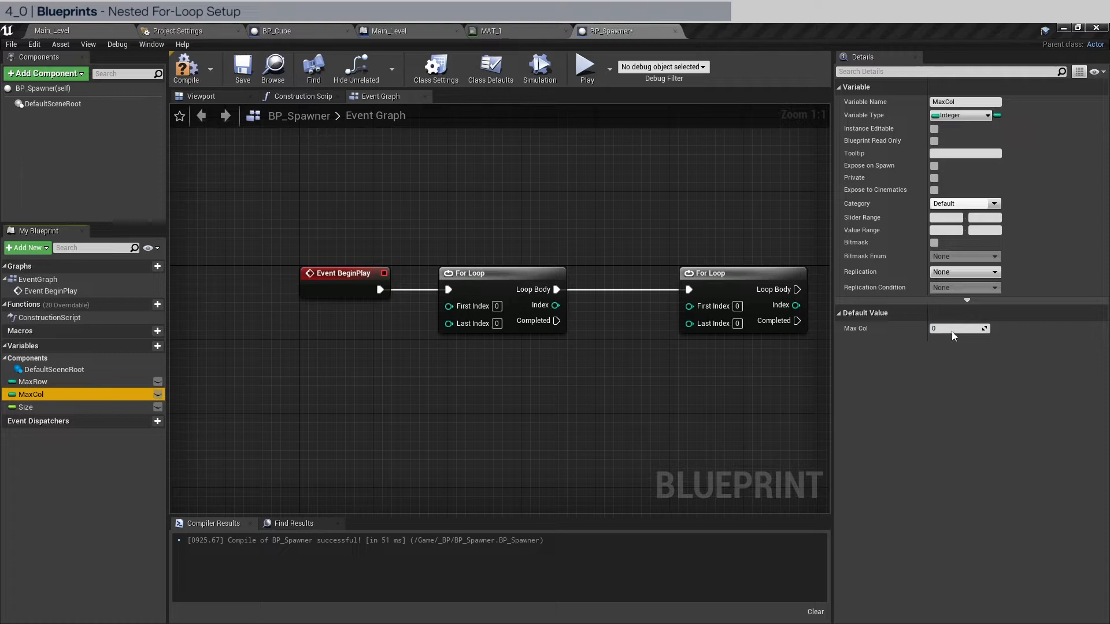
{"action": "type", "text": "16"}
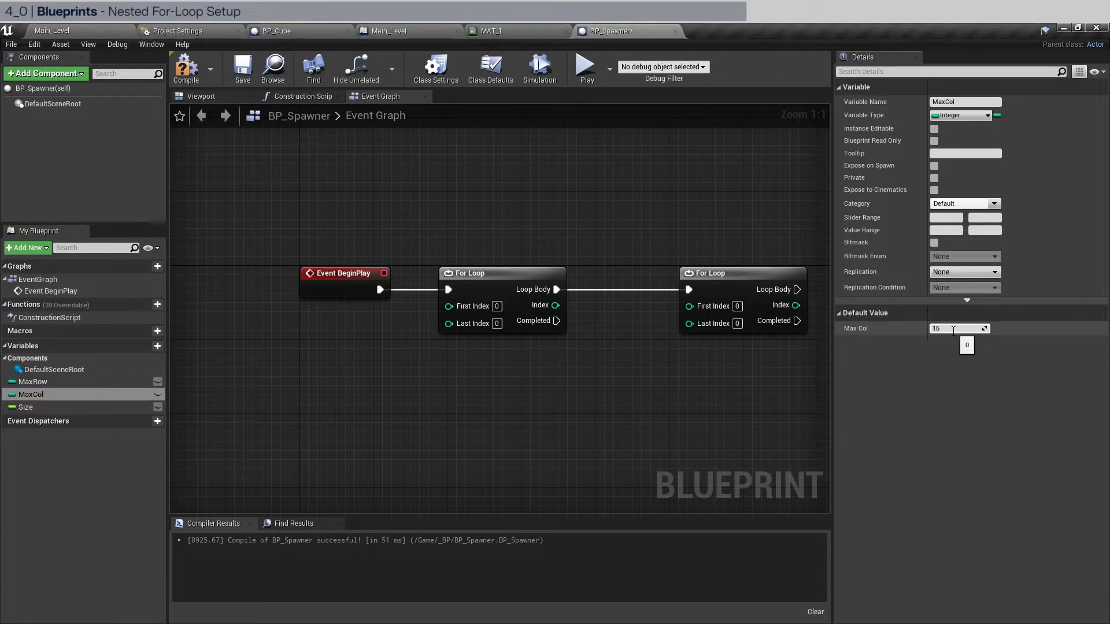
{"action": "left_click", "coordinate": [33, 381]}
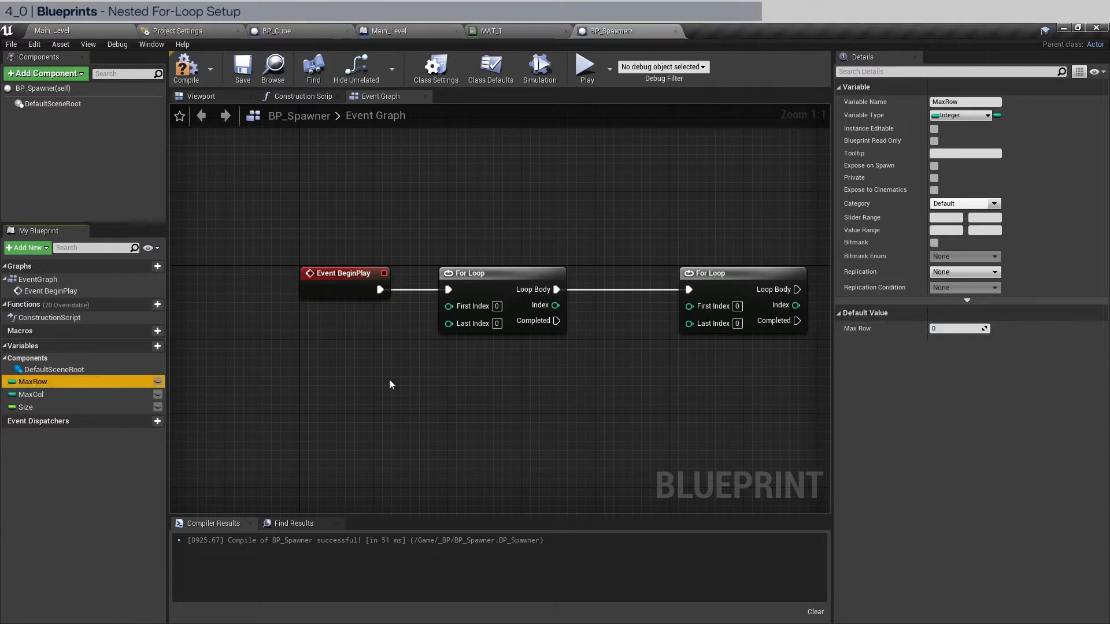
{"action": "left_click", "coordinate": [960, 327]}
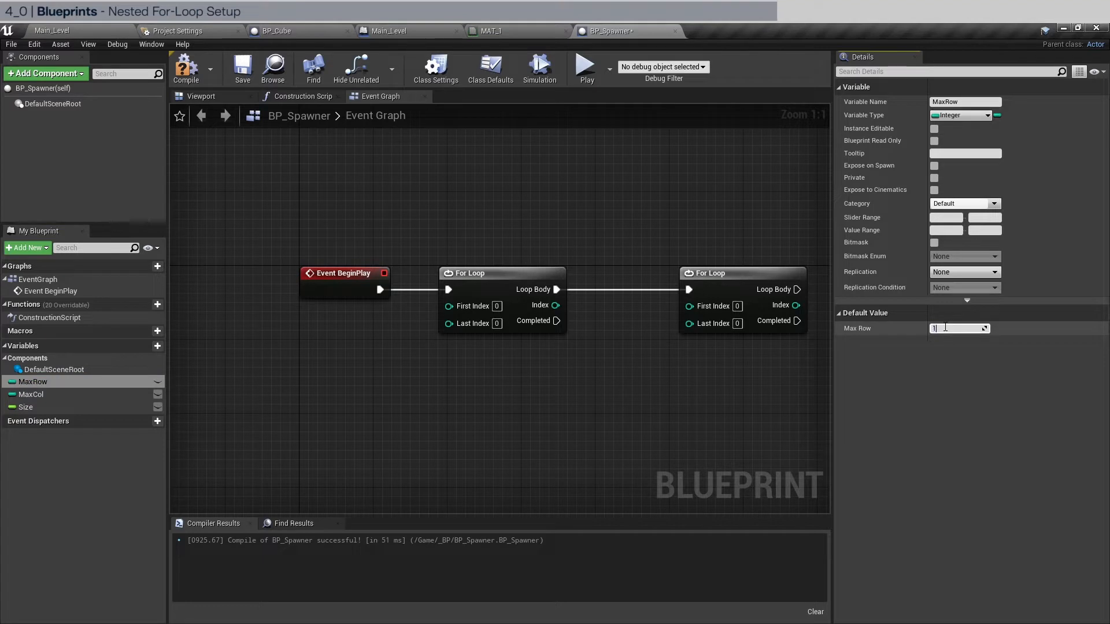
{"action": "type", "text": "10"}
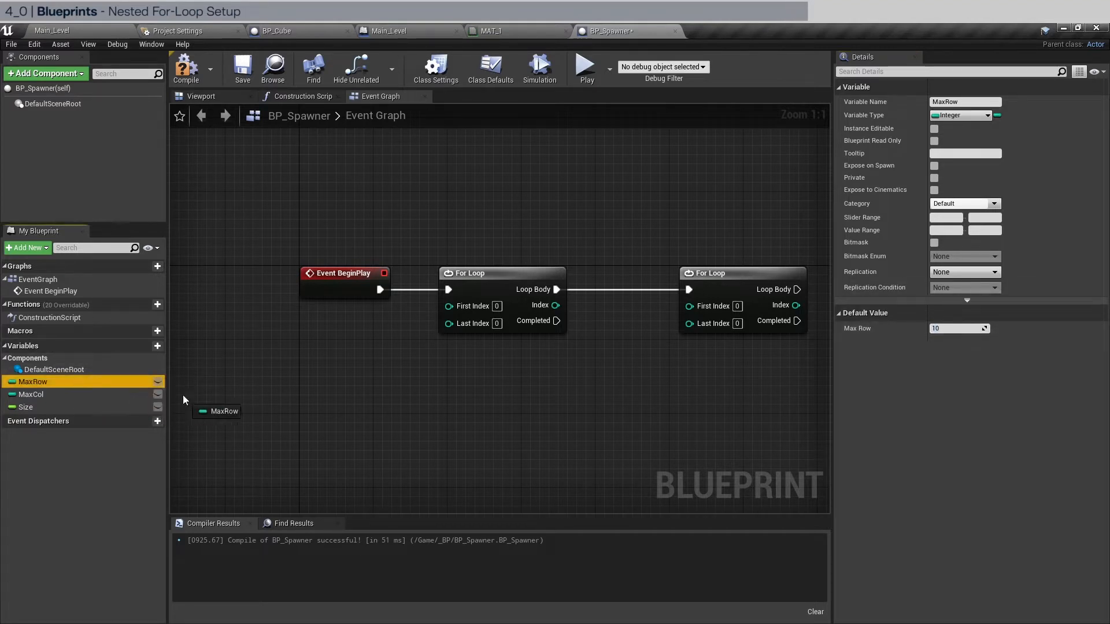
Feed MaxRow minus 1 and MaxCol minus 1 into the outer and inner loops' Last Index pins.
{"action": "left_click_drag", "start_coordinate": [216, 410], "coordinate": [327, 340]}
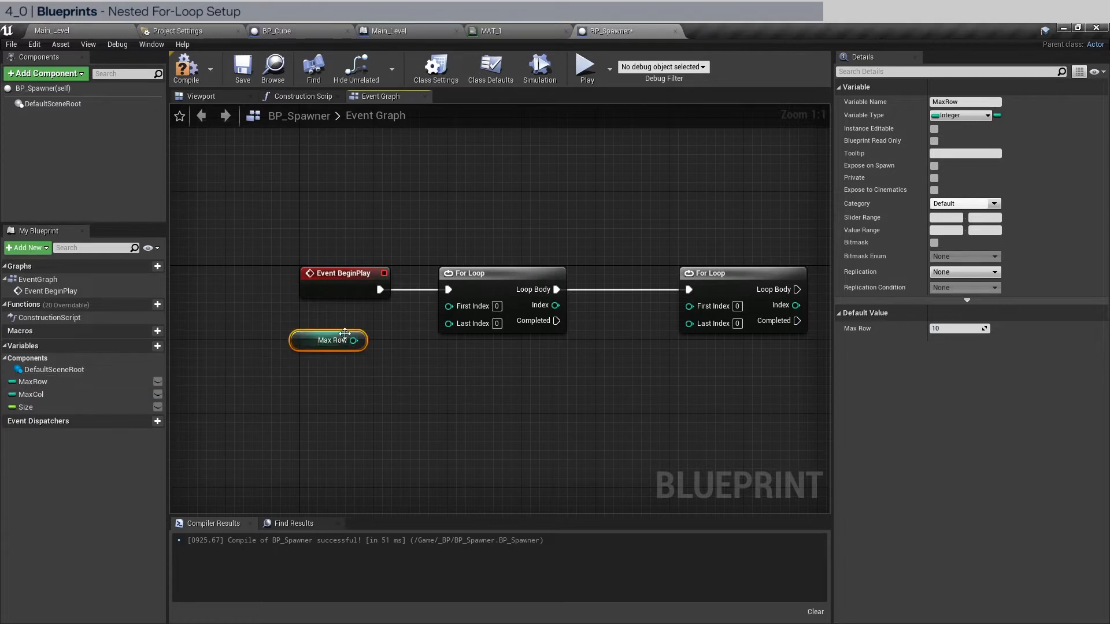
{"action": "left_click_drag", "start_coordinate": [355, 339], "coordinate": [470, 367]}
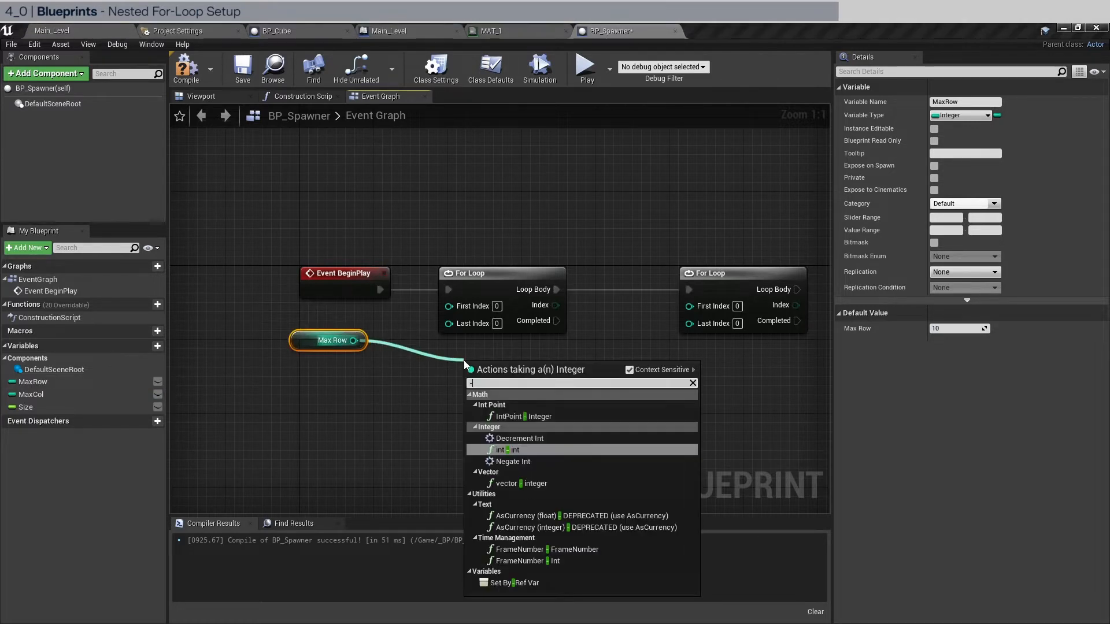
{"action": "left_click", "coordinate": [505, 450]}
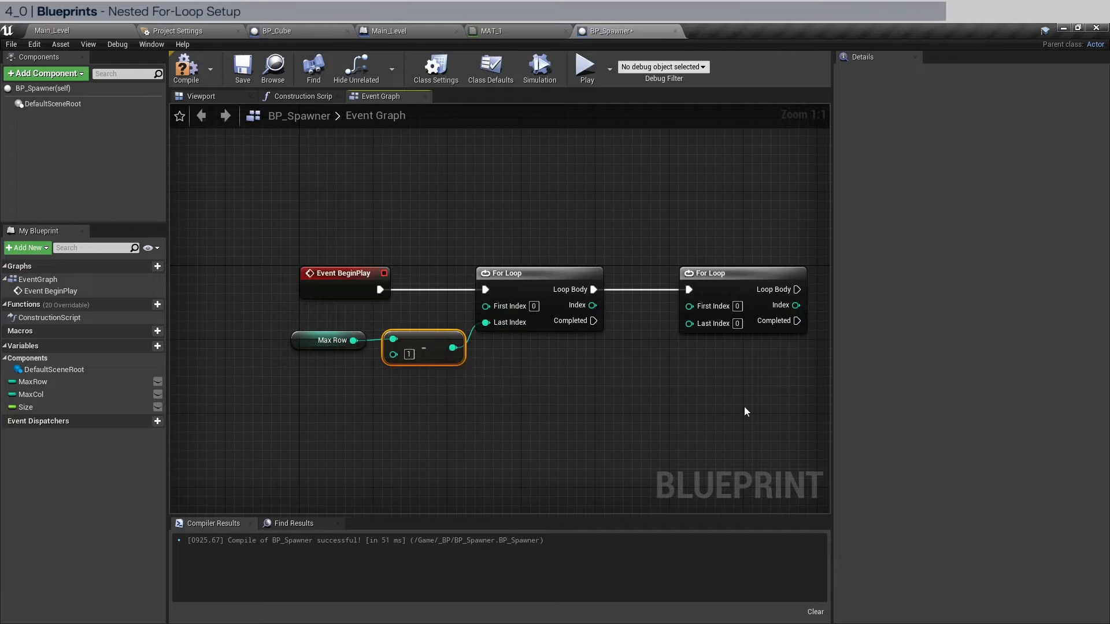
{"action": "mouse_move", "coordinate": [612, 433]}
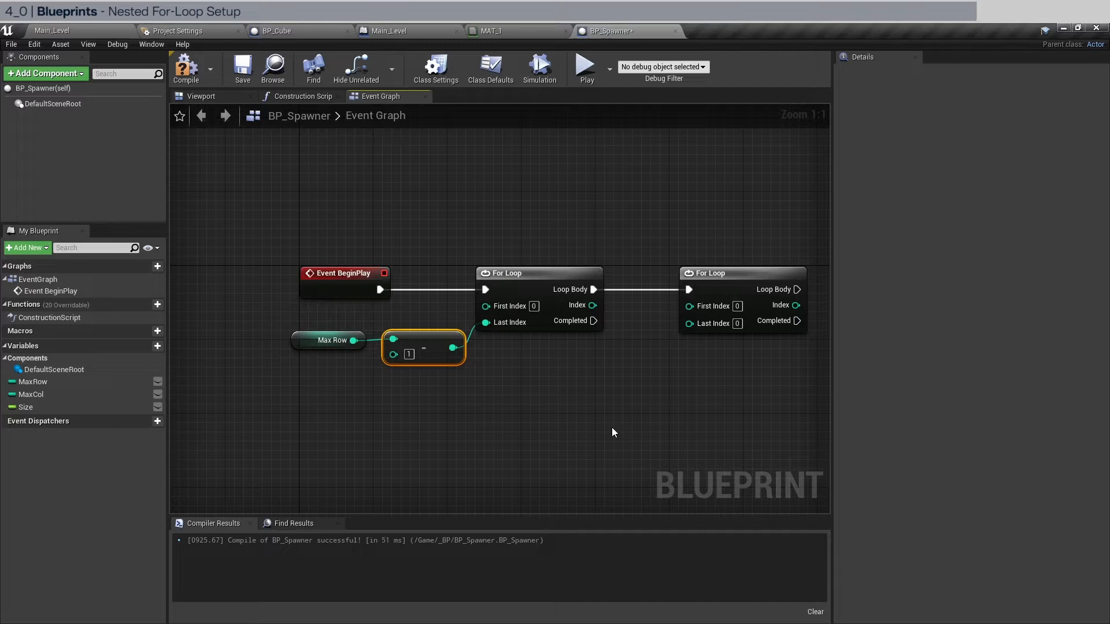
{"action": "left_click", "coordinate": [336, 340]}
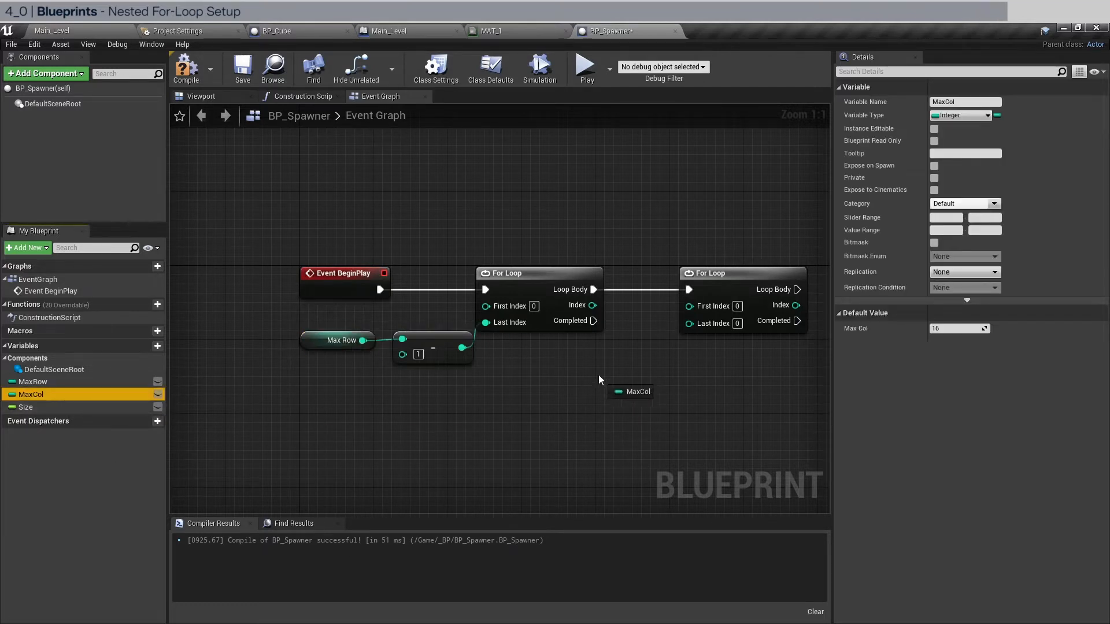
{"action": "left_click", "coordinate": [630, 391]}
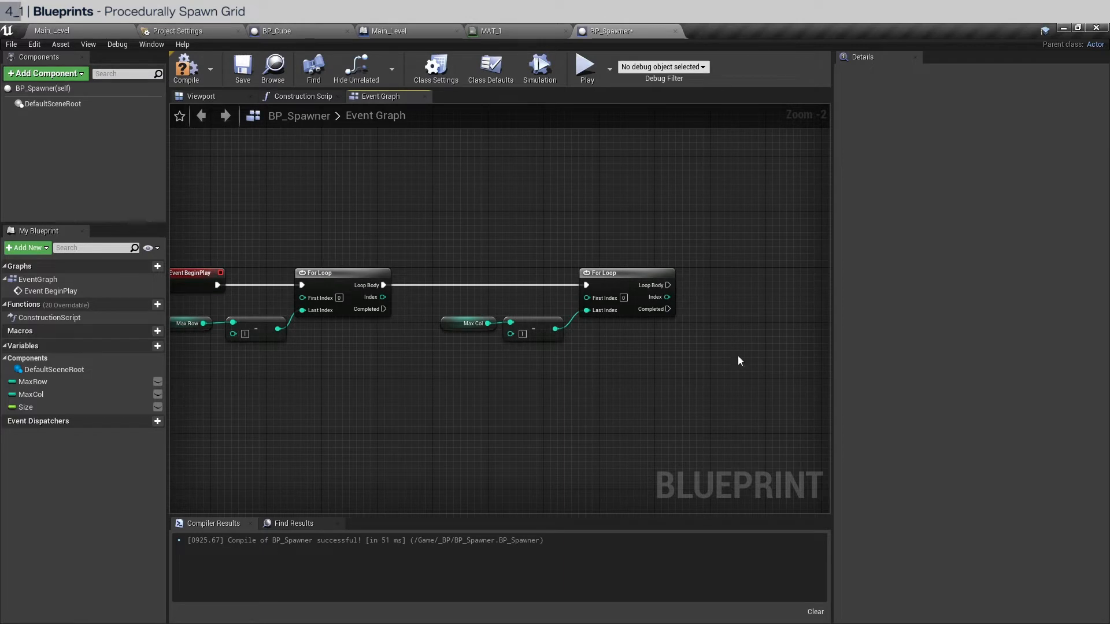
{"action": "mouse_move", "coordinate": [647, 414]}
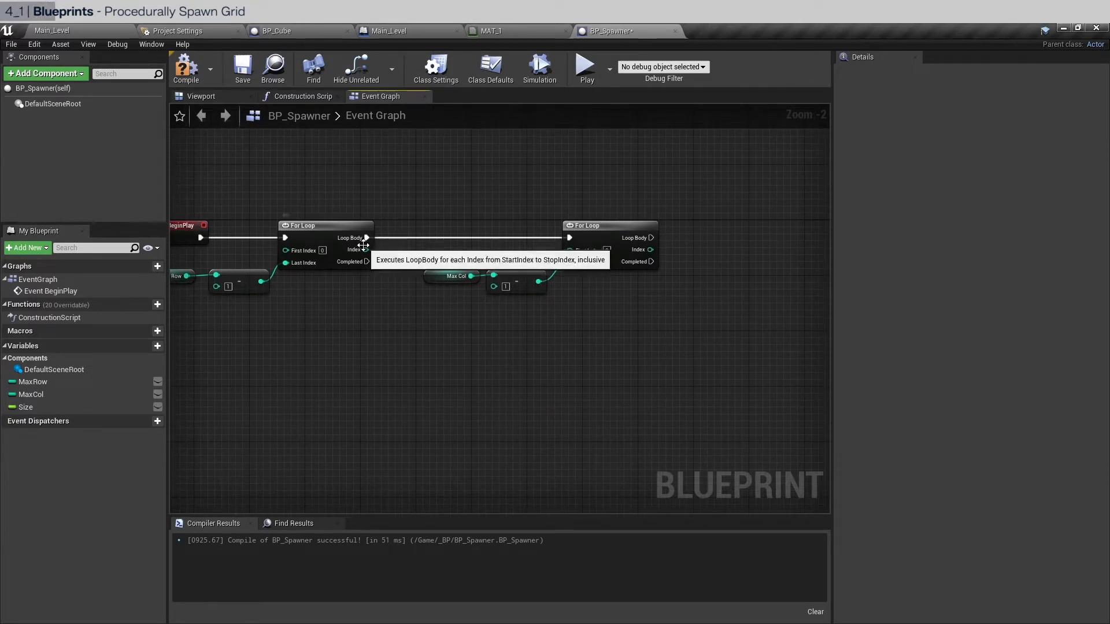
Convert the loop index to float and multiply it by a Size getter.
{"action": "left_click_drag", "start_coordinate": [366, 250], "coordinate": [556, 353]}
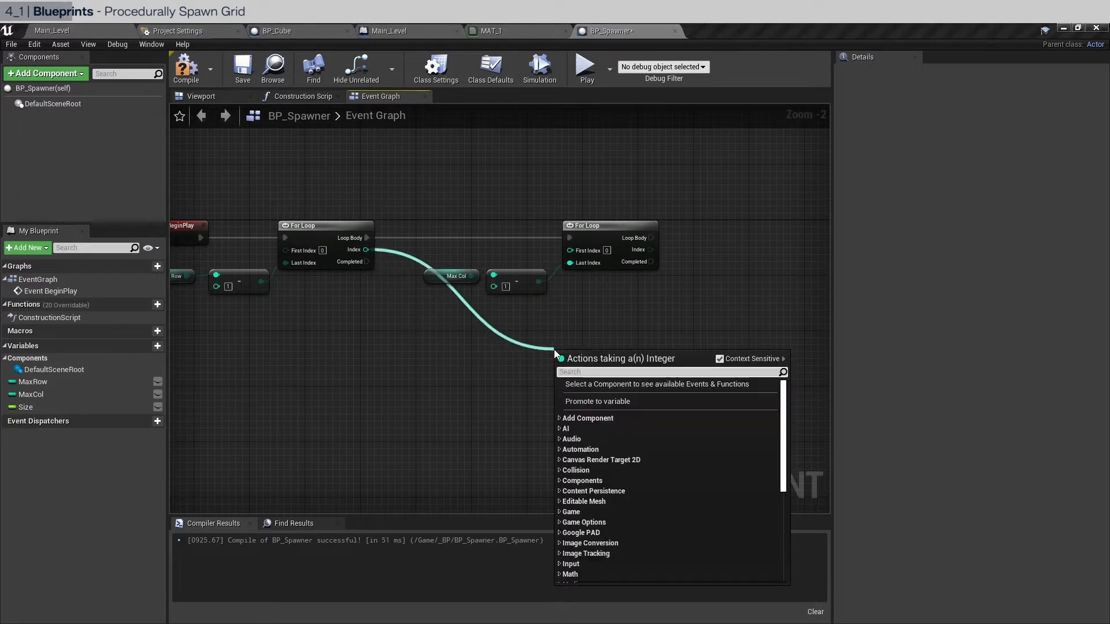
{"action": "type", "text": "float"}
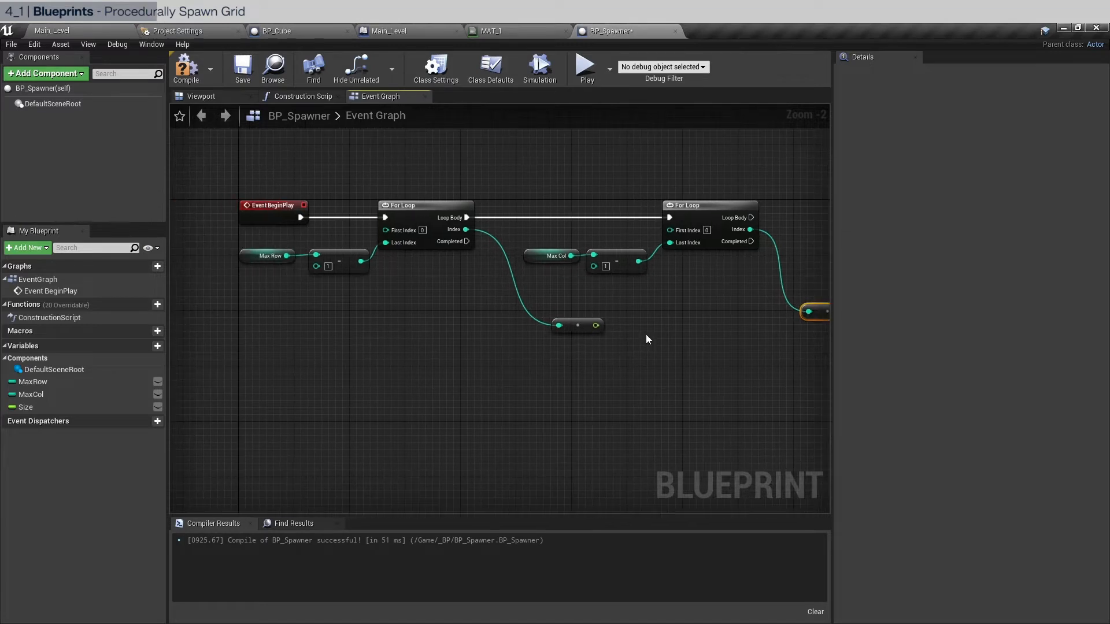
{"action": "left_click_drag", "start_coordinate": [594, 325], "coordinate": [662, 363]}
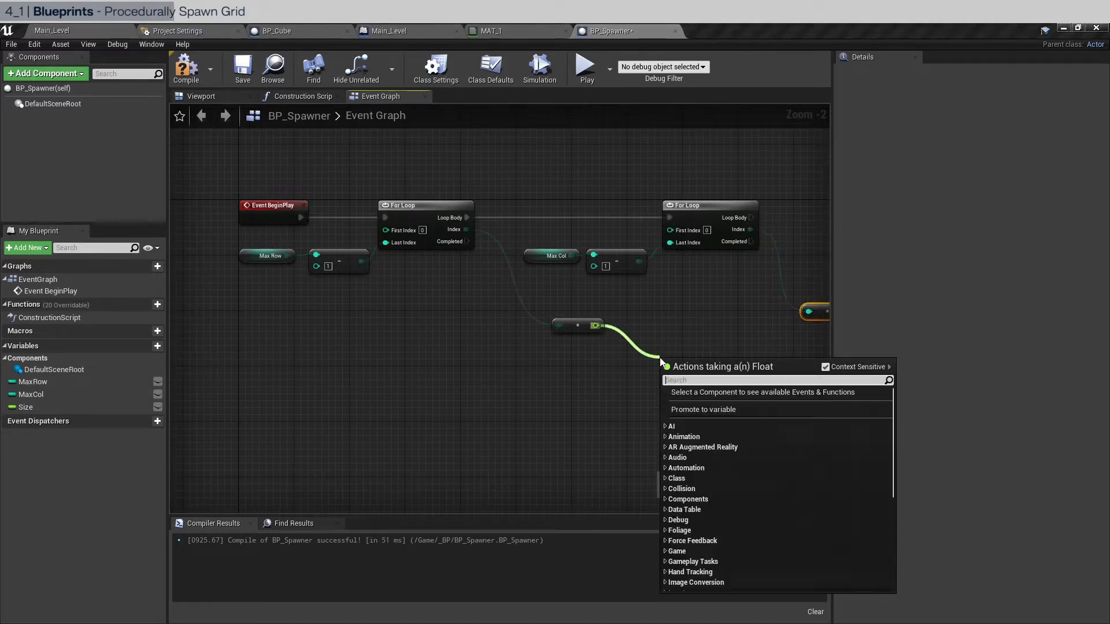
{"action": "type", "text": "+"}
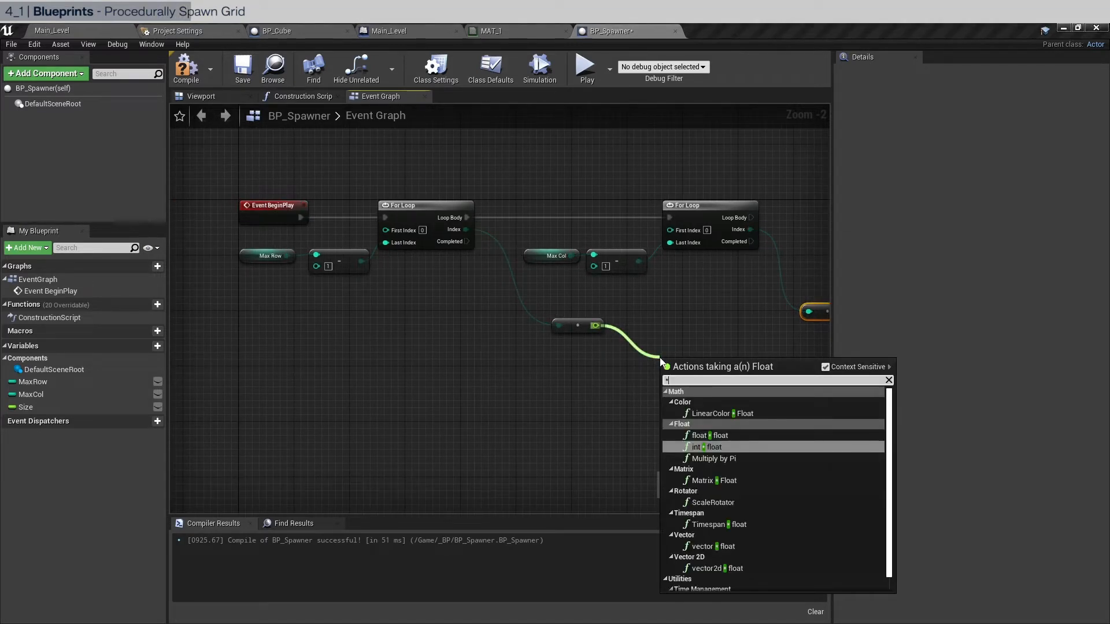
{"action": "left_click", "coordinate": [709, 436]}
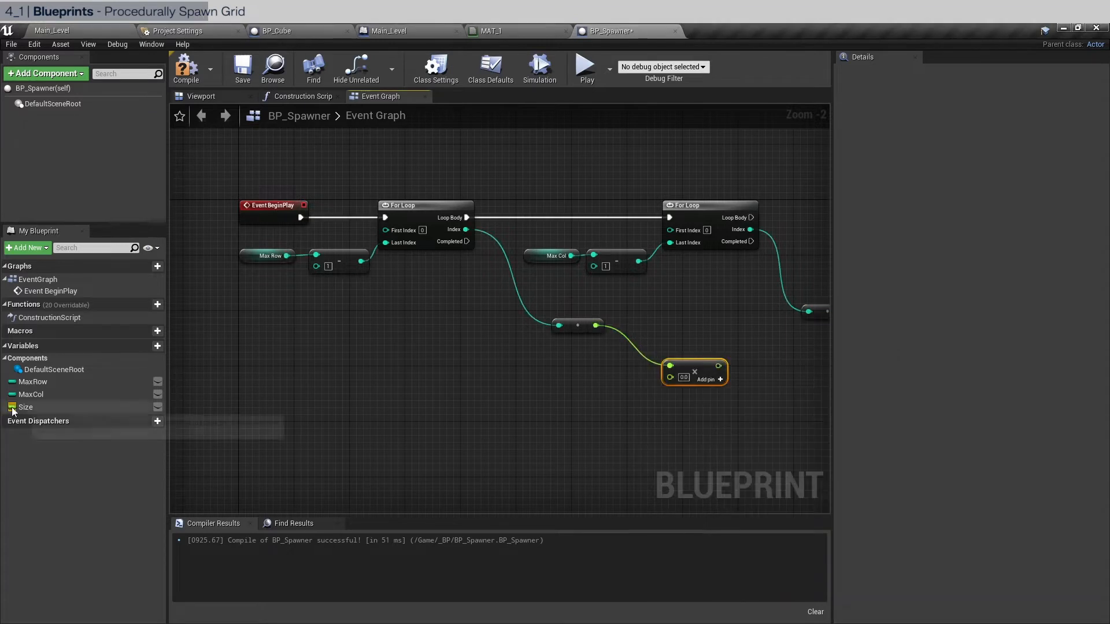
{"action": "left_click", "coordinate": [25, 407]}
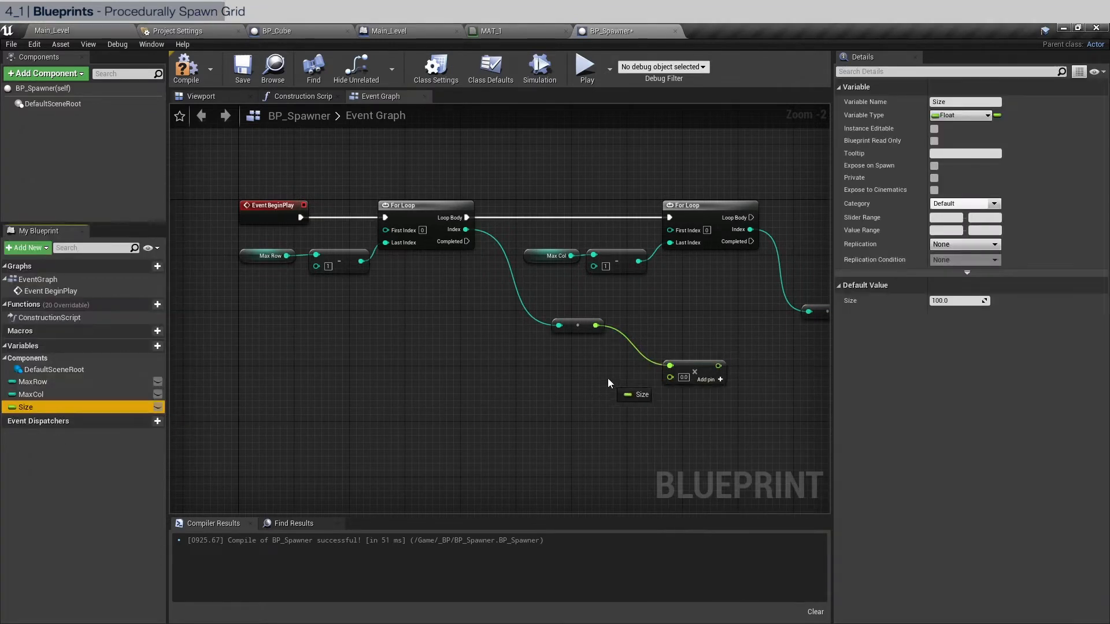
{"action": "left_click_drag", "start_coordinate": [616, 394], "coordinate": [670, 376]}
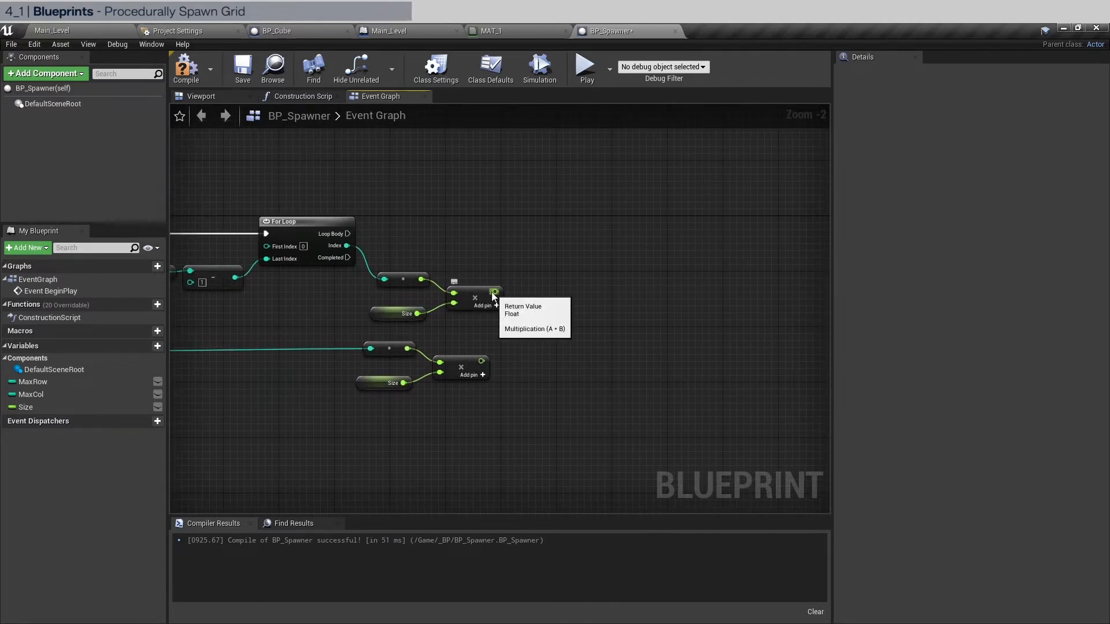
Feed the scaled indices into a Make Vector node's X and Y.
{"action": "left_click_drag", "start_coordinate": [496, 291], "coordinate": [606, 263]}
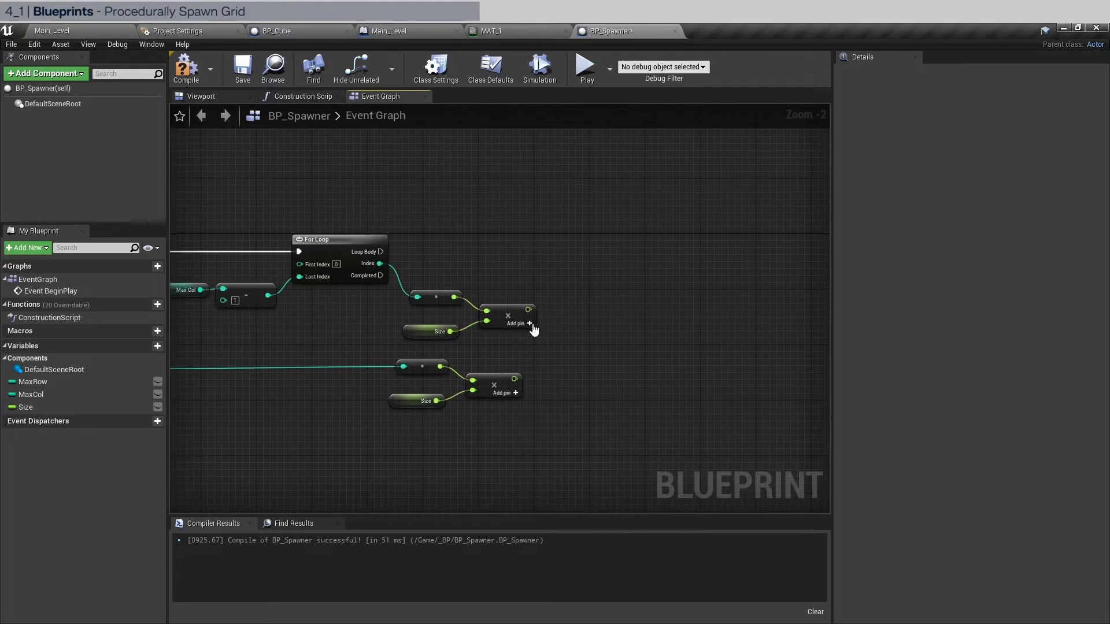
{"action": "left_click_drag", "start_coordinate": [529, 310], "coordinate": [626, 319]}
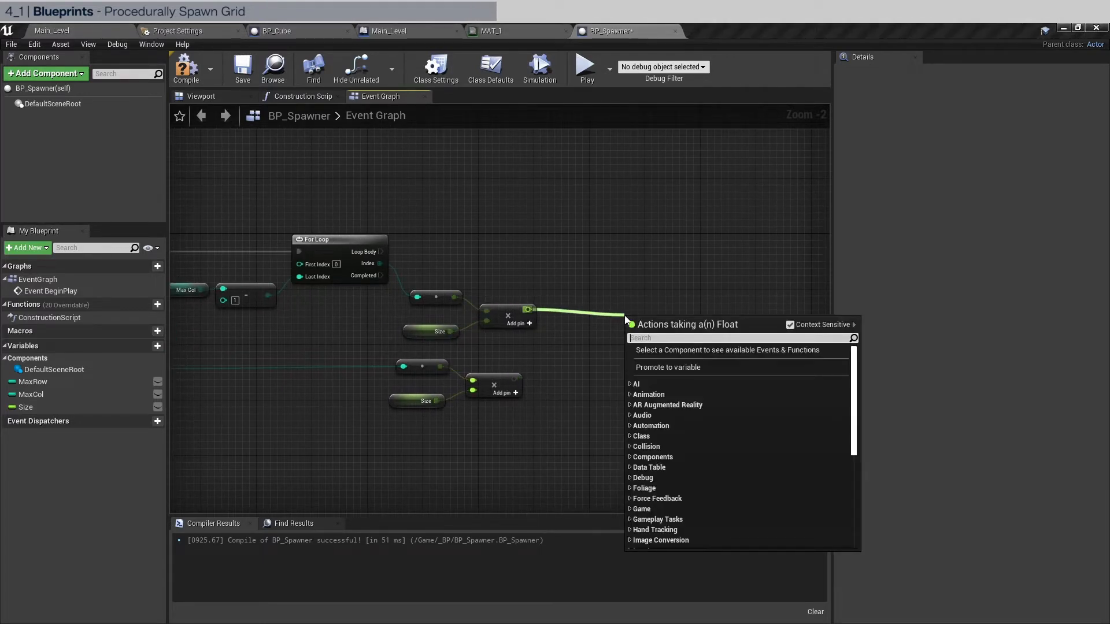
{"action": "type", "text": "make vr"}
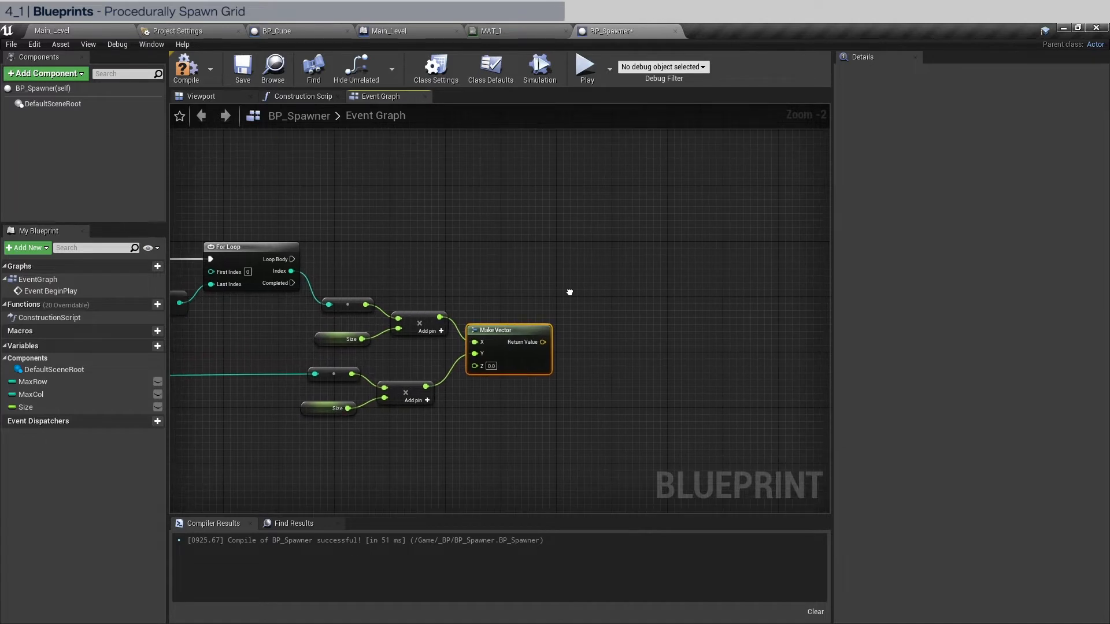
{"action": "mouse_move", "coordinate": [750, 349]}
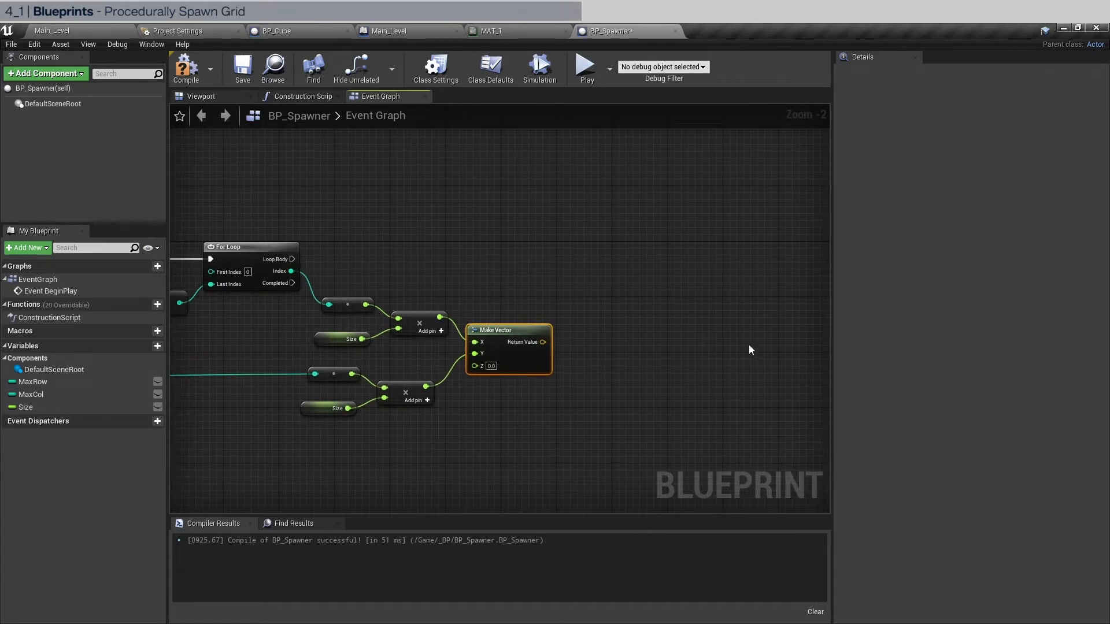
Have the inner Loop Body run Spawn Actor from Class with BP_Cube as the class.
{"action": "left_click_drag", "start_coordinate": [292, 258], "coordinate": [744, 275]}
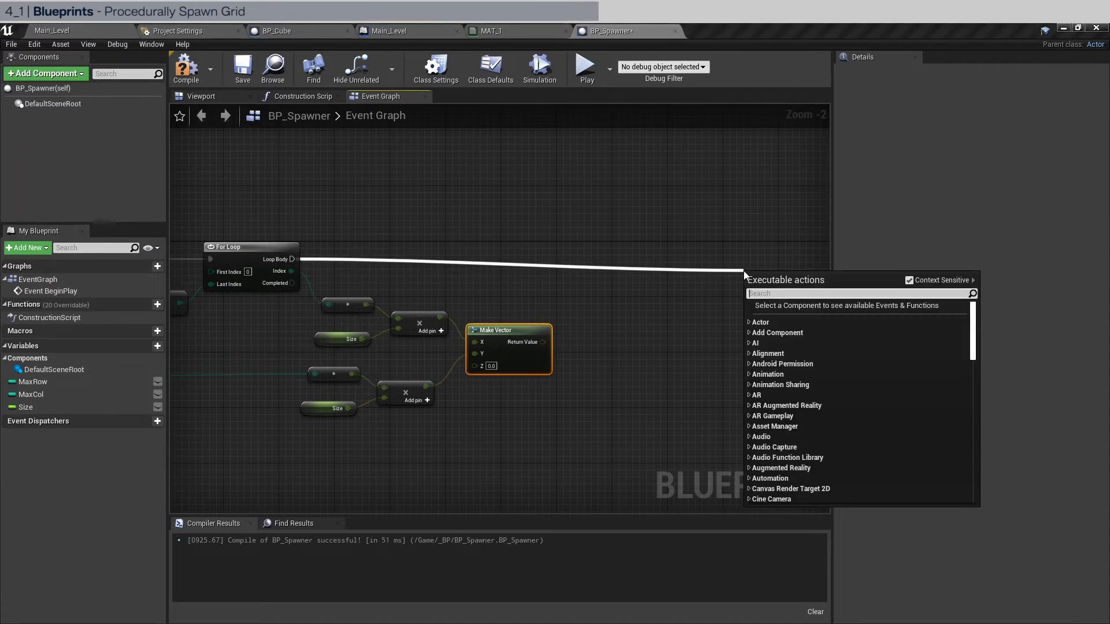
{"action": "type", "text": "spawn"}
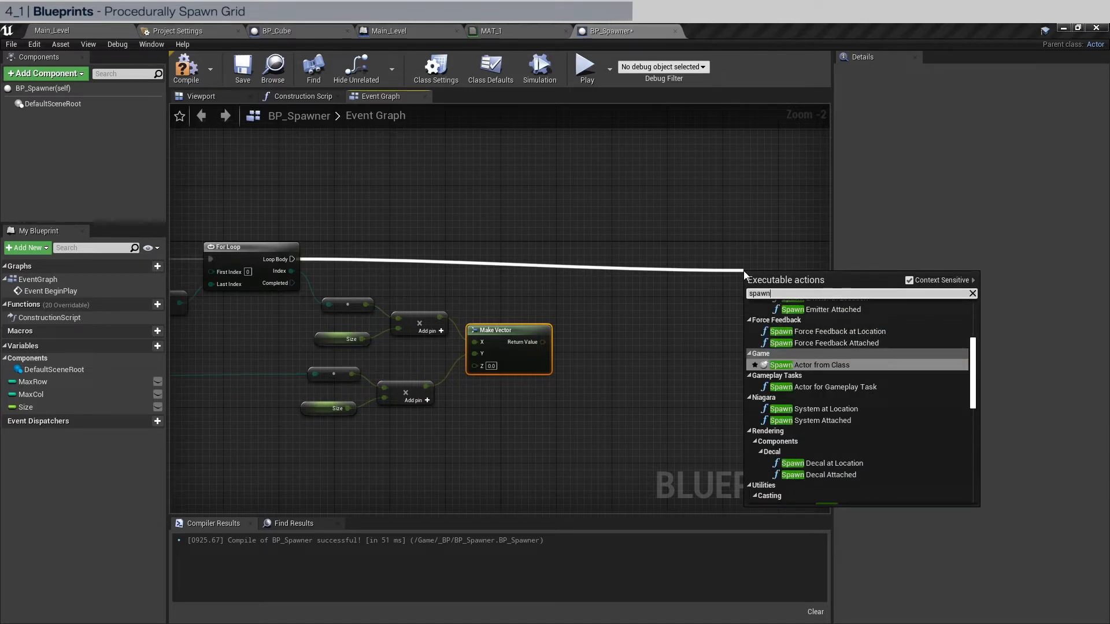
{"action": "left_click", "coordinate": [805, 364]}
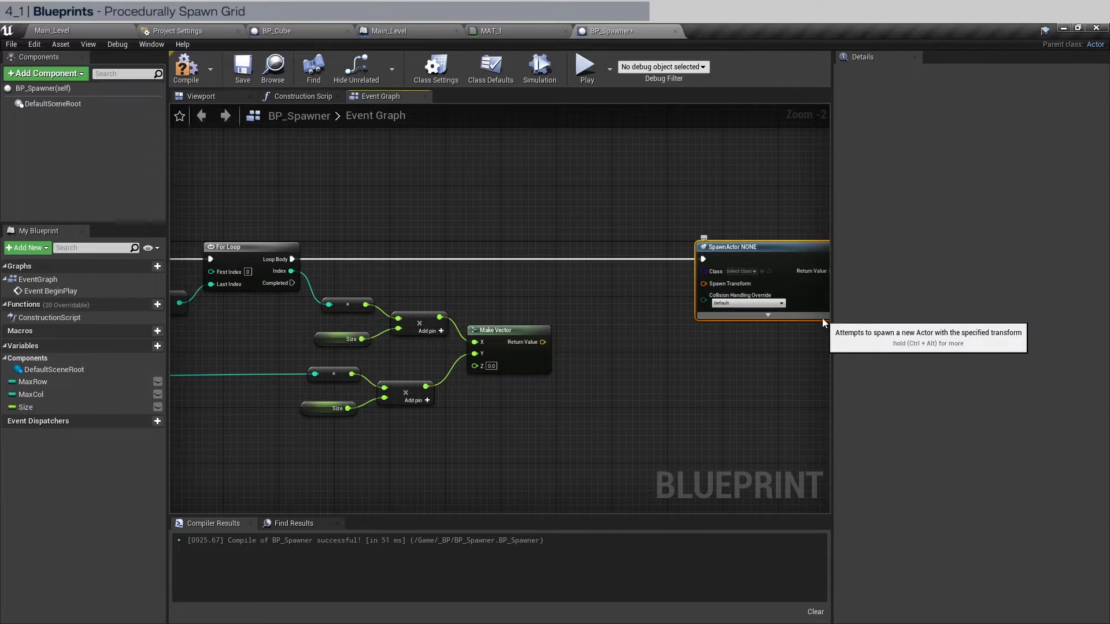
{"action": "left_click", "coordinate": [741, 271]}
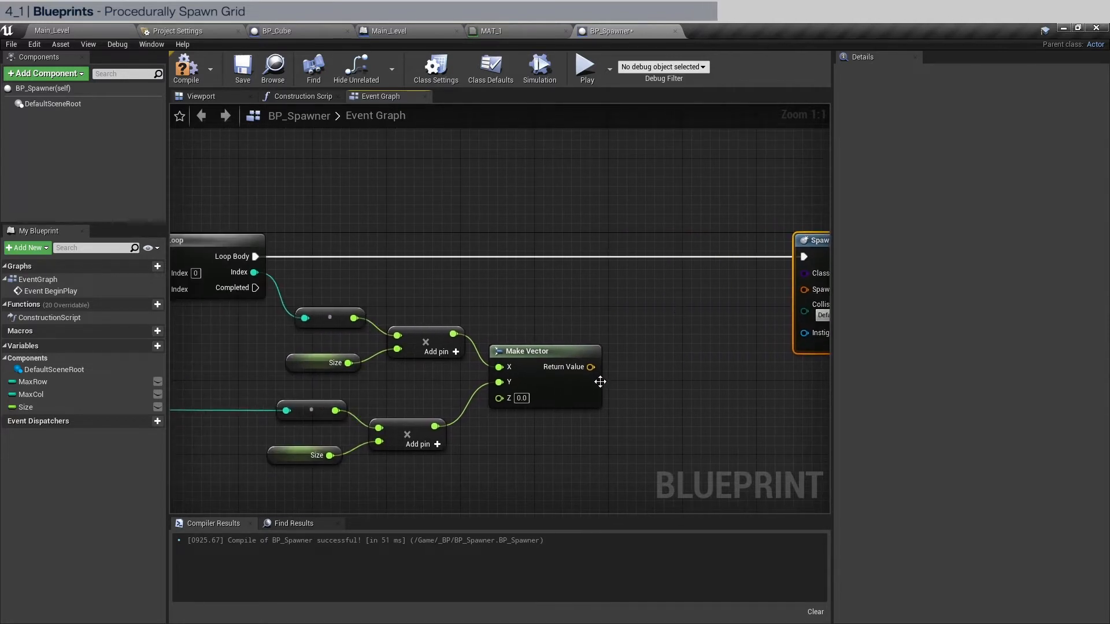
Build a Make Transform from the vector into Spawn Transform and set collision handling to Always Spawn, Ignore Collisions.
{"action": "left_click_drag", "start_coordinate": [590, 366], "coordinate": [702, 319]}
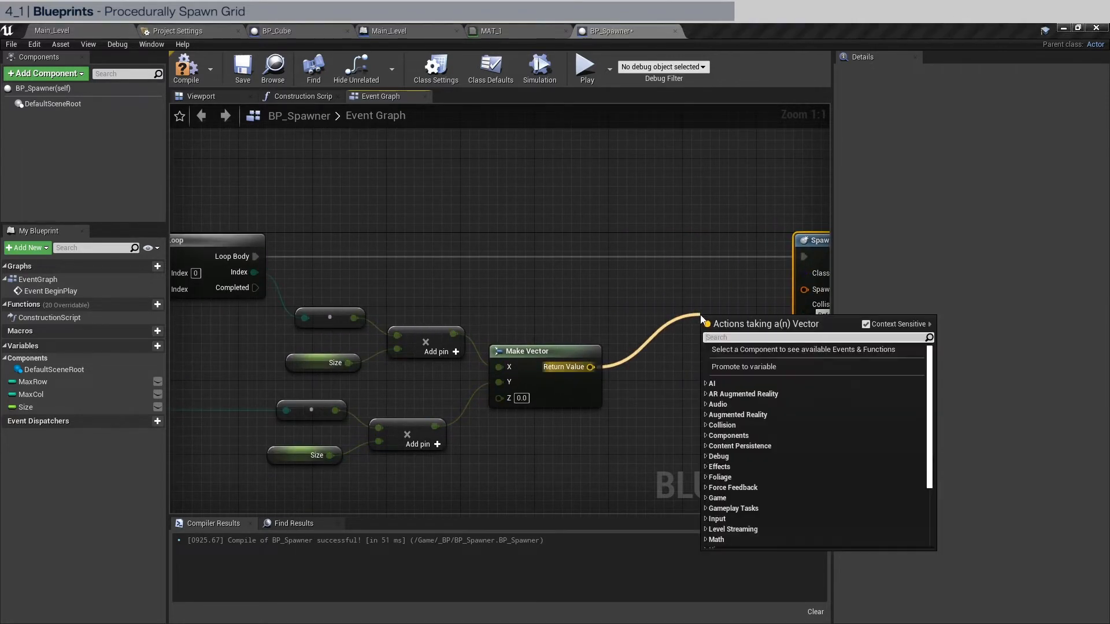
{"action": "type", "text": "make tra"}
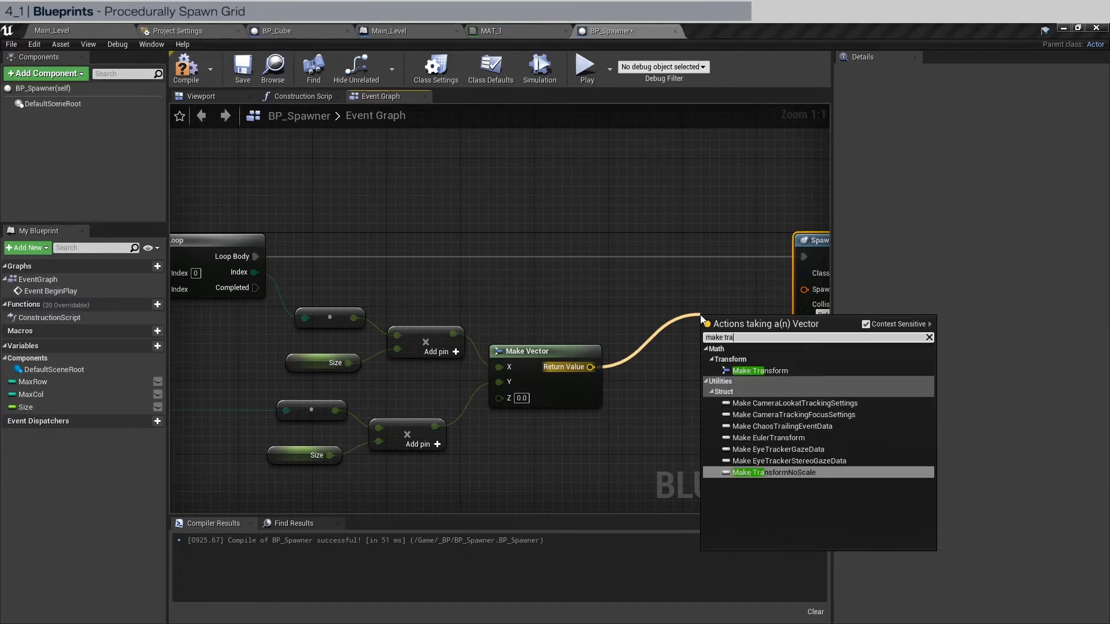
{"action": "left_click", "coordinate": [761, 370]}
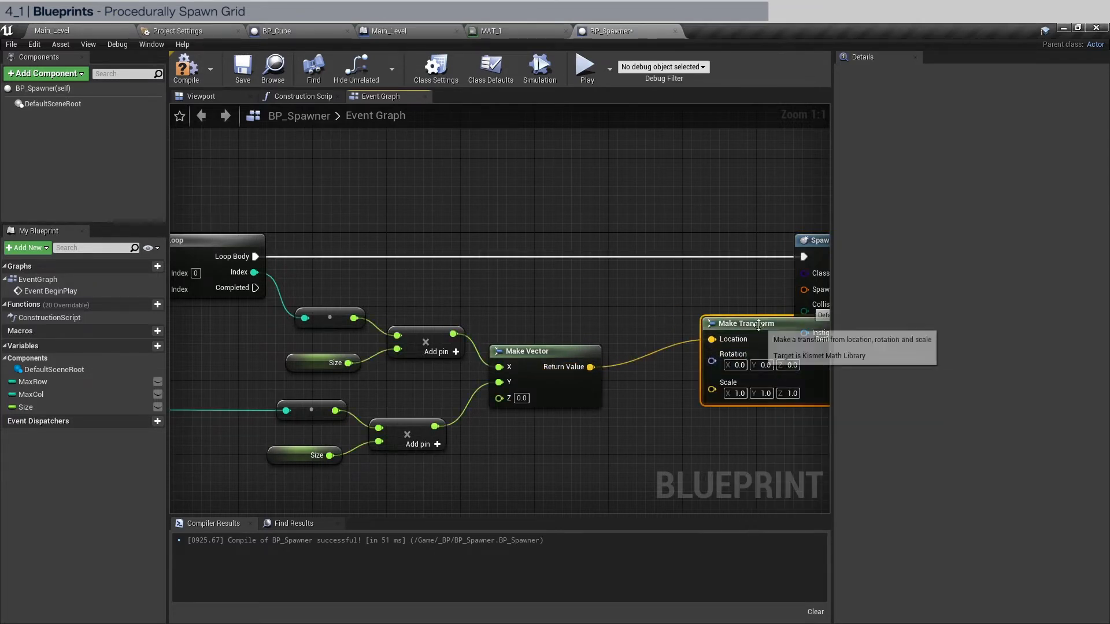
{"action": "left_click_drag", "start_coordinate": [760, 324], "coordinate": [711, 286]}
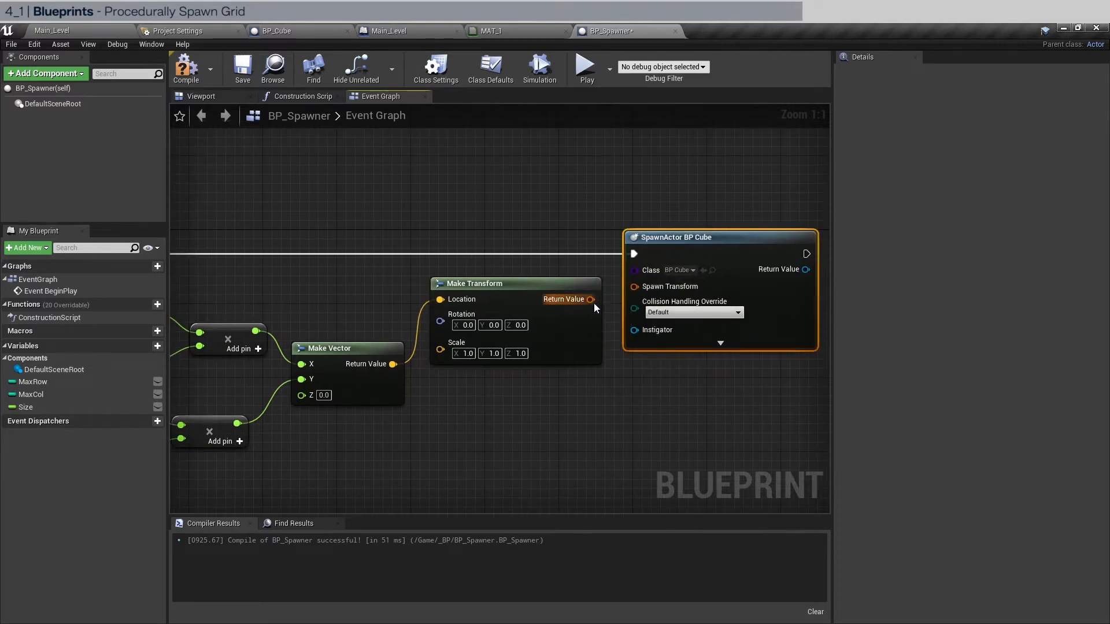
{"action": "left_click", "coordinate": [692, 312]}
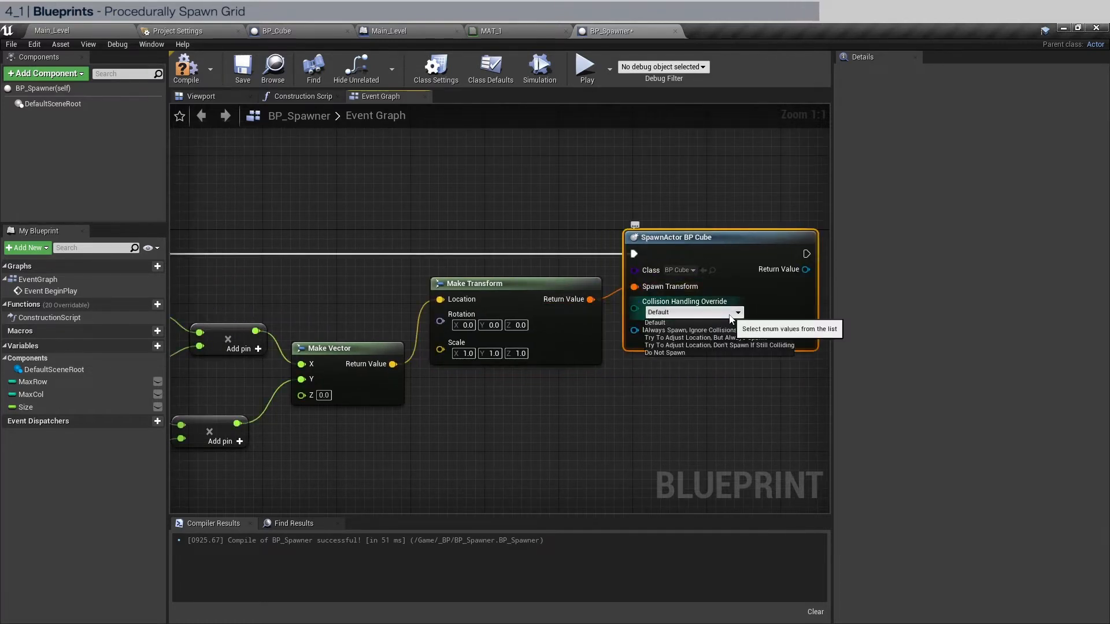
{"action": "mouse_move", "coordinate": [687, 329]}
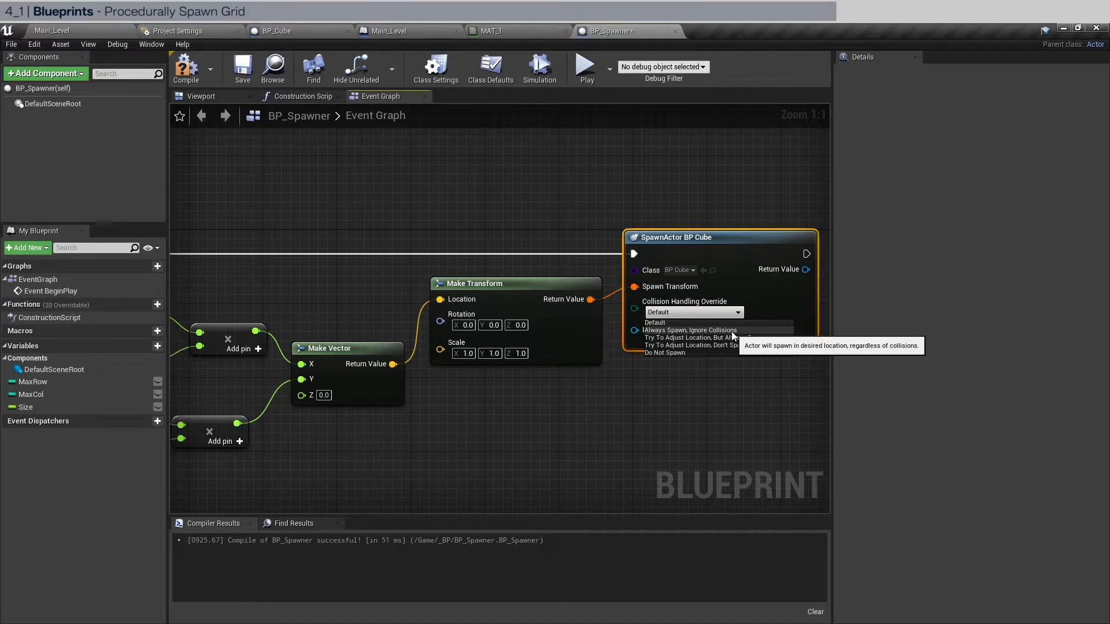
{"action": "left_click", "coordinate": [689, 330]}
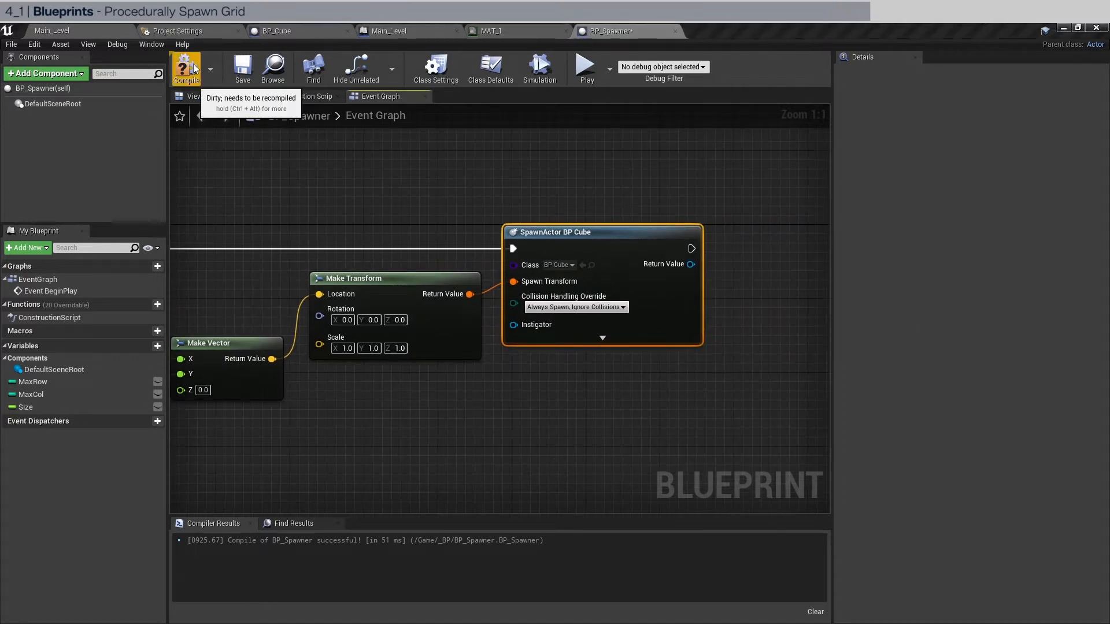
Compile BP_Spawner, place it in Main_Level and play to see the cube grid spawn.
{"action": "left_click", "coordinate": [51, 30]}
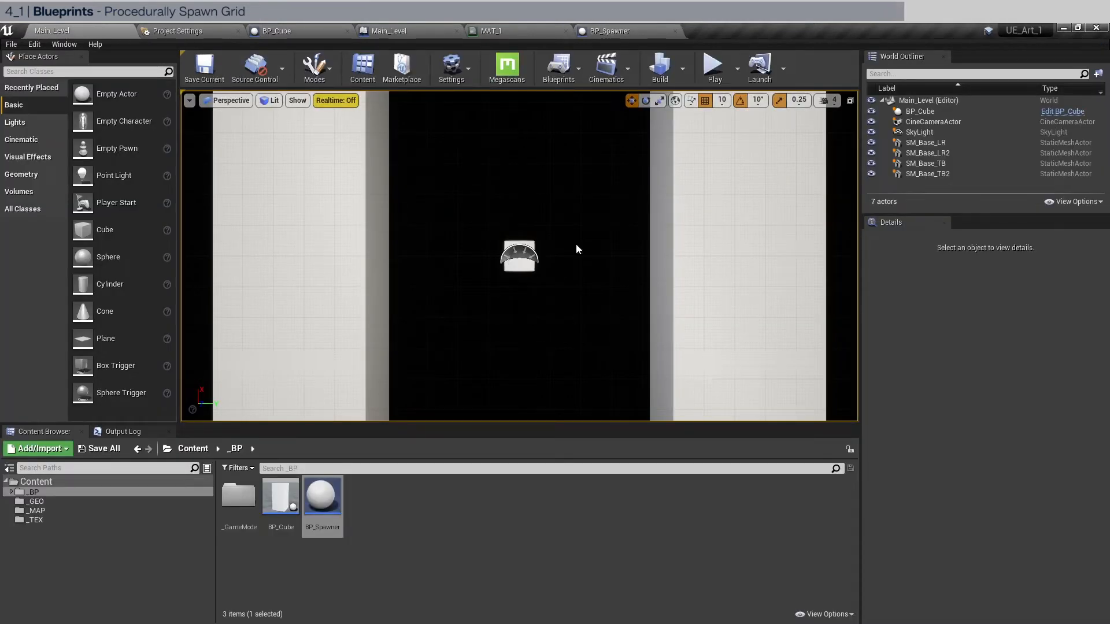
{"action": "left_click", "coordinate": [919, 111]}
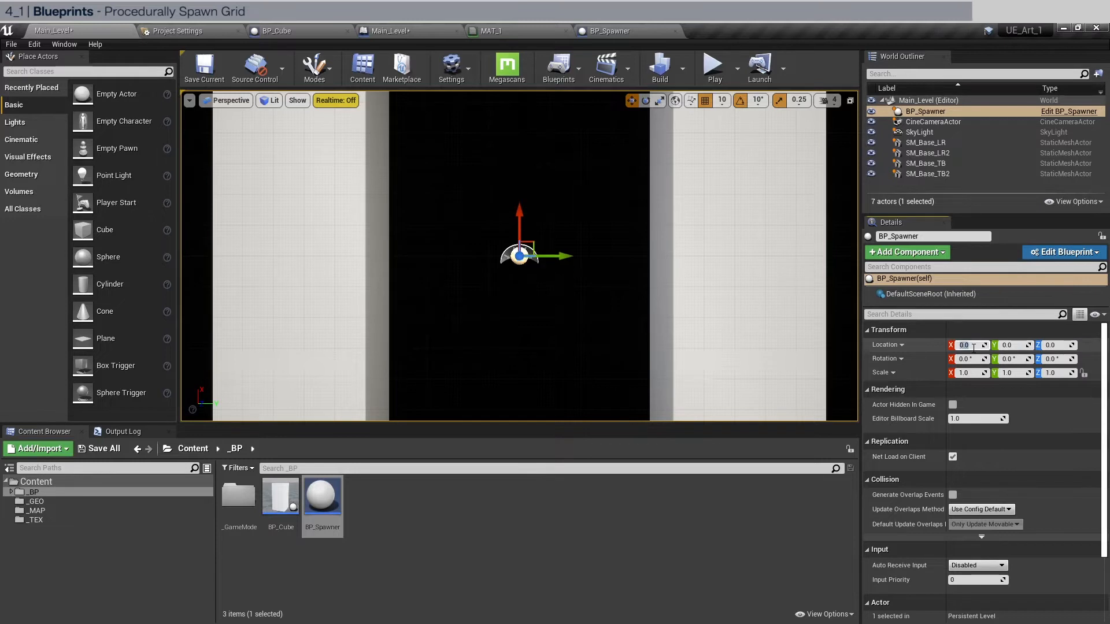
{"action": "left_click", "coordinate": [713, 67]}
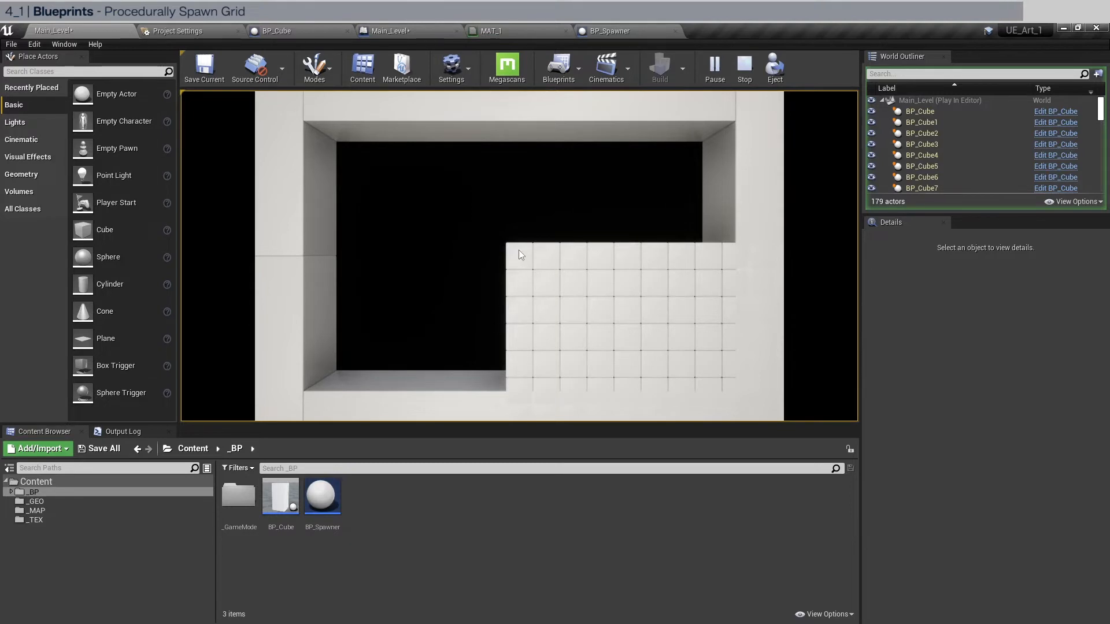
{"action": "mouse_move", "coordinate": [522, 260]}
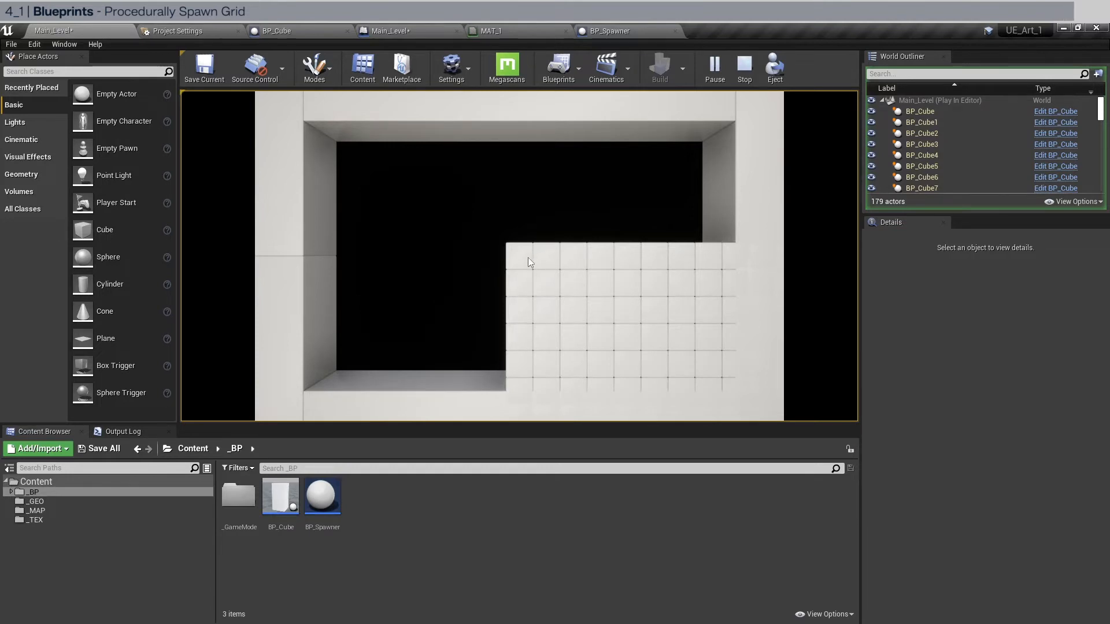
{"action": "mouse_move", "coordinate": [314, 138]}
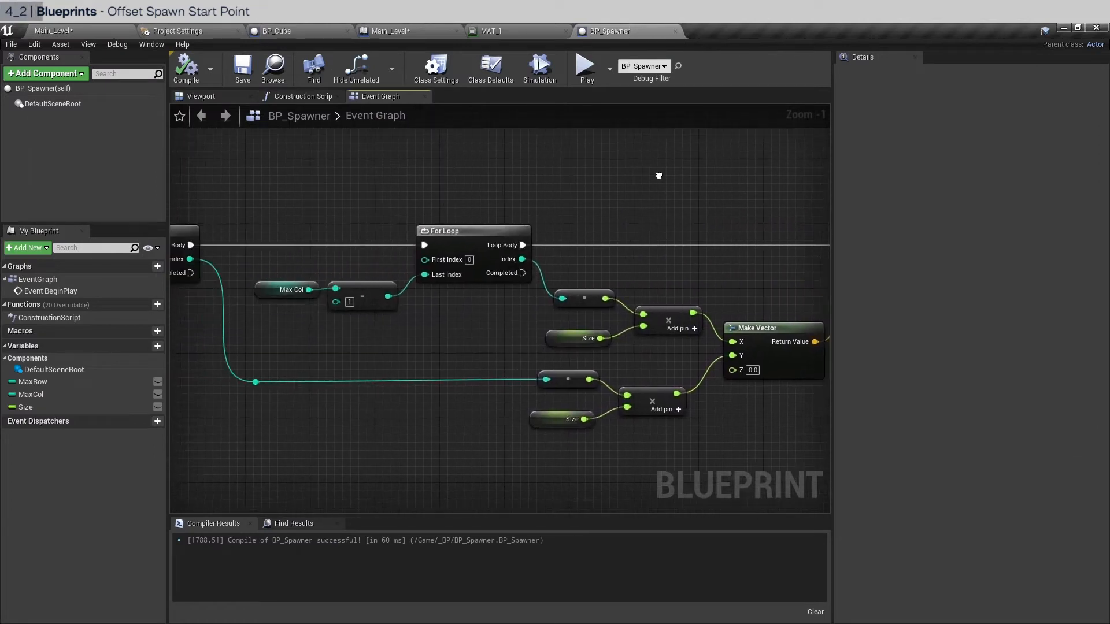
Convert MaxRow minus 1 to float and add float multiply math for the row centering offset.
{"action": "scroll", "scroll_direction": "down", "scroll_amount": 3}
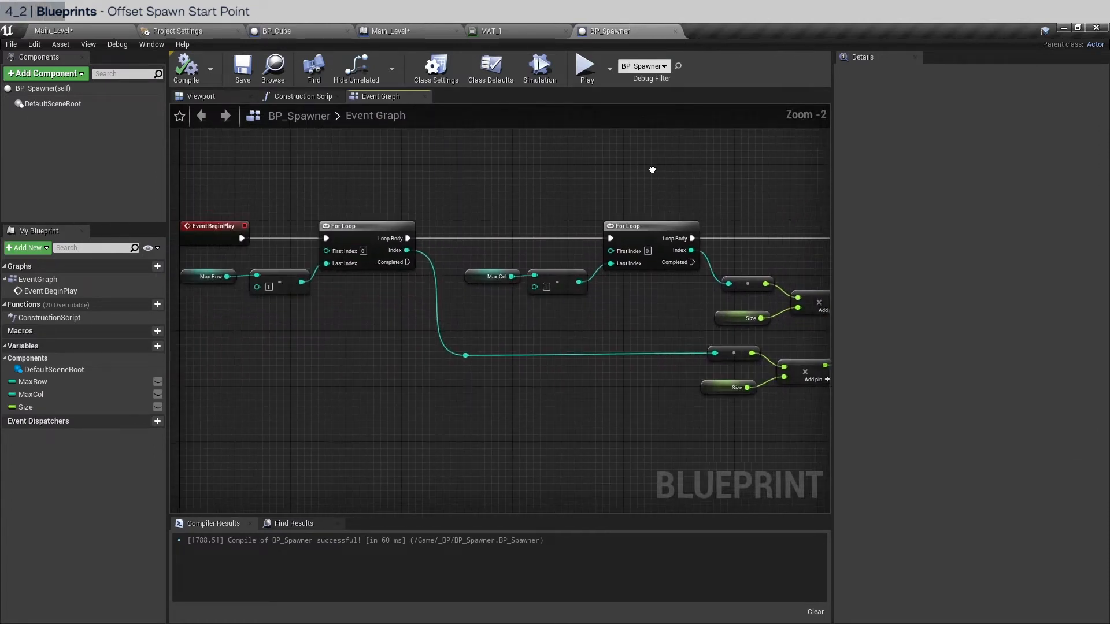
{"action": "mouse_move", "coordinate": [406, 249]}
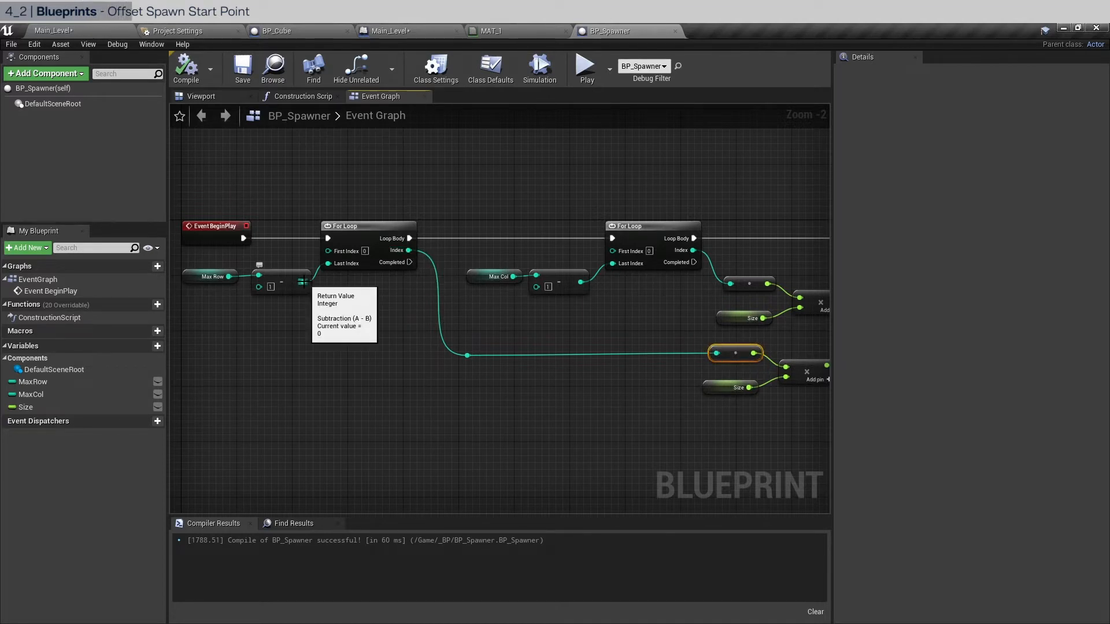
{"action": "left_click_drag", "start_coordinate": [303, 282], "coordinate": [401, 356]}
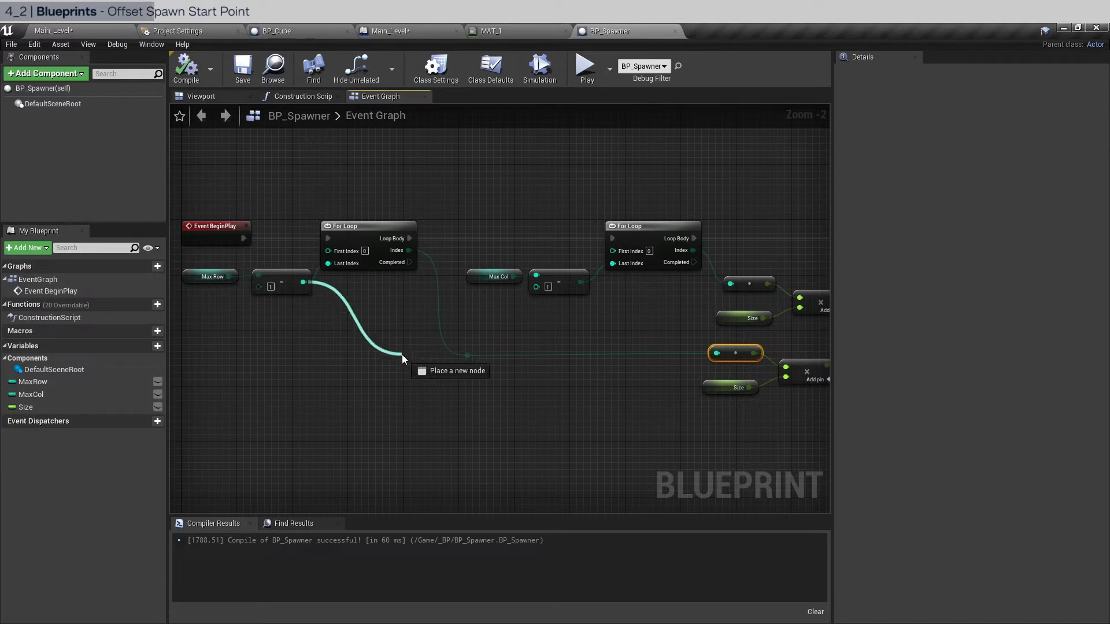
{"action": "left_click_drag", "start_coordinate": [403, 357], "coordinate": [522, 406]}
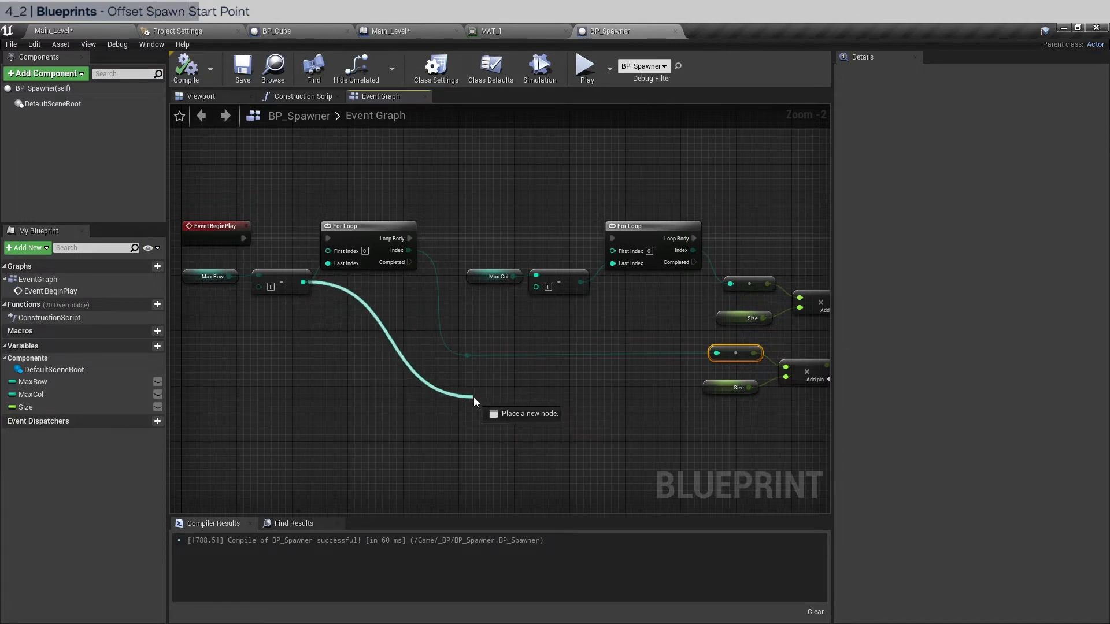
{"action": "type", "text": "tofl"}
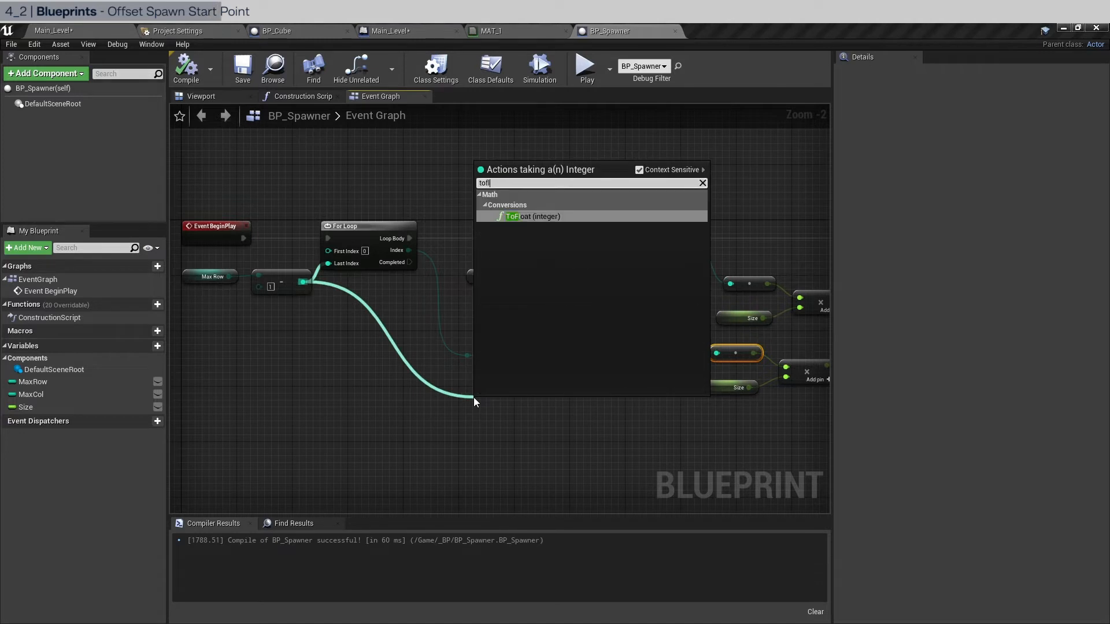
{"action": "left_click", "coordinate": [531, 216]}
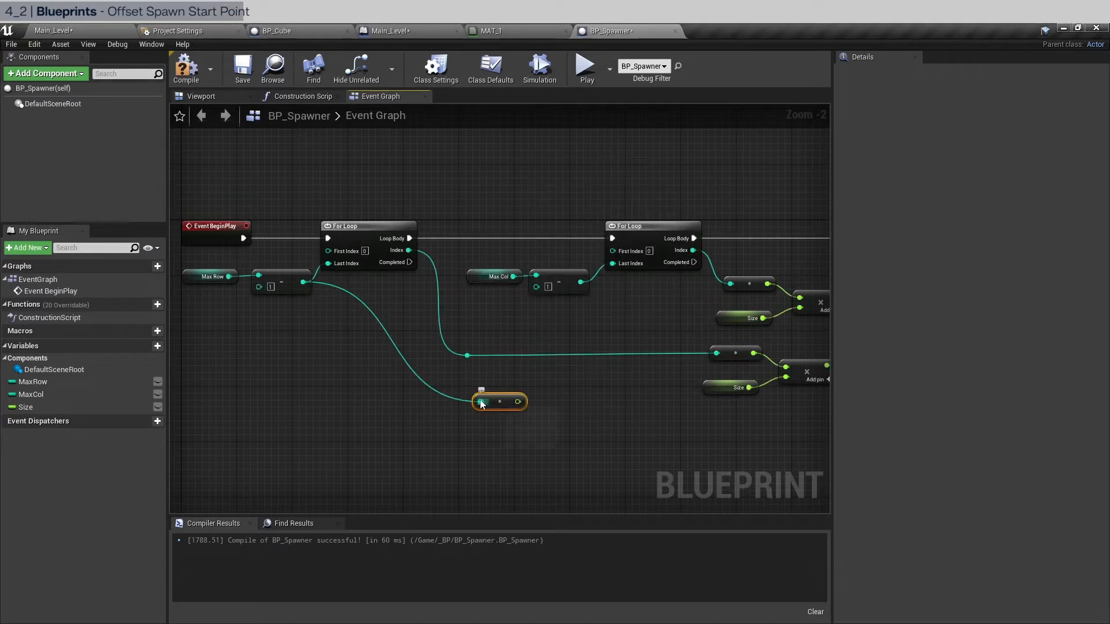
{"action": "left_click_drag", "start_coordinate": [518, 402], "coordinate": [594, 411]}
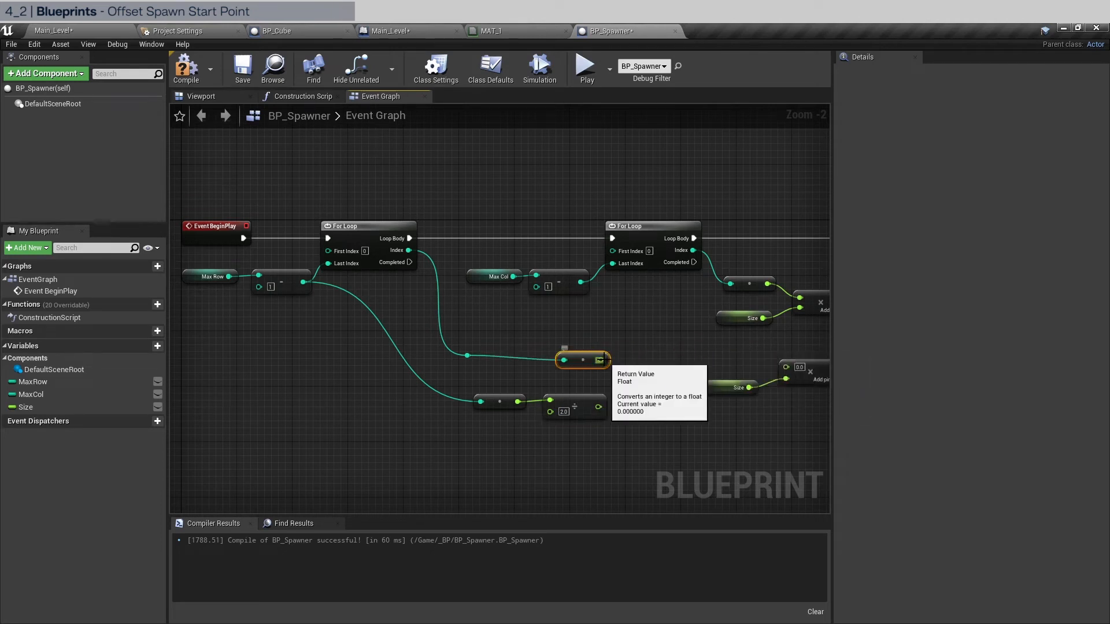
{"action": "left_click_drag", "start_coordinate": [601, 360], "coordinate": [654, 379]}
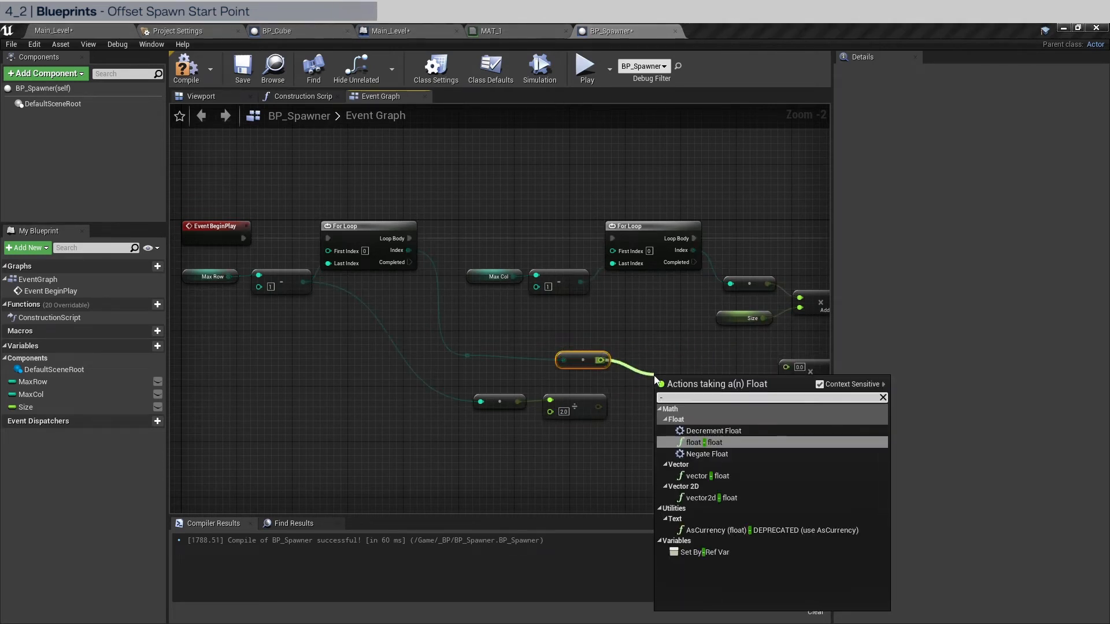
{"action": "left_click", "coordinate": [702, 442]}
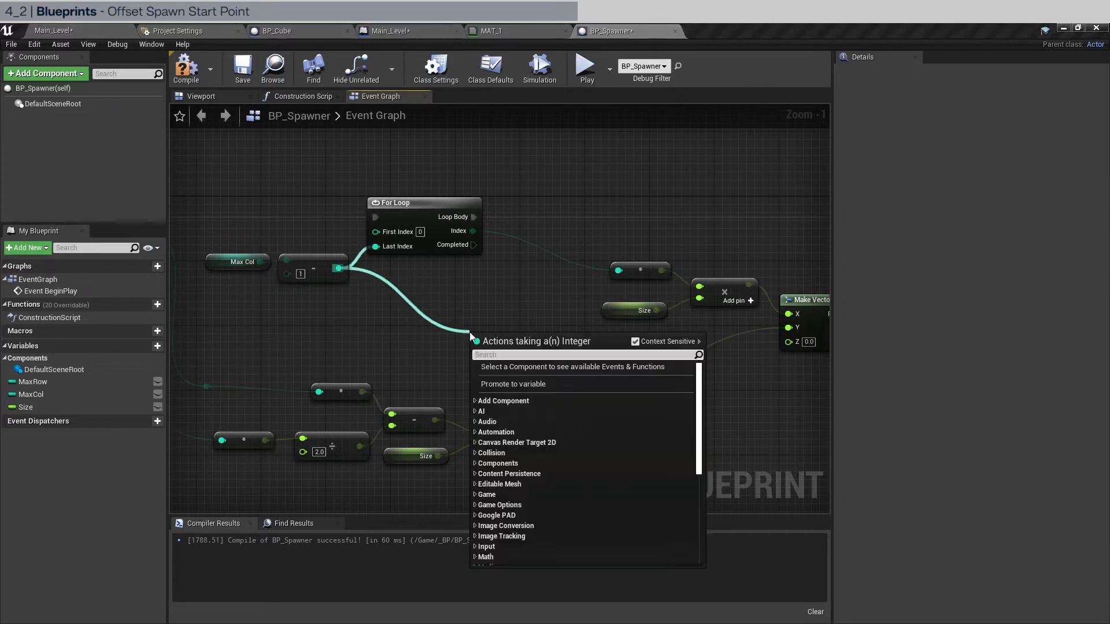
Repeat the ToFloat and multiply math for the column and wire it into Make Vector's Y.
{"action": "type", "text": "toflo"}
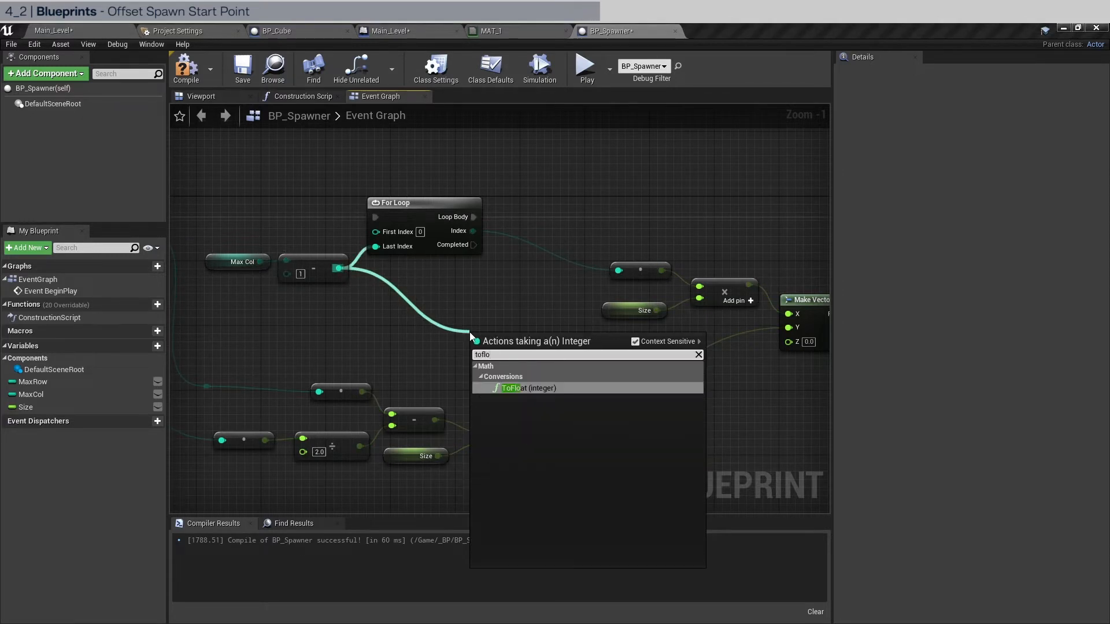
{"action": "left_click", "coordinate": [527, 389]}
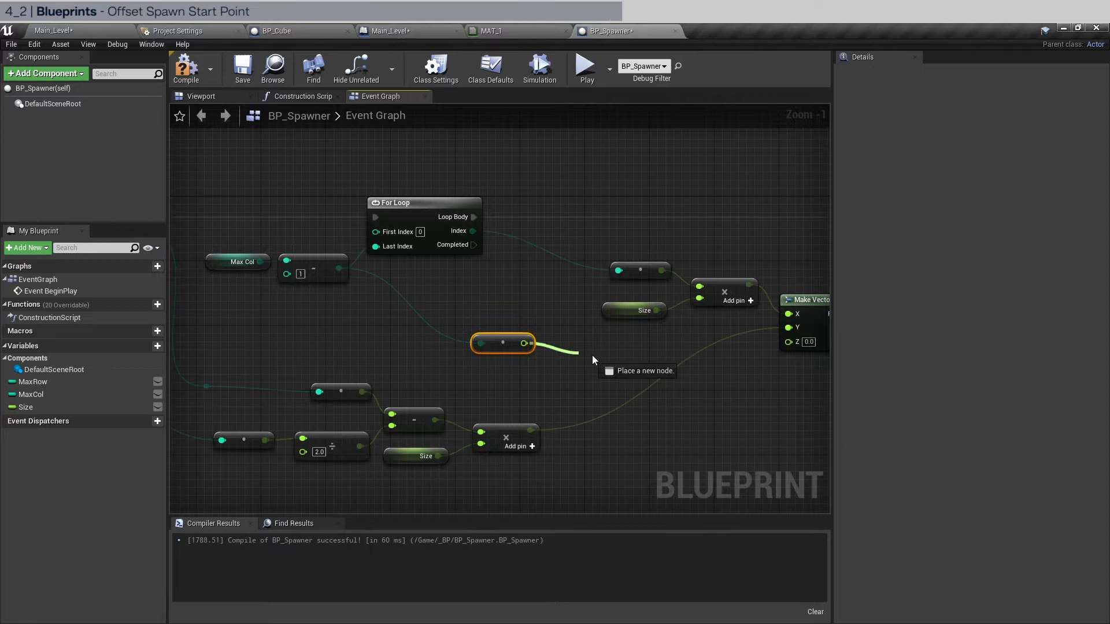
{"action": "left_click_drag", "start_coordinate": [527, 343], "coordinate": [601, 364]}
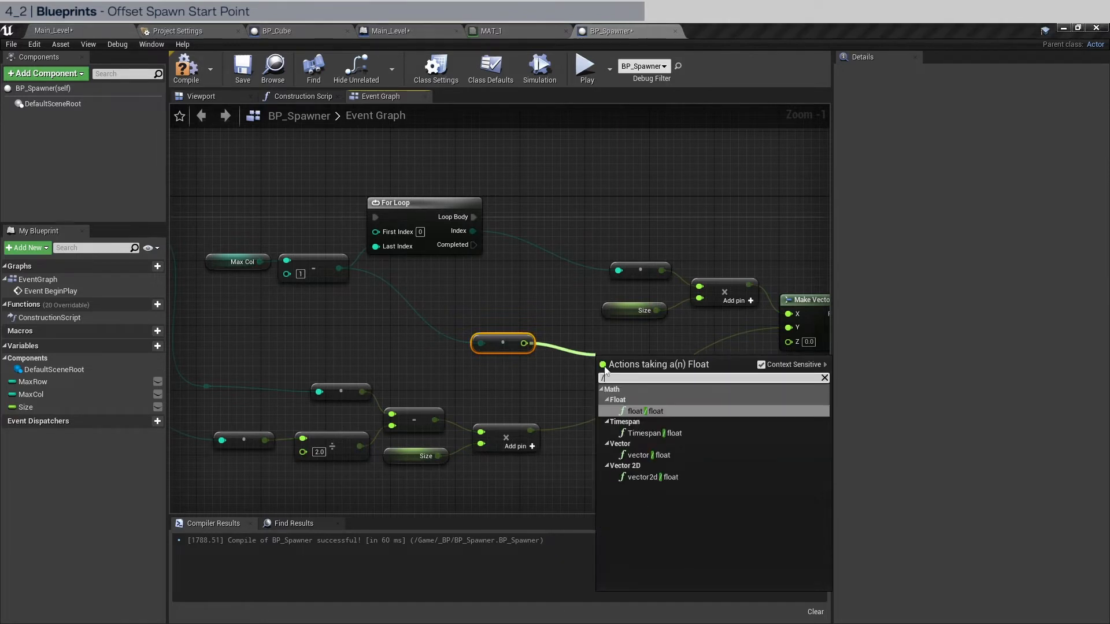
{"action": "left_click", "coordinate": [643, 410]}
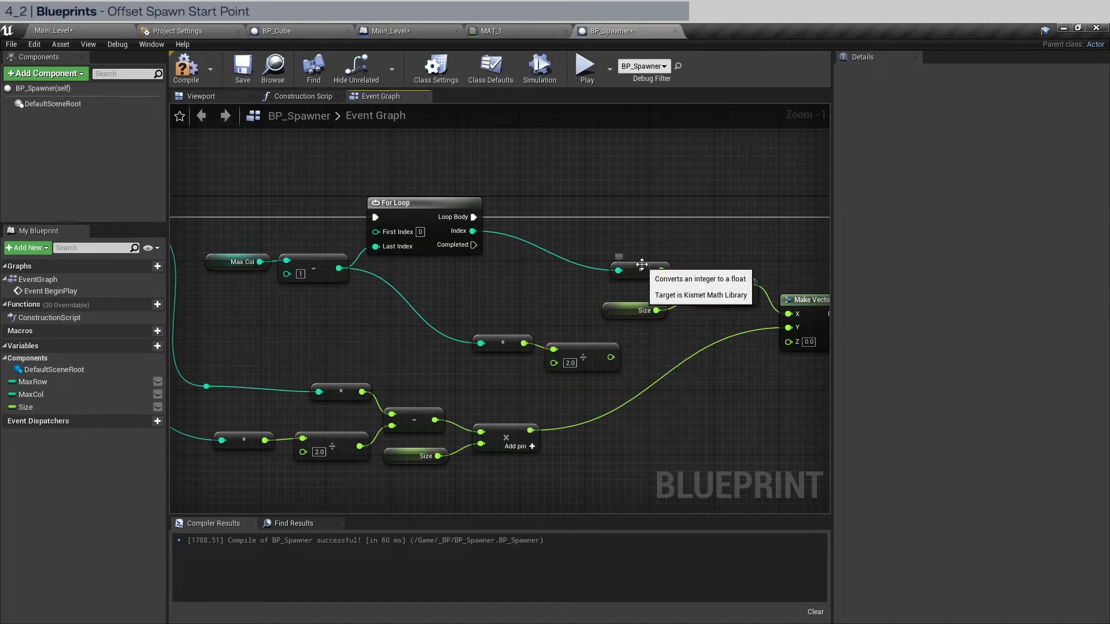
{"action": "left_click", "coordinate": [739, 253]}
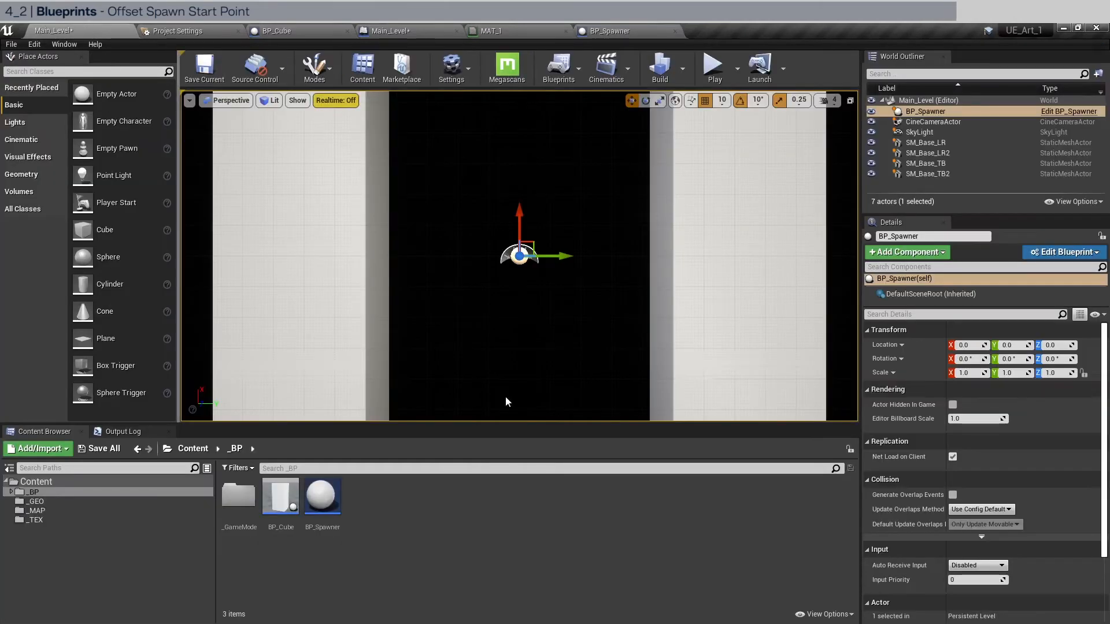
Play the level to check the cube grid spawns centred in the viewport.
{"action": "left_click", "coordinate": [714, 68]}
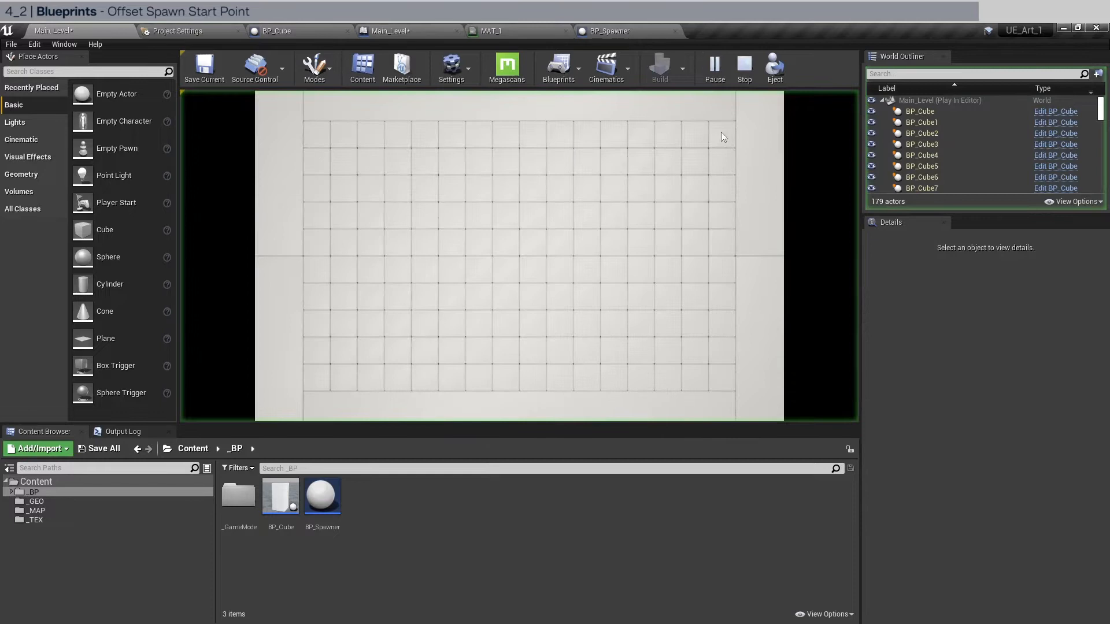
{"action": "mouse_move", "coordinate": [358, 377]}
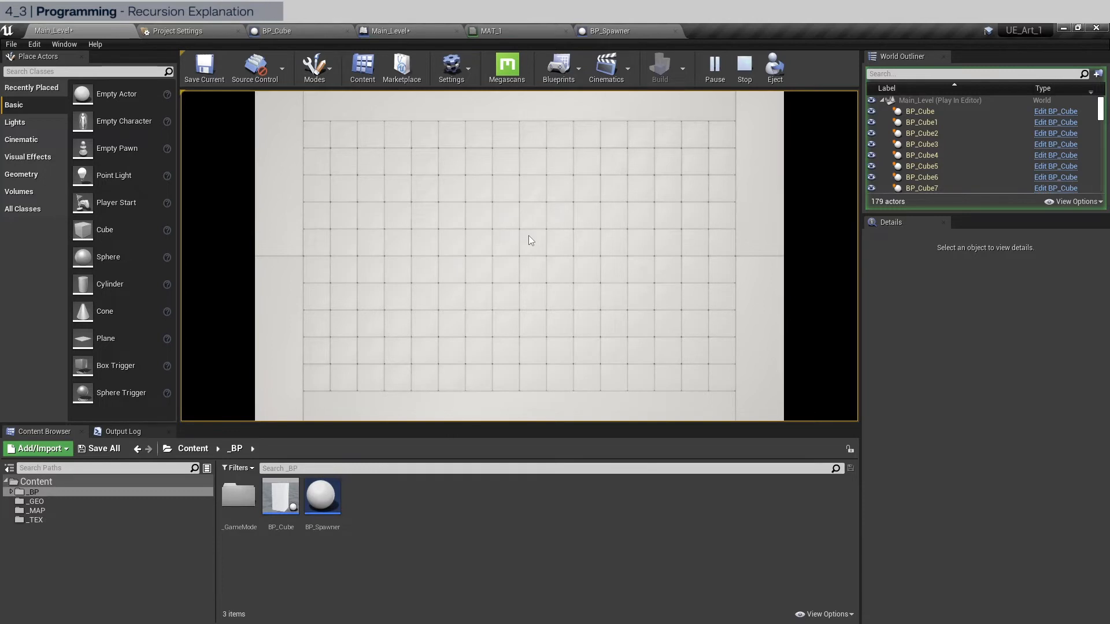
{"action": "mouse_move", "coordinate": [535, 249]}
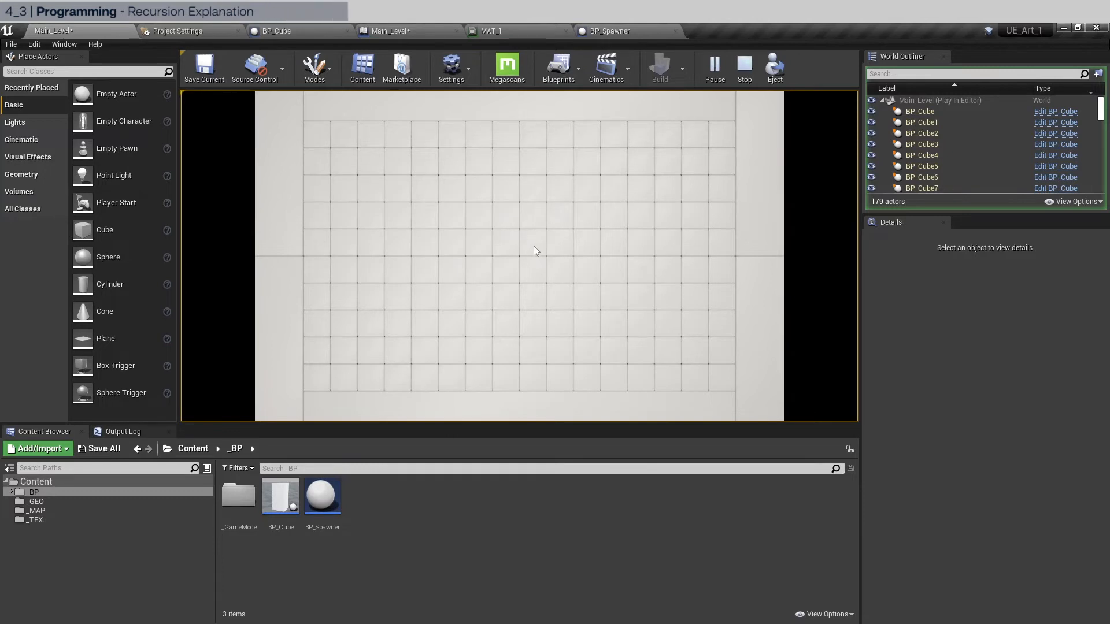
{"action": "mouse_move", "coordinate": [406, 219]}
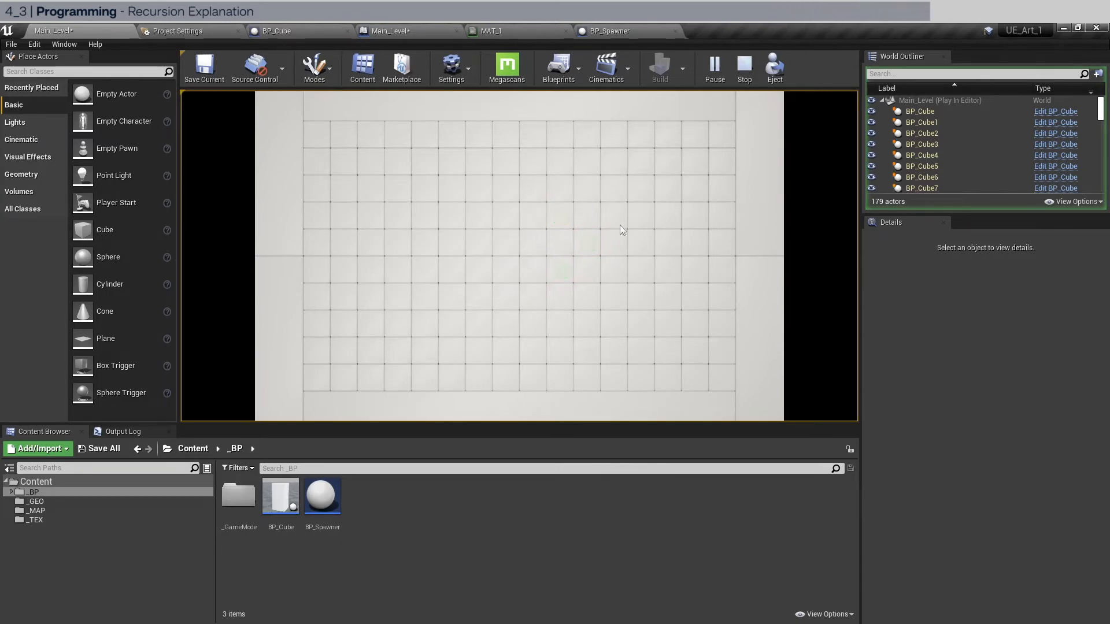
{"action": "mouse_move", "coordinate": [692, 215]}
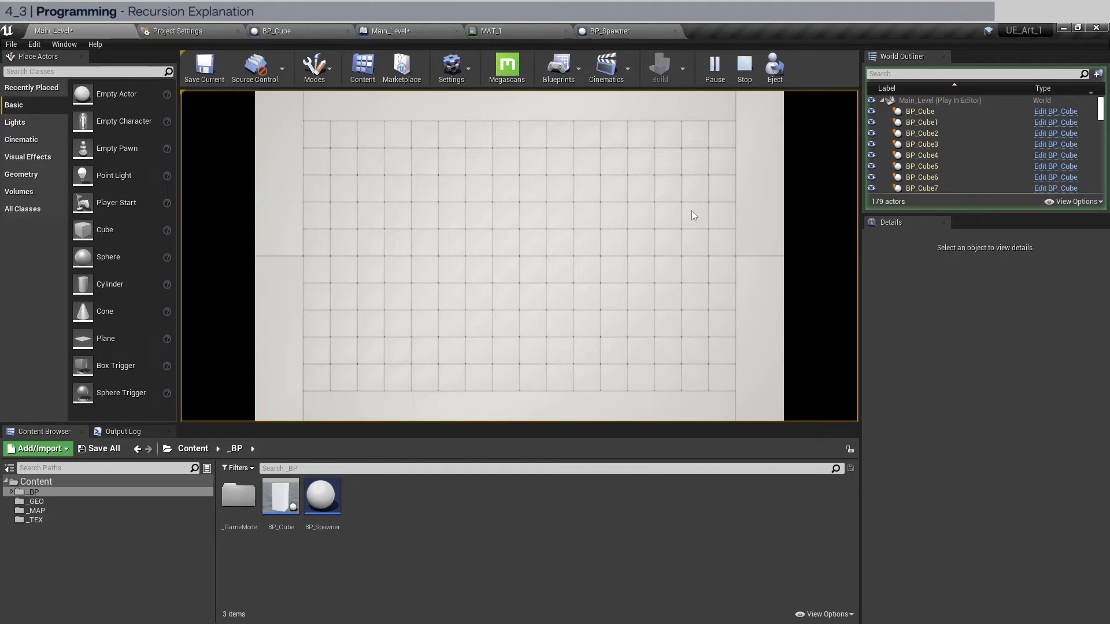
{"action": "mouse_move", "coordinate": [763, 260]}
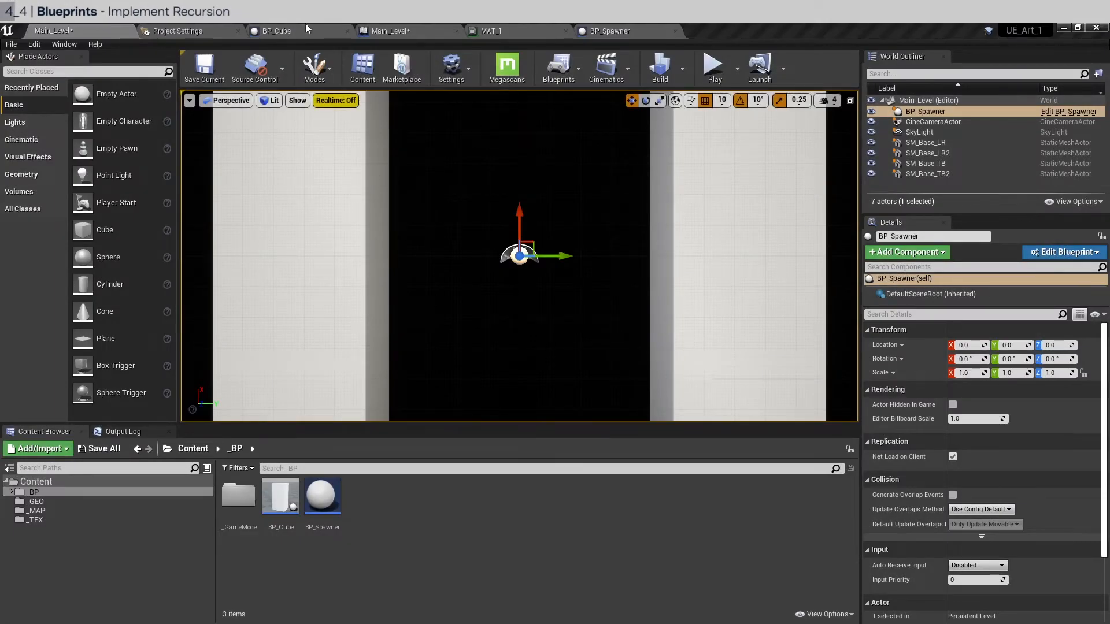
Add a Sphere Collision named SearchVolume under BP_Cube's Cube component.
{"action": "left_click", "coordinate": [275, 30]}
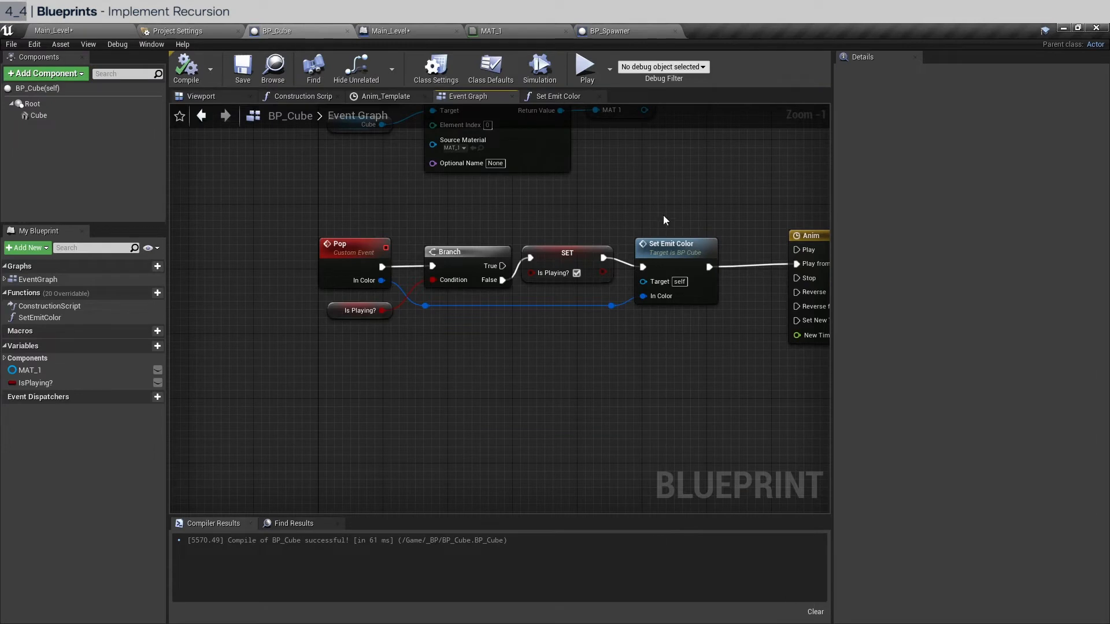
{"action": "left_click", "coordinate": [200, 96]}
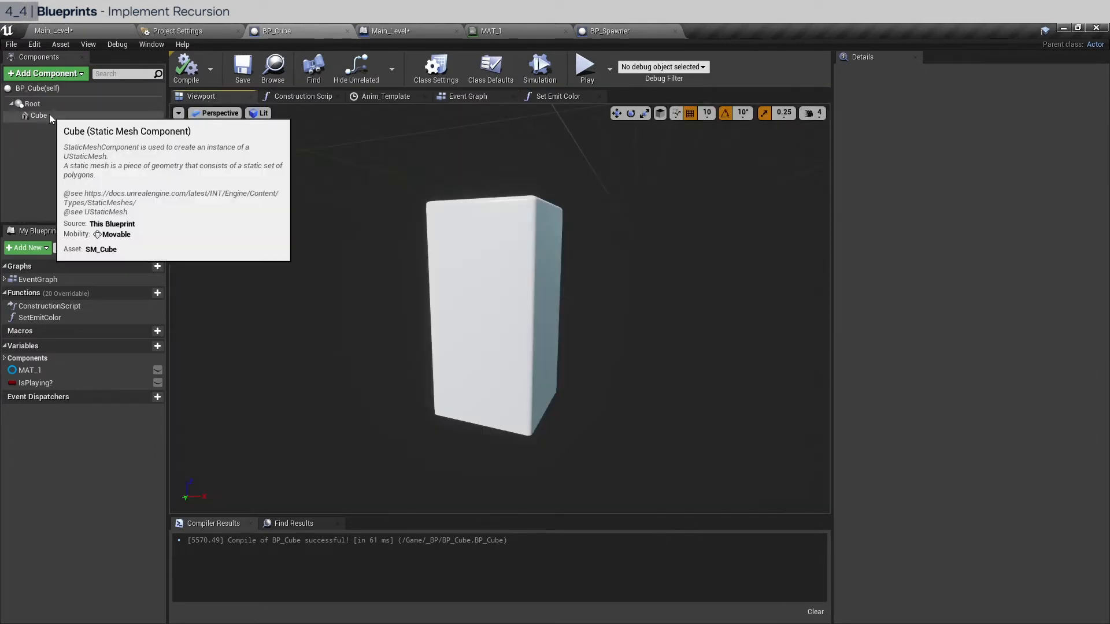
{"action": "left_click", "coordinate": [38, 116]}
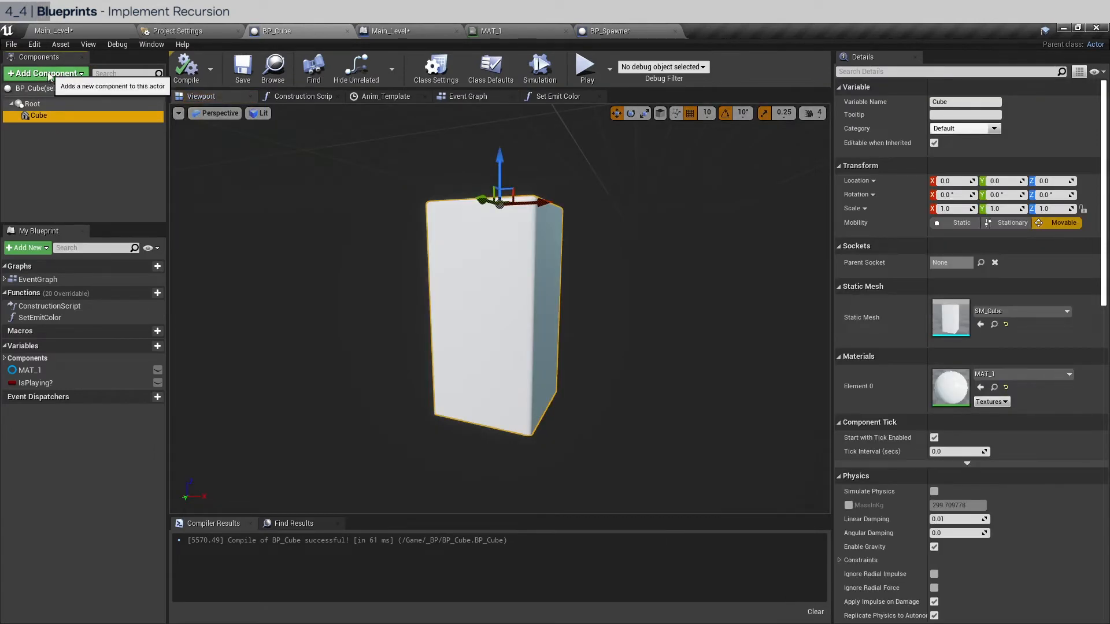
{"action": "left_click", "coordinate": [45, 73]}
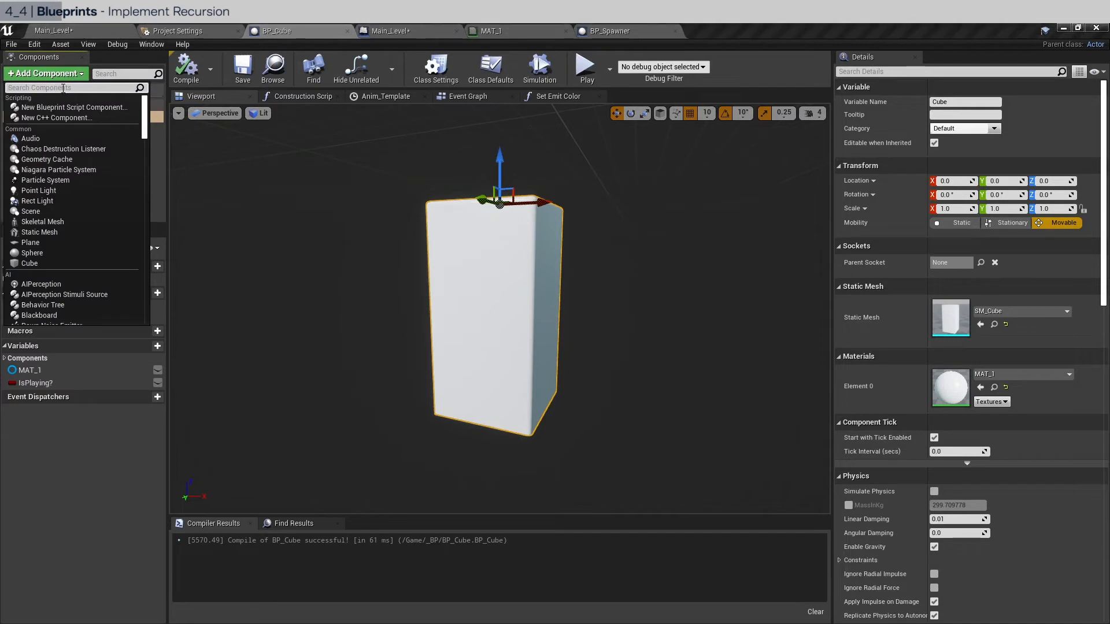
{"action": "type", "text": "sphere"}
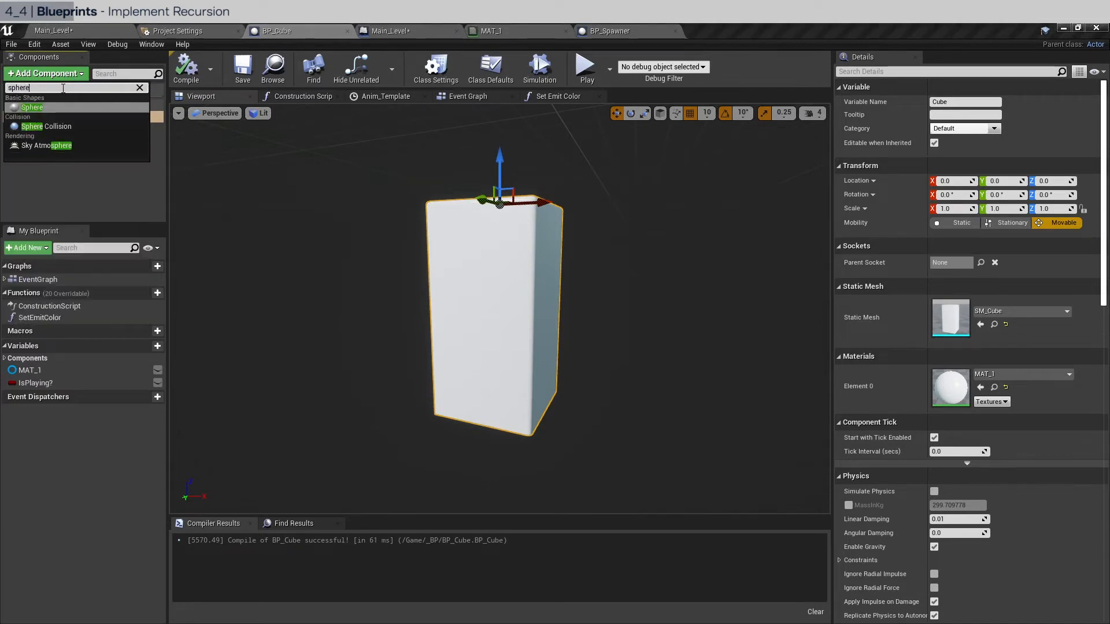
{"action": "left_click", "coordinate": [33, 107]}
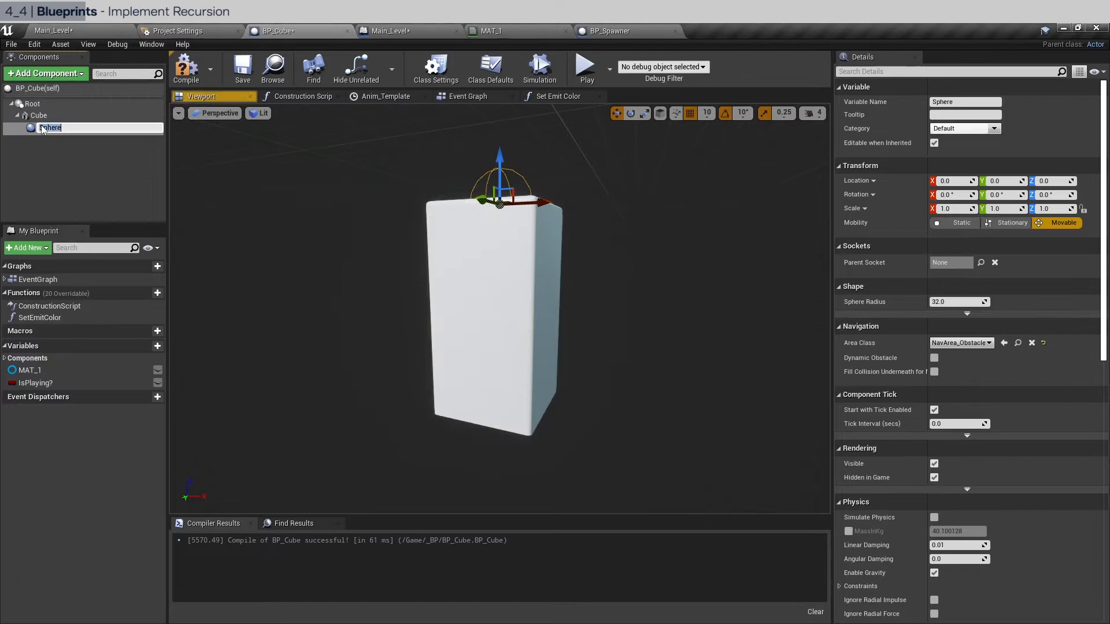
{"action": "type", "text": "Seal"}
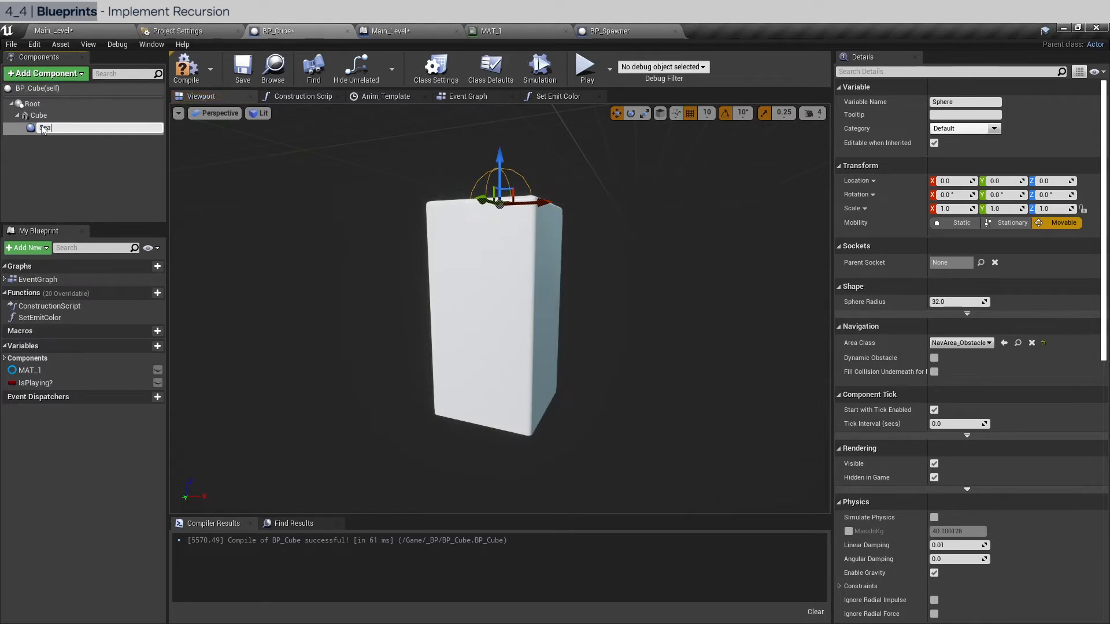
{"action": "type", "text": "SearchVolume"}
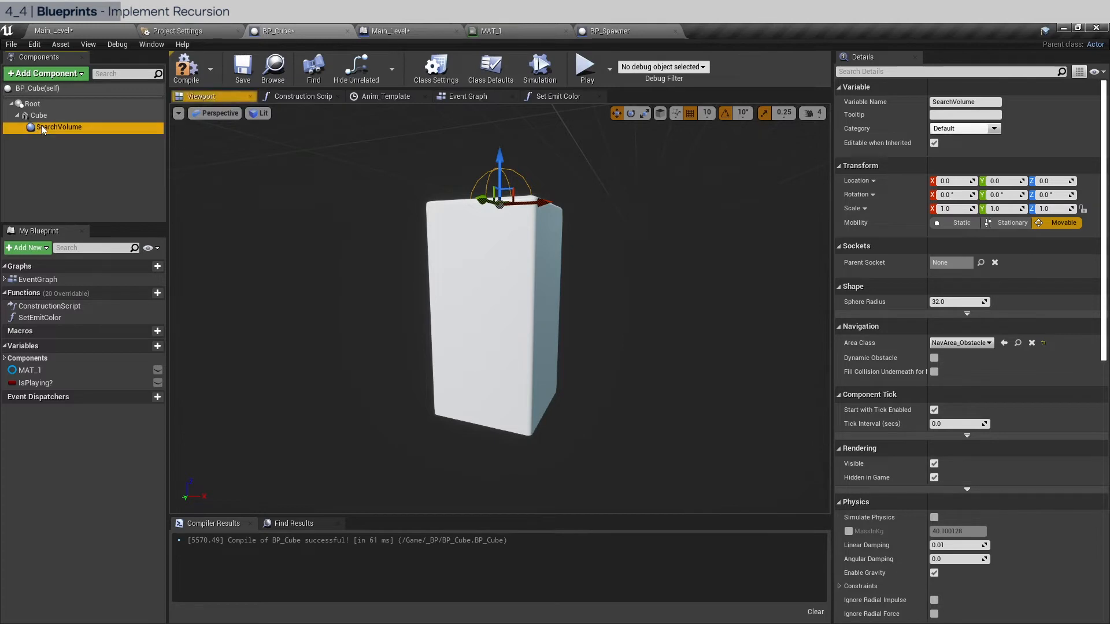
Give SearchVolume a sphere radius of 64 and a Z location of -100.
{"action": "left_click", "coordinate": [956, 301]}
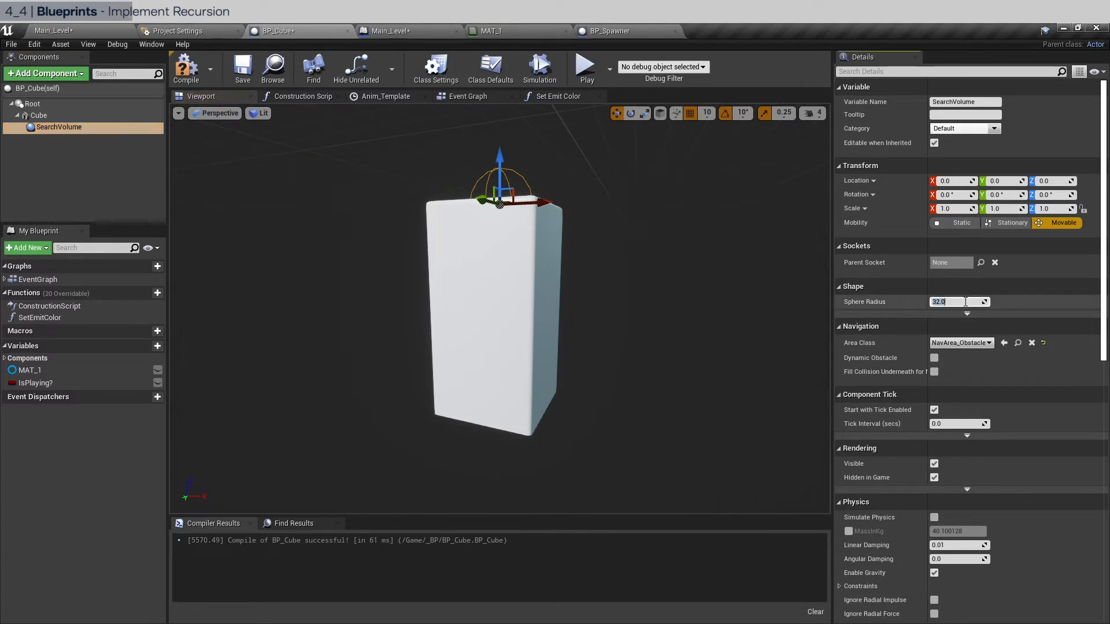
{"action": "type", "text": "64"}
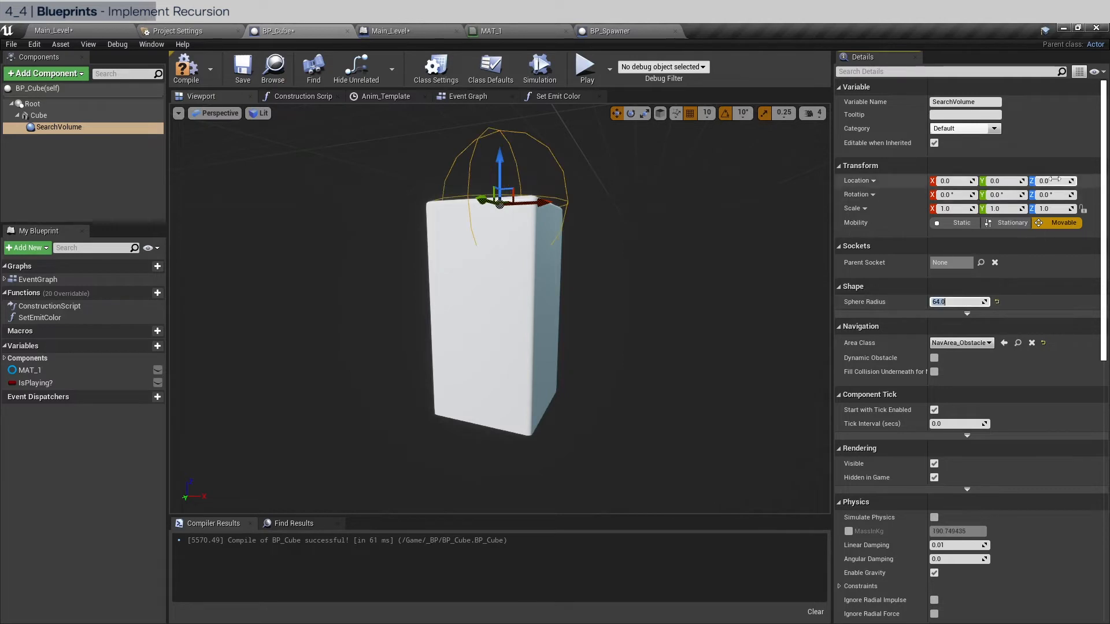
{"action": "type", "text": "-100"}
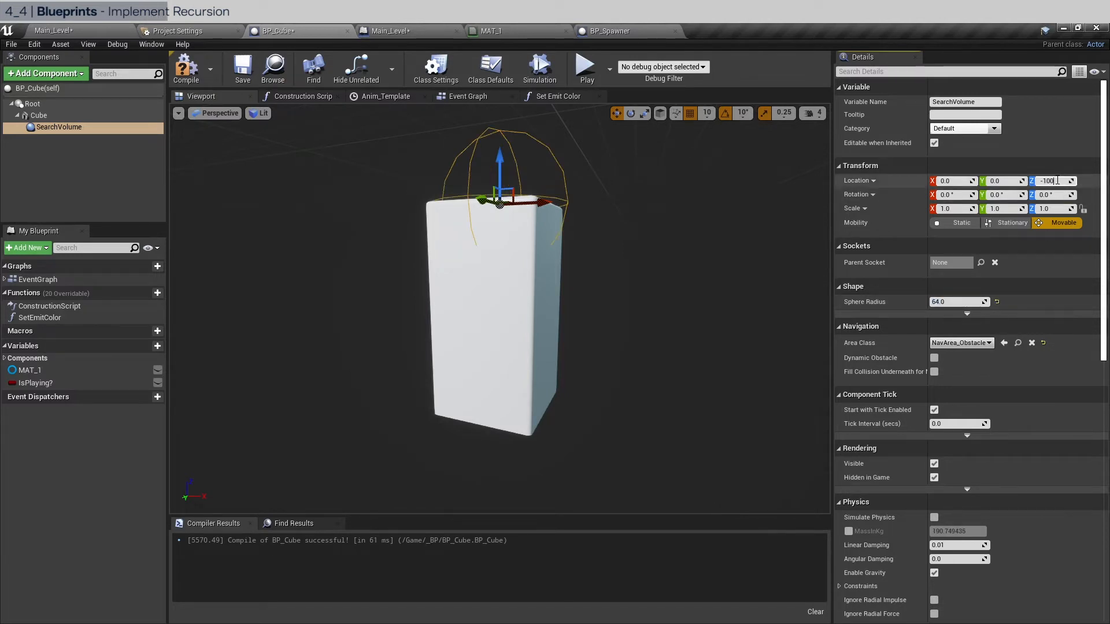
{"action": "key", "text": "Enter"}
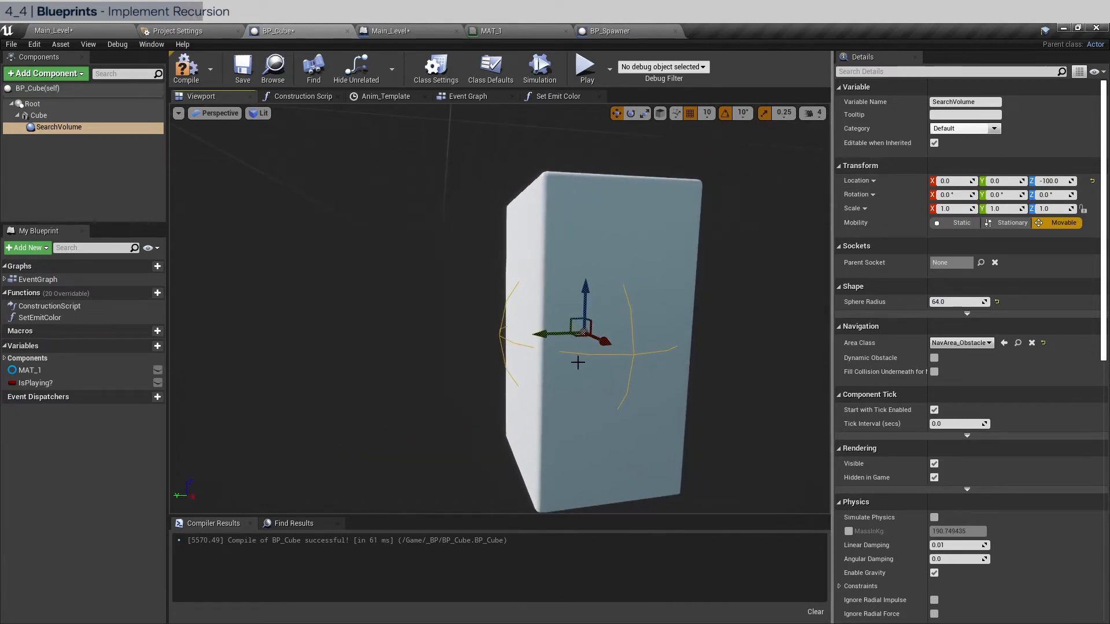
{"action": "mouse_move", "coordinate": [649, 317]}
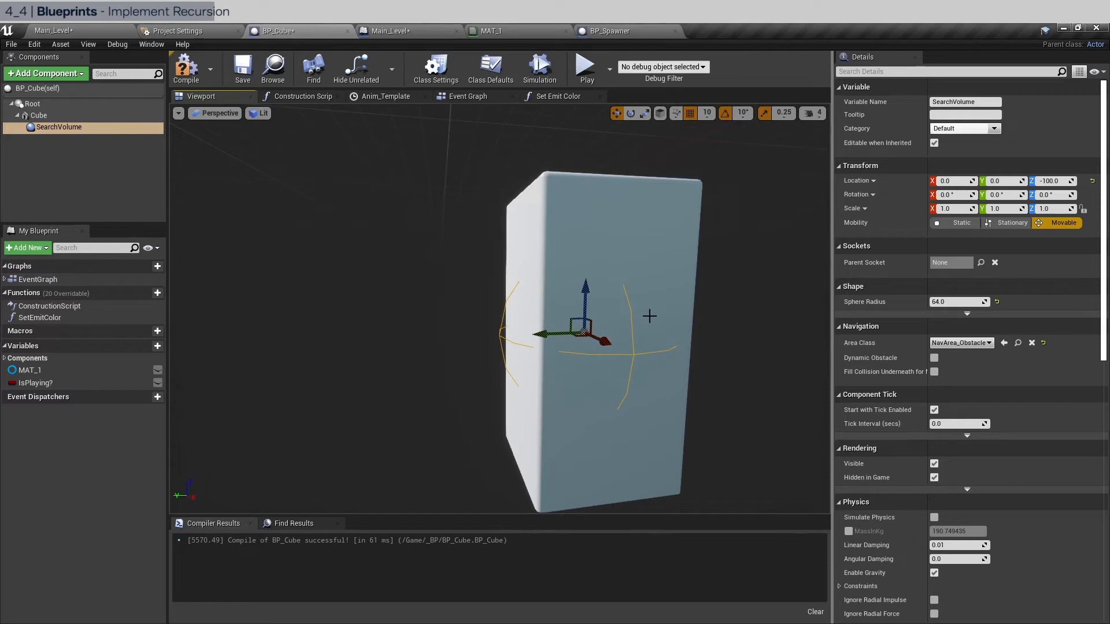
{"action": "mouse_move", "coordinate": [386, 186]}
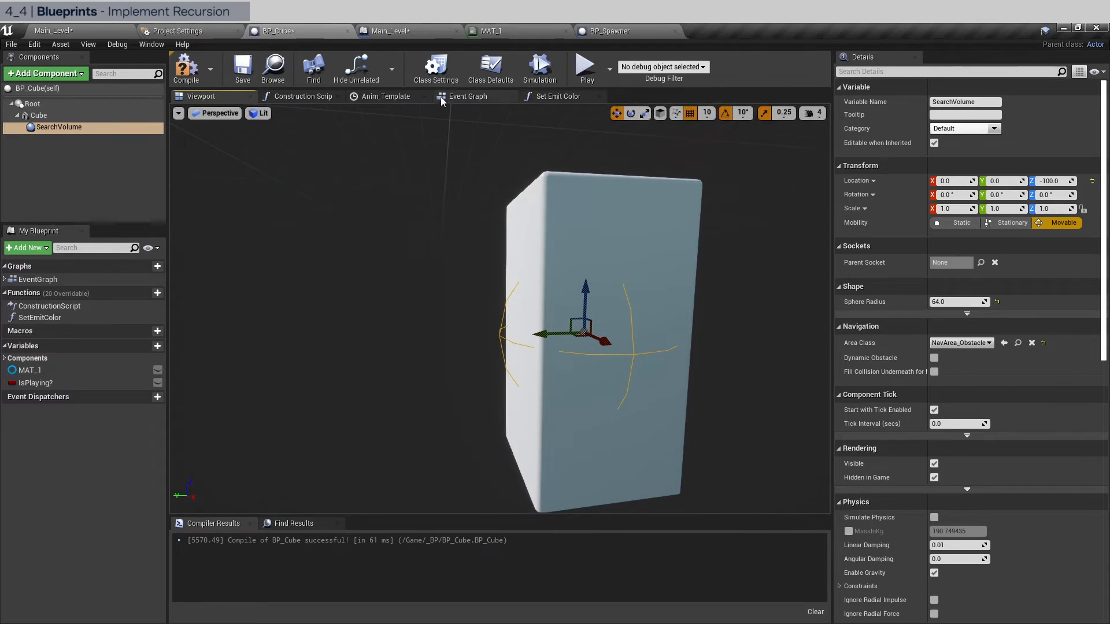
Add a new custom event named PopAdjacent to BP_Cube's event graph.
{"action": "left_click", "coordinate": [467, 96]}
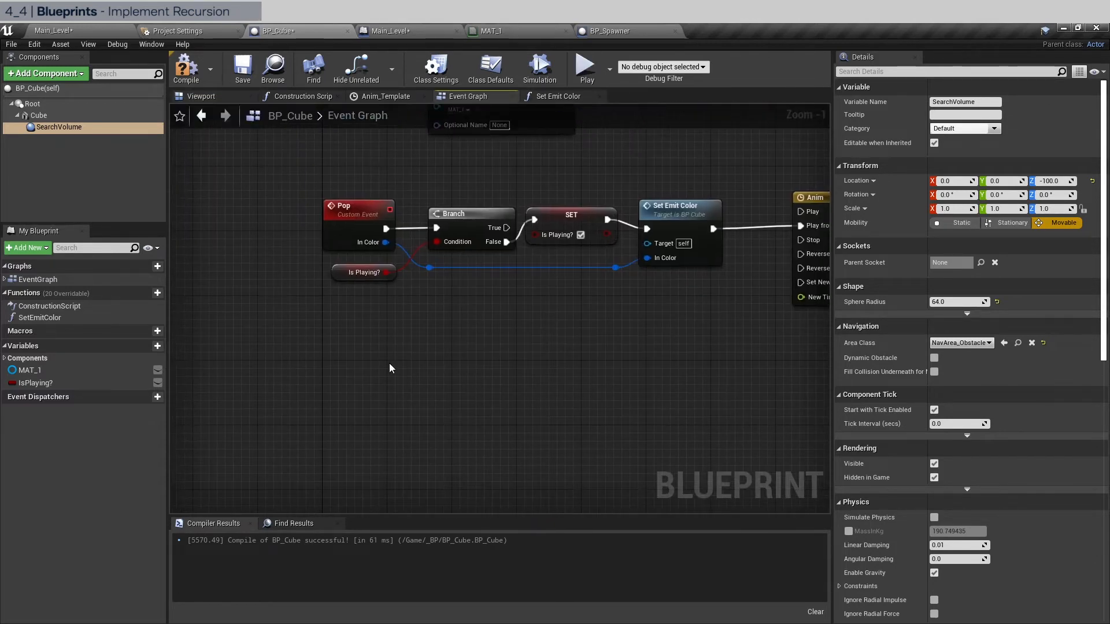
{"action": "type", "text": "custo"}
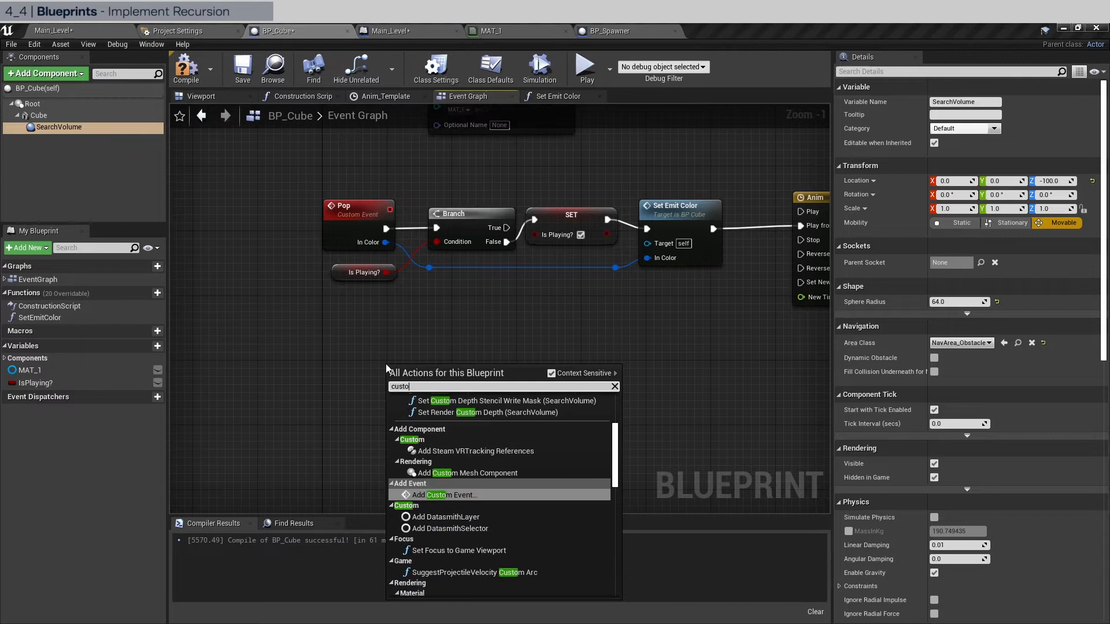
{"action": "left_click", "coordinate": [444, 495]}
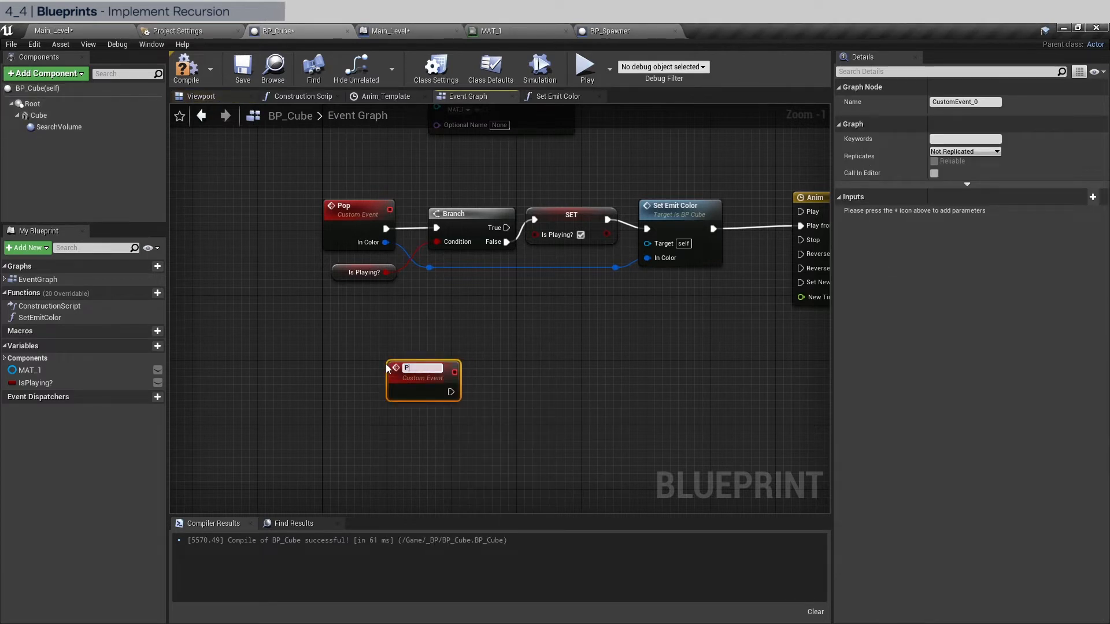
{"action": "type", "text": "opAdjacent"}
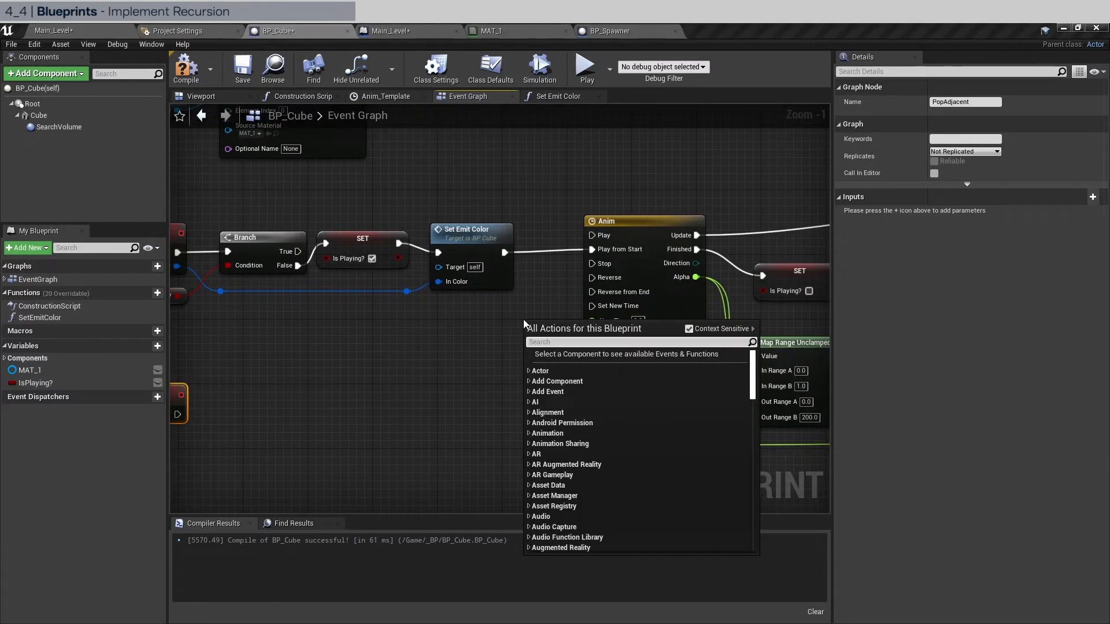
Call PopAdjacent from the Pop chain right after Set Emit Color, before the Anim timeline plays.
{"action": "type", "text": "-"}
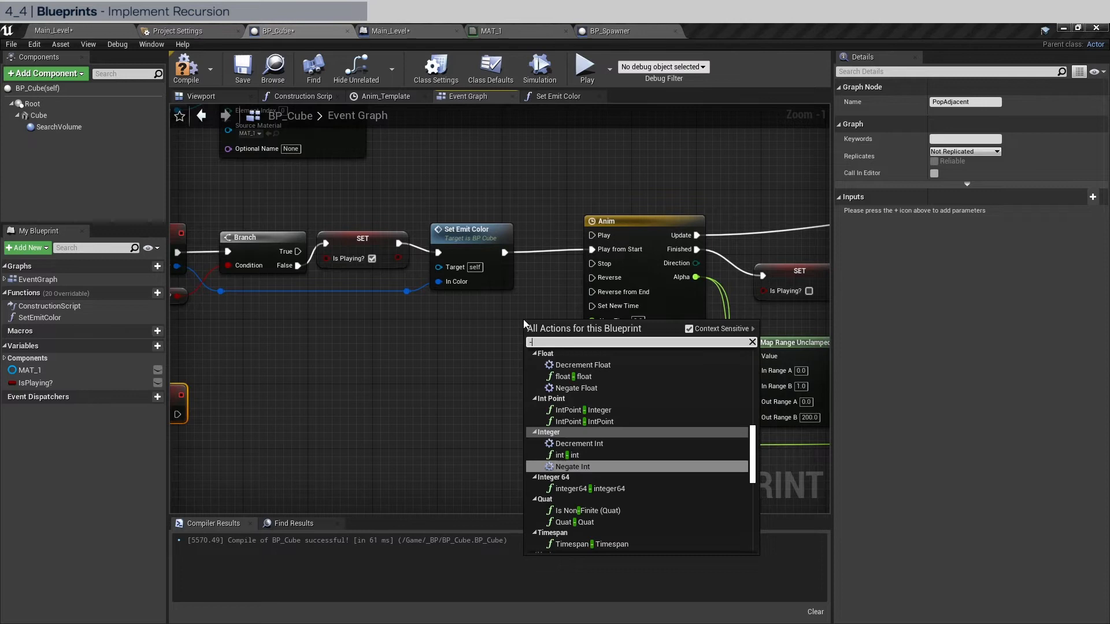
{"action": "type", "text": "popad"}
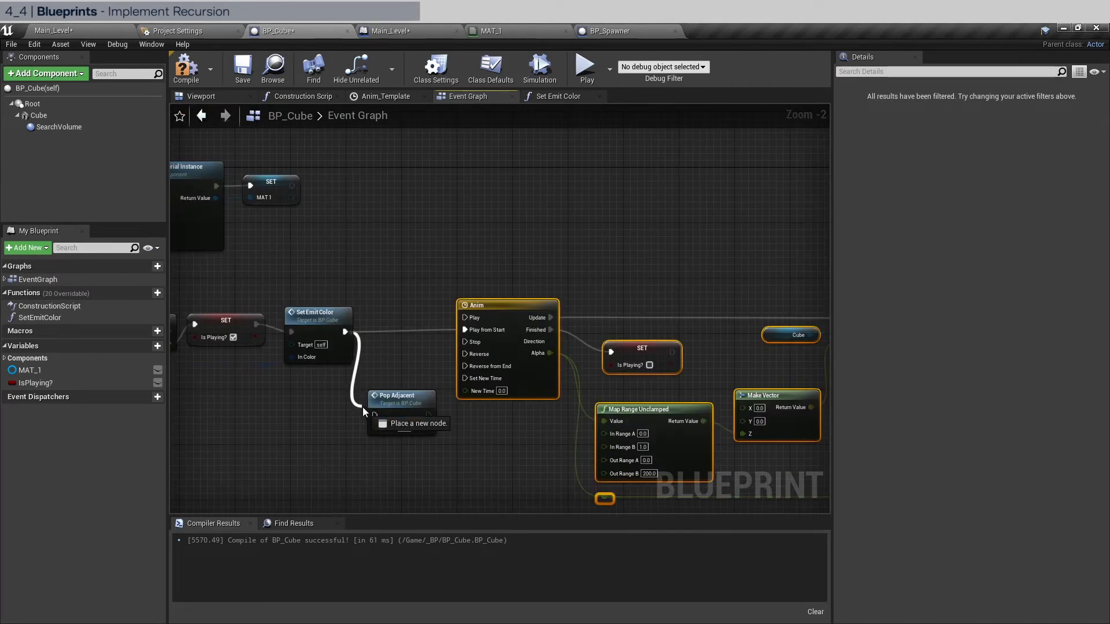
{"action": "left_click_drag", "start_coordinate": [400, 397], "coordinate": [400, 319]}
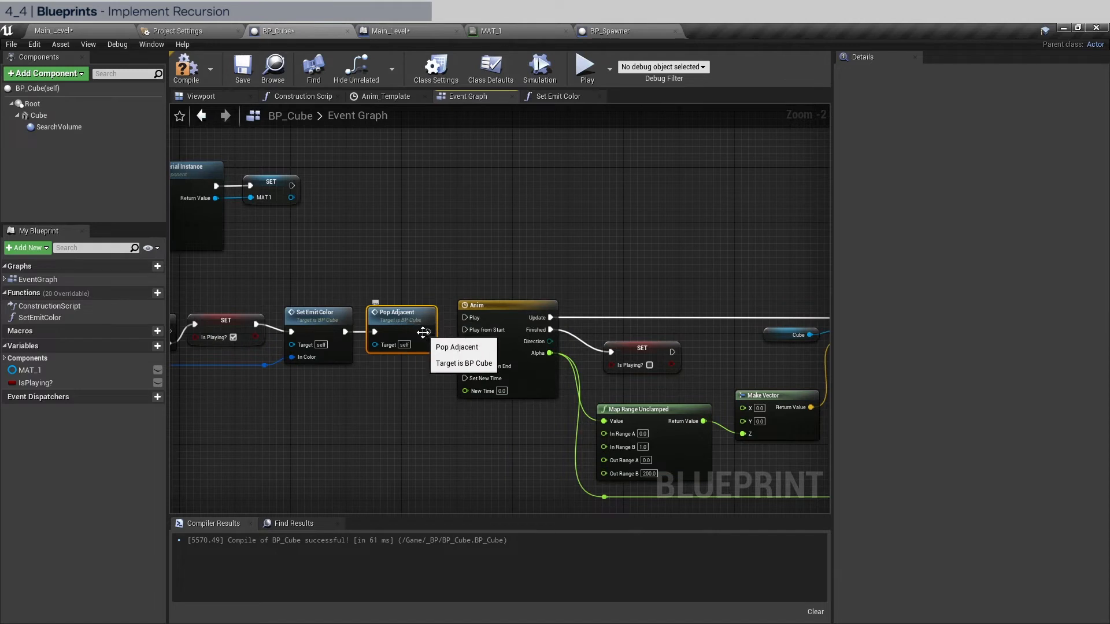
{"action": "scroll", "scroll_direction": "down", "scroll_amount": 3}
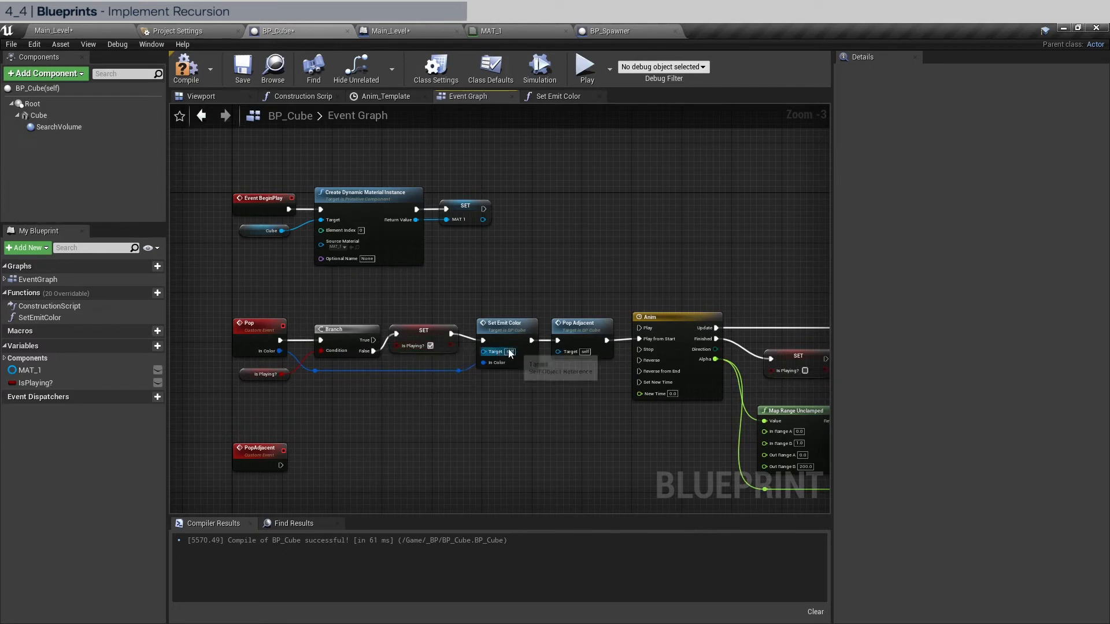
{"action": "mouse_move", "coordinate": [570, 322]}
{"action": "type", "text": "get"}
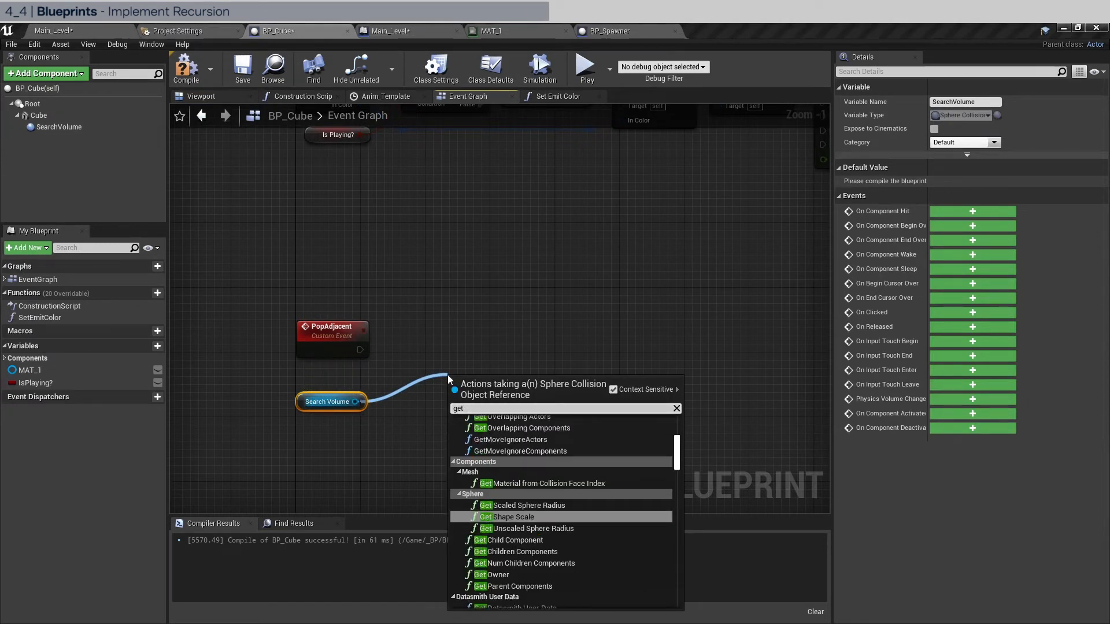
Get the actors overlapping SearchVolume, filtered to class BP_Cube.
{"action": "left_click", "coordinate": [519, 416]}
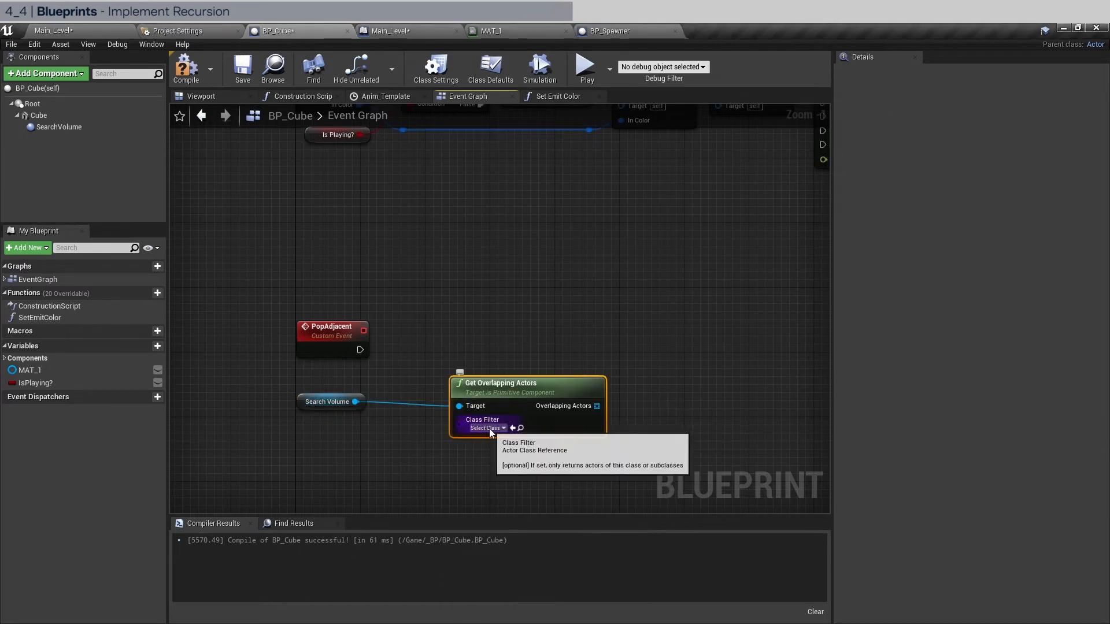
{"action": "type", "text": "bp_"}
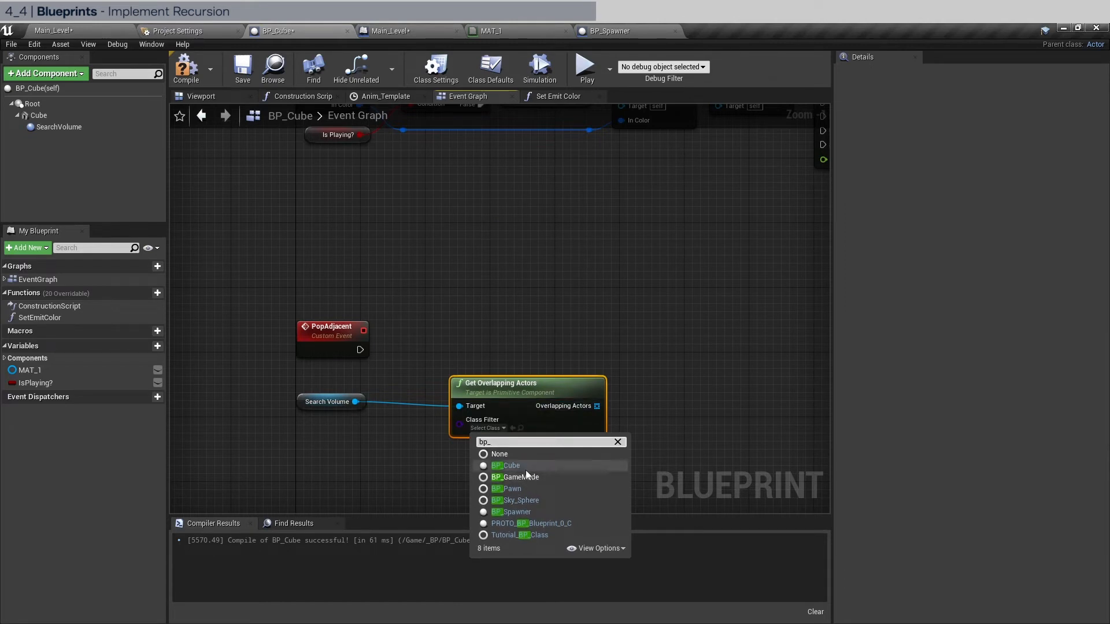
{"action": "left_click", "coordinate": [507, 464]}
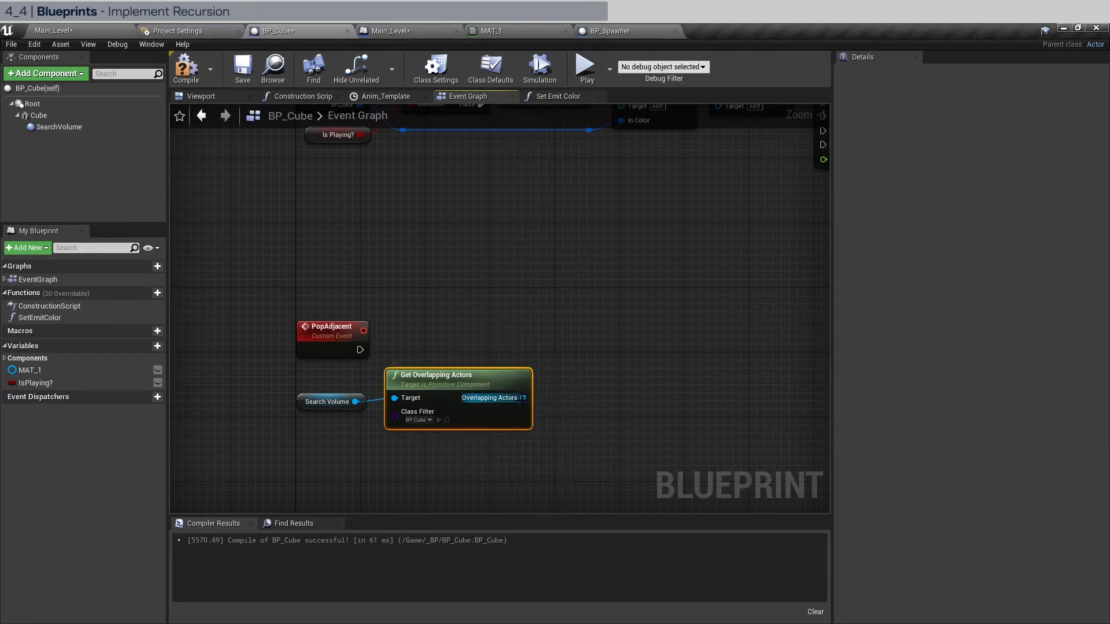
Loop over the overlapping actors, cast each to BP_Cube and call Pop on it.
{"action": "left_click_drag", "start_coordinate": [523, 397], "coordinate": [597, 370]}
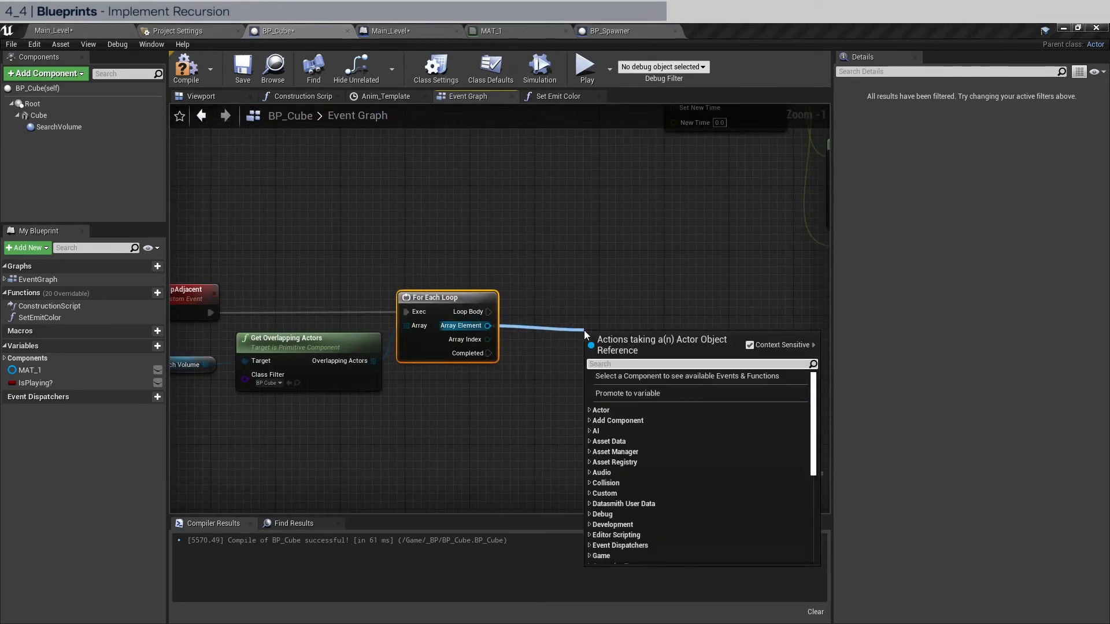
{"action": "type", "text": "cast to"}
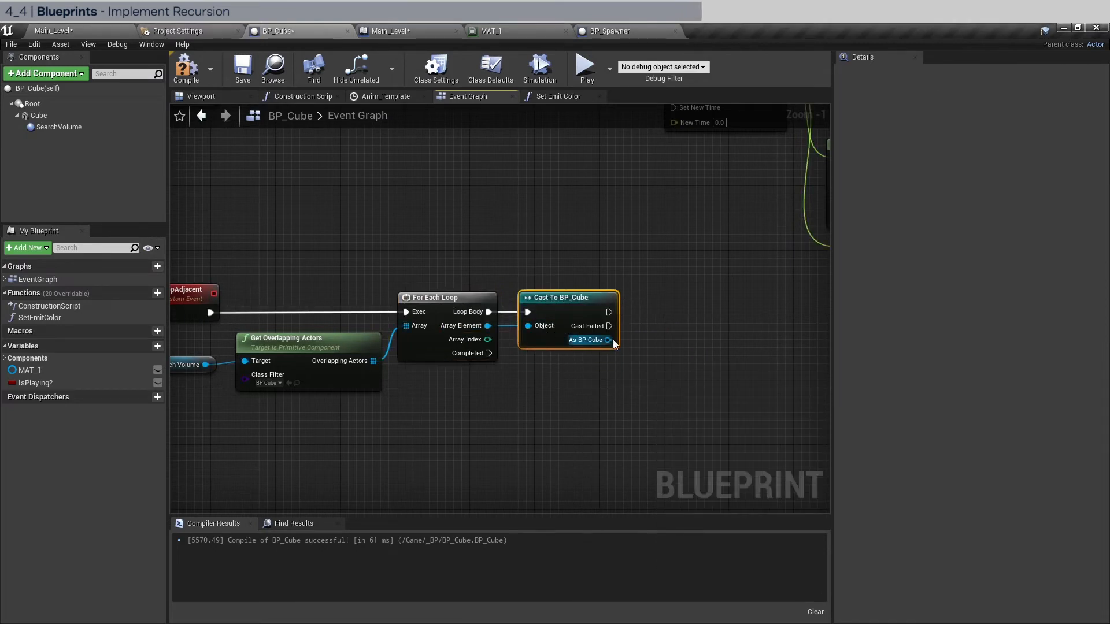
{"action": "left_click_drag", "start_coordinate": [608, 340], "coordinate": [736, 337]}
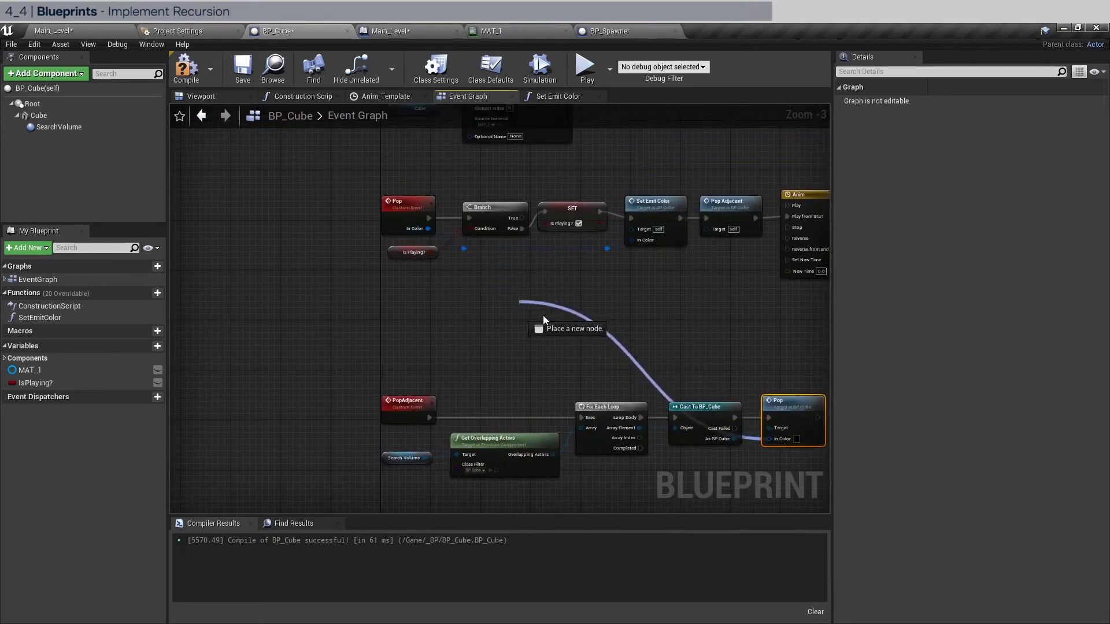
Promote Pop's In Color input to a Color variable set before the Branch.
{"action": "scroll", "scroll_direction": "down", "scroll_amount": 3}
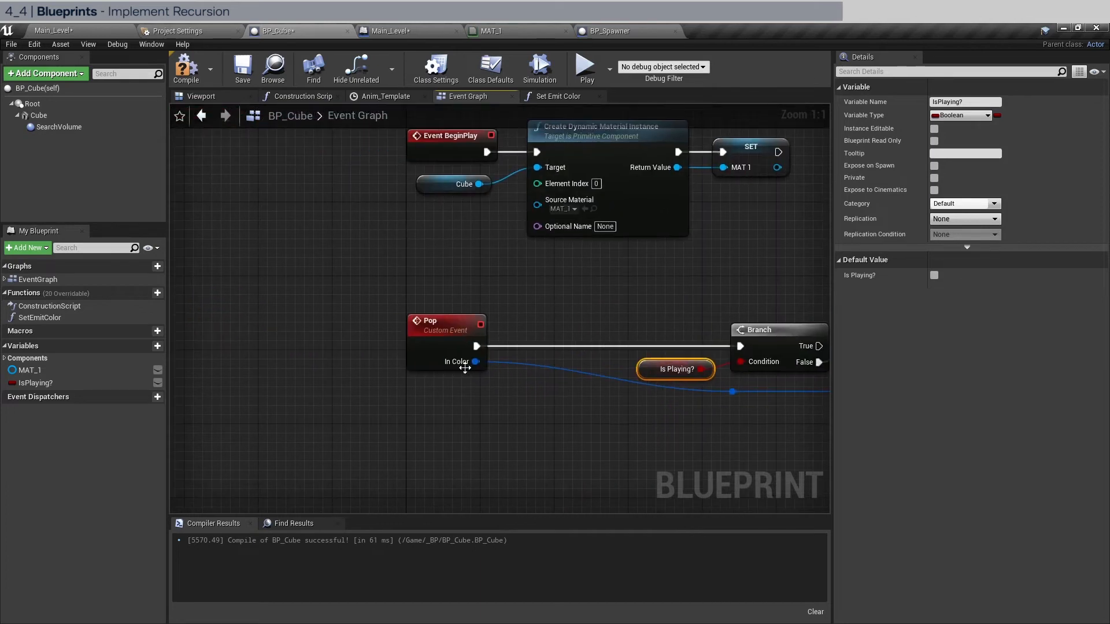
{"action": "right_click", "coordinate": [476, 362]}
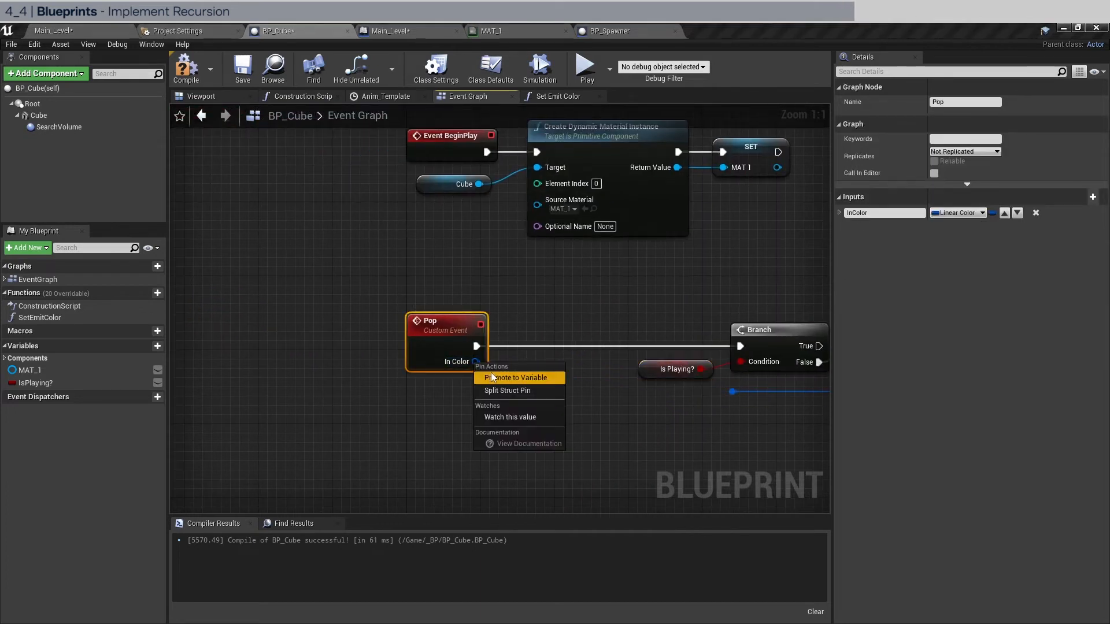
{"action": "left_click", "coordinate": [516, 377]}
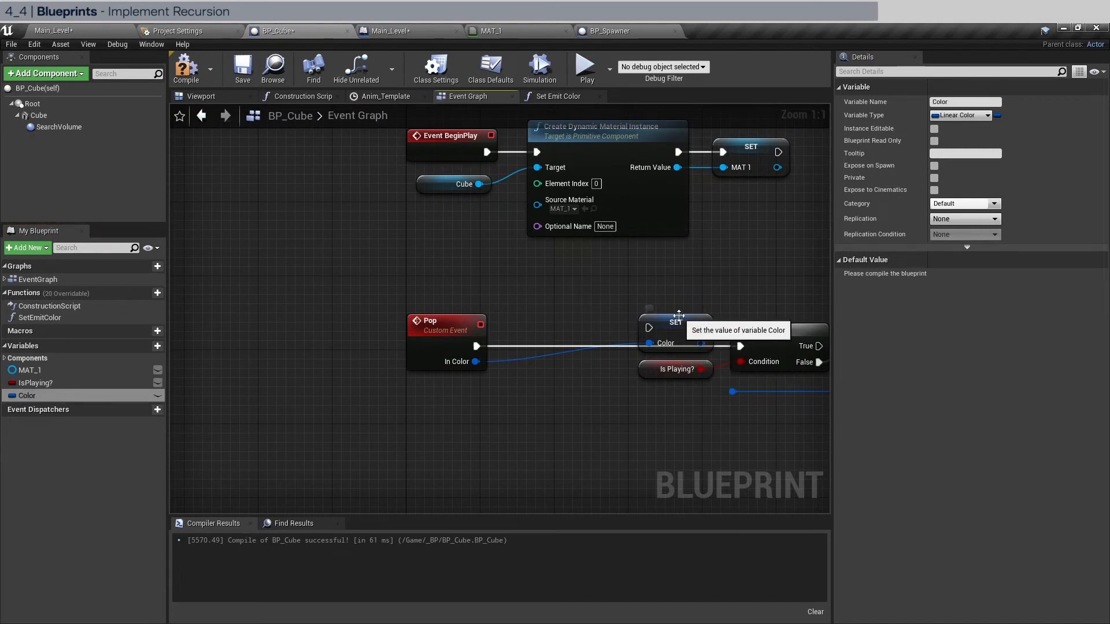
{"action": "left_click_drag", "start_coordinate": [675, 323], "coordinate": [545, 340]}
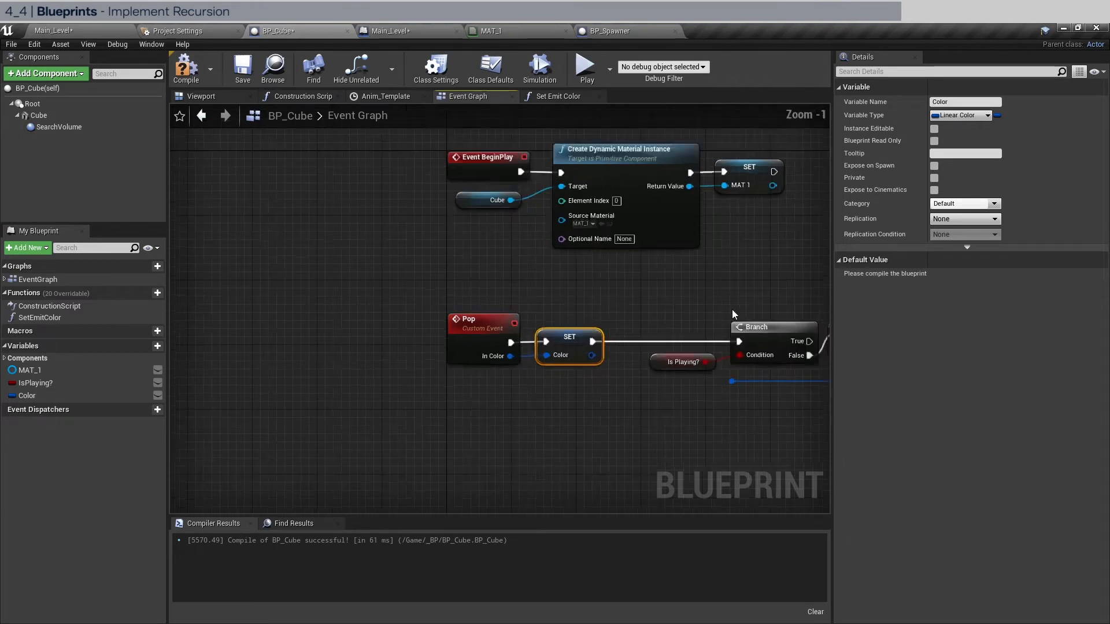
Feed the stored Color into Set Emit Color and the neighbours' Pop calls.
{"action": "scroll", "scroll_direction": "down", "scroll_amount": 3}
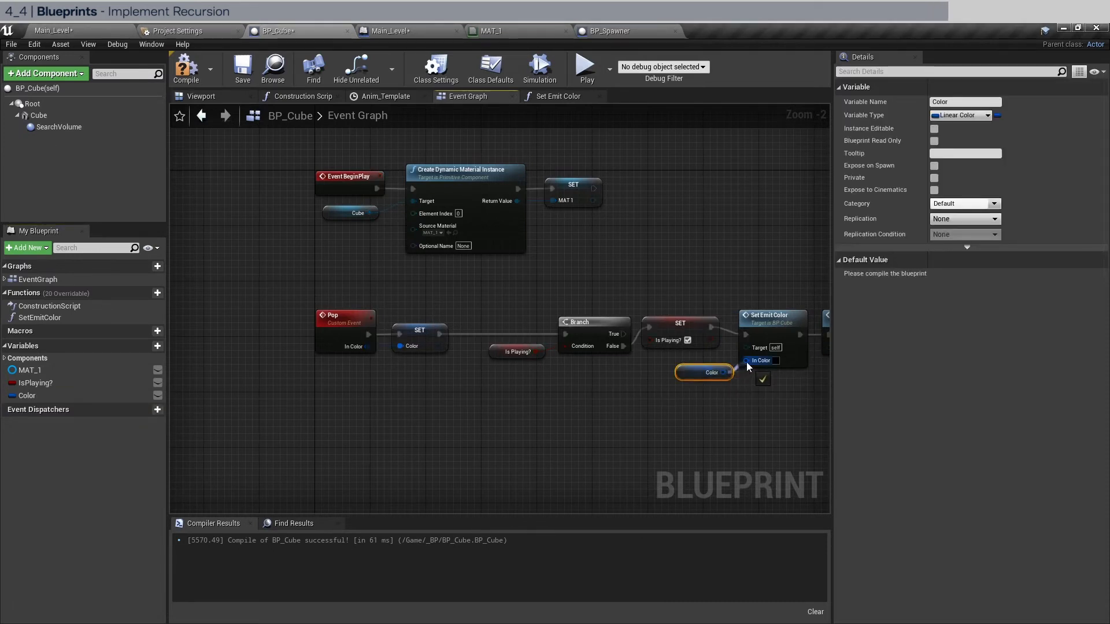
{"action": "scroll", "scroll_direction": "down", "scroll_amount": 3}
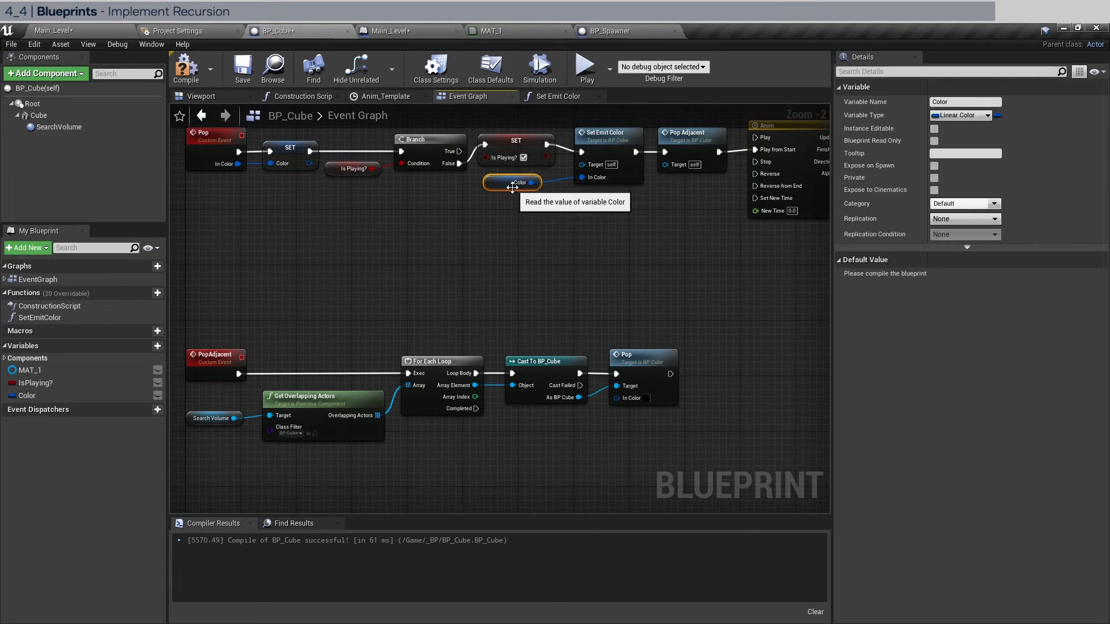
{"action": "left_click_drag", "start_coordinate": [512, 181], "coordinate": [589, 439]}
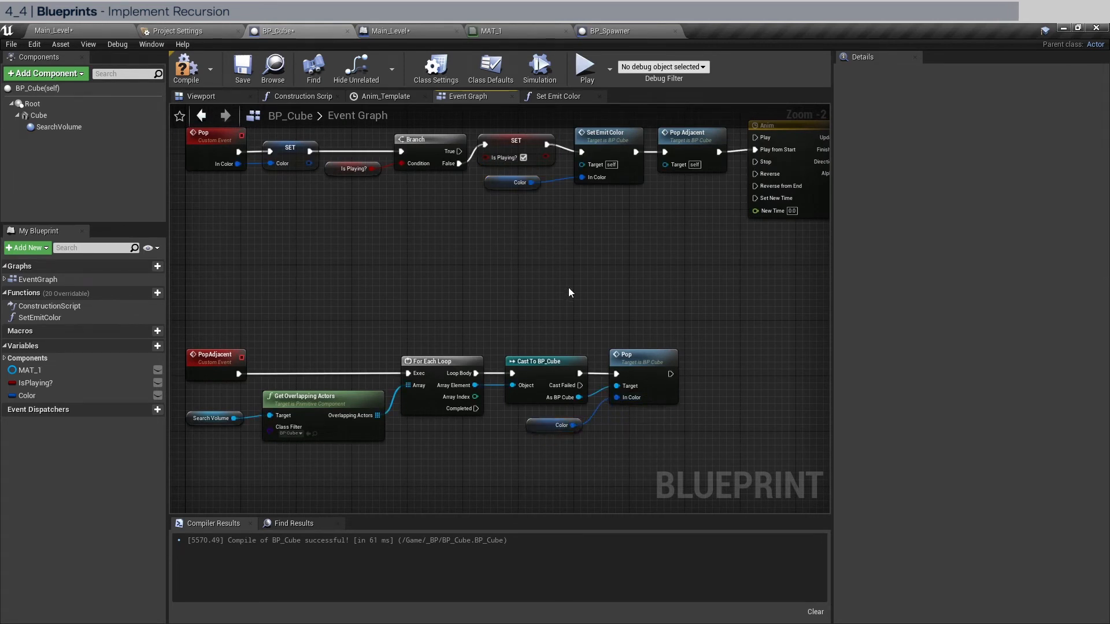
Play-test the level, see the infinite-loop error in the Message Log, and return to BP_Cube's graph.
{"action": "left_click", "coordinate": [242, 67]}
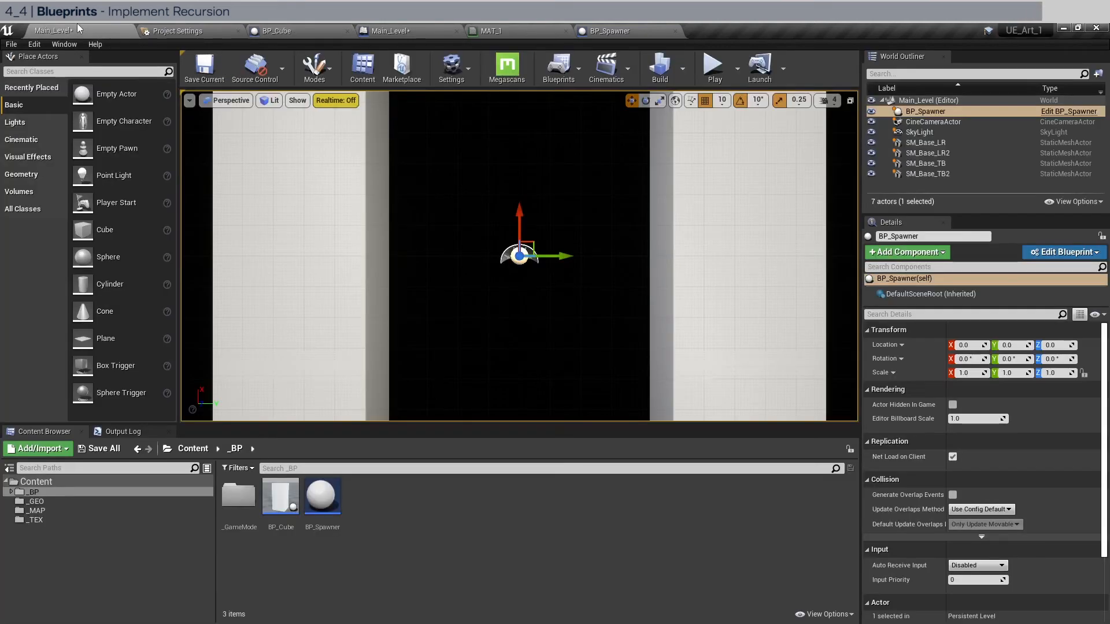
{"action": "left_click", "coordinate": [713, 67]}
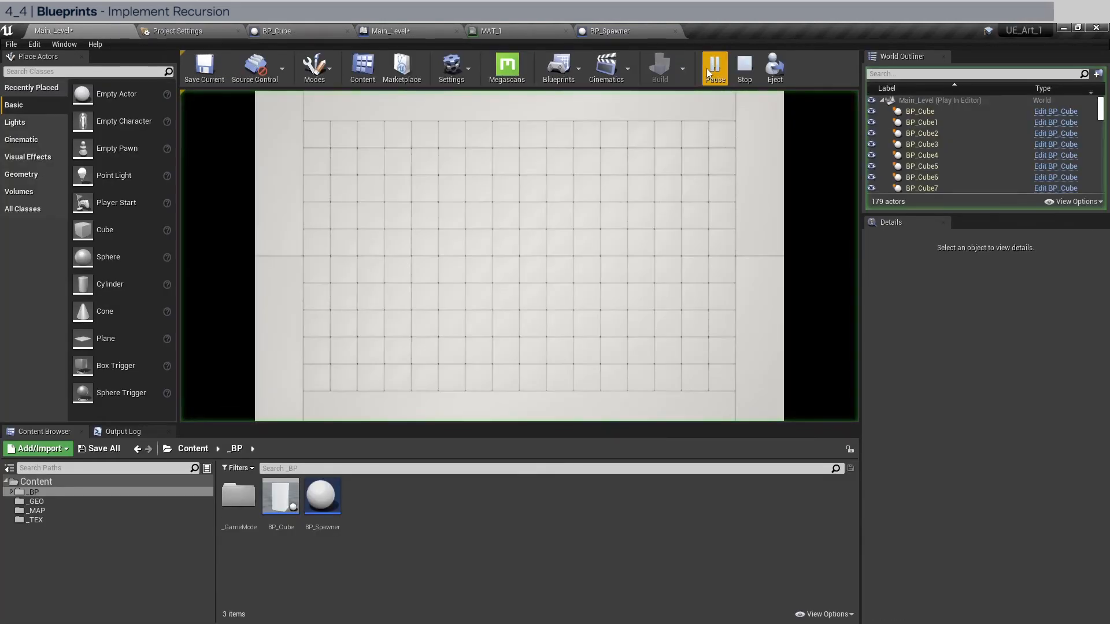
{"action": "left_click", "coordinate": [743, 67]}
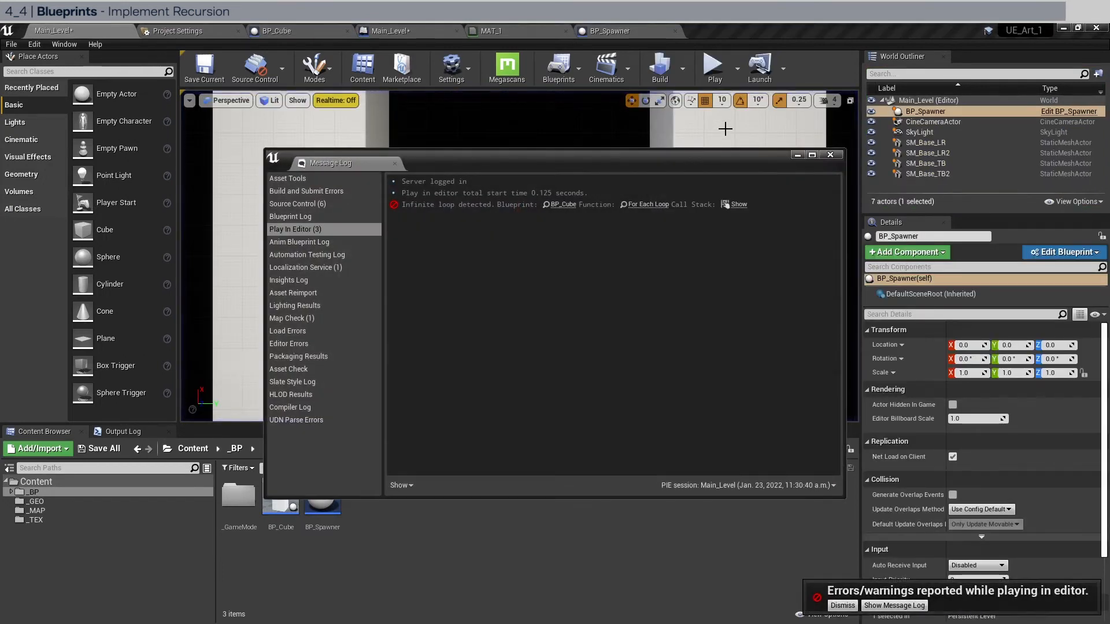
{"action": "mouse_move", "coordinate": [783, 389]}
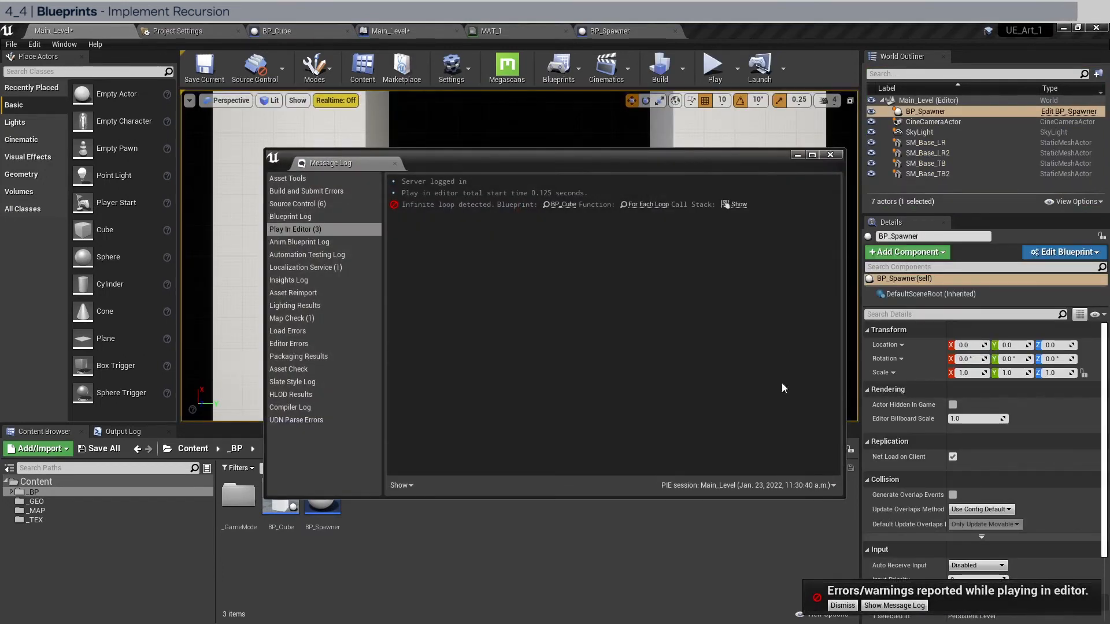
{"action": "mouse_move", "coordinate": [758, 286]}
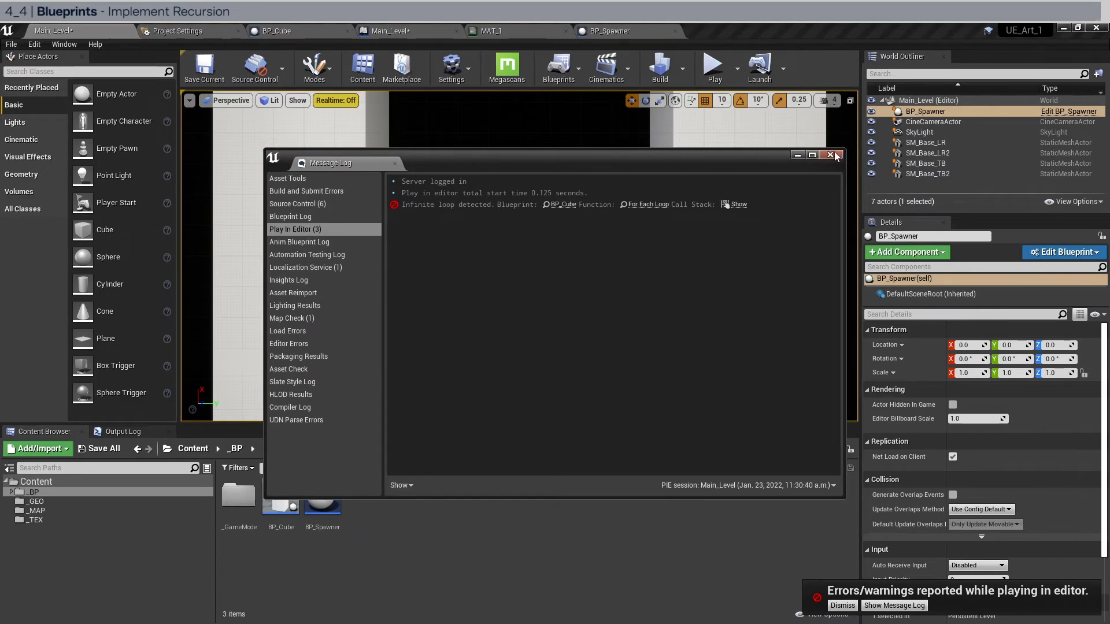
{"action": "left_click", "coordinate": [830, 154]}
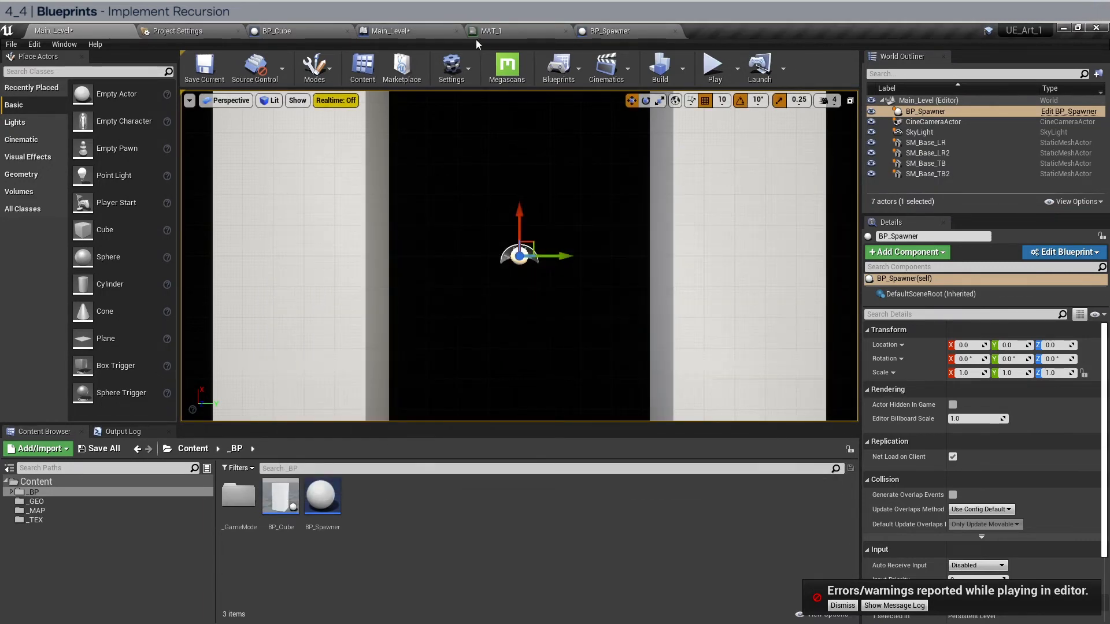
{"action": "left_click", "coordinate": [276, 30]}
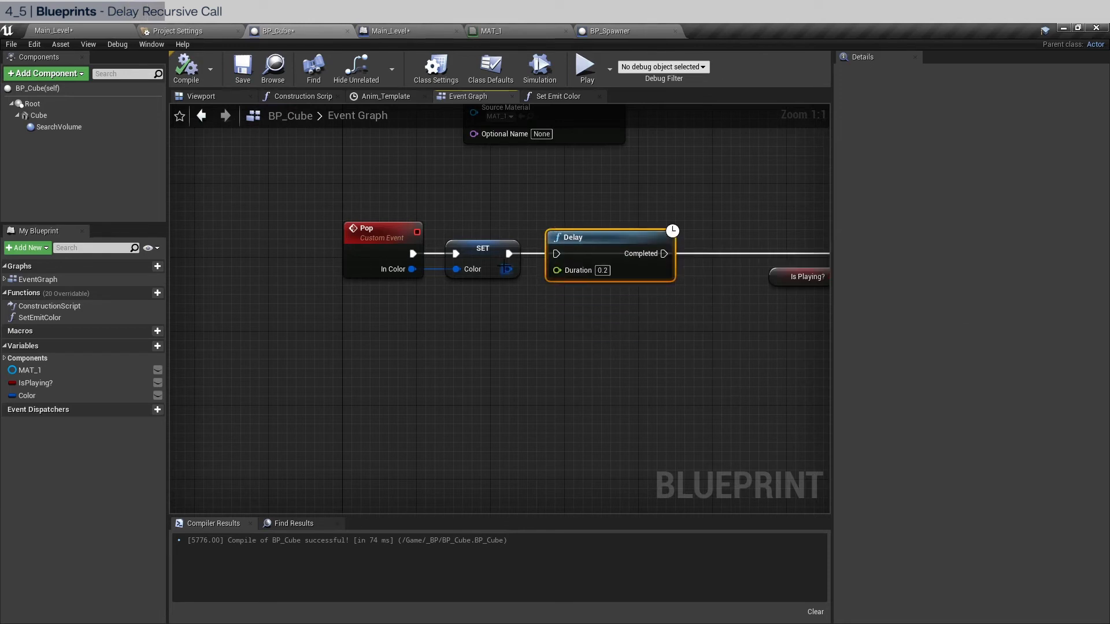
Drive the Delay's Duration from a Random Float in Range node.
{"action": "scroll", "scroll_direction": "down", "scroll_amount": 3}
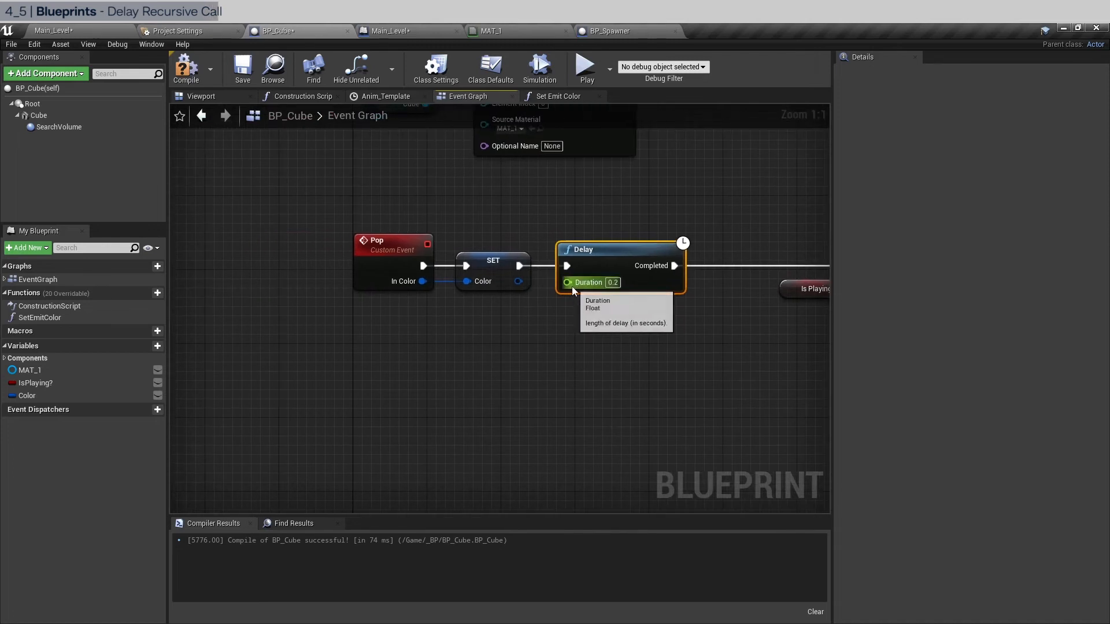
{"action": "left_click_drag", "start_coordinate": [567, 282], "coordinate": [496, 336]}
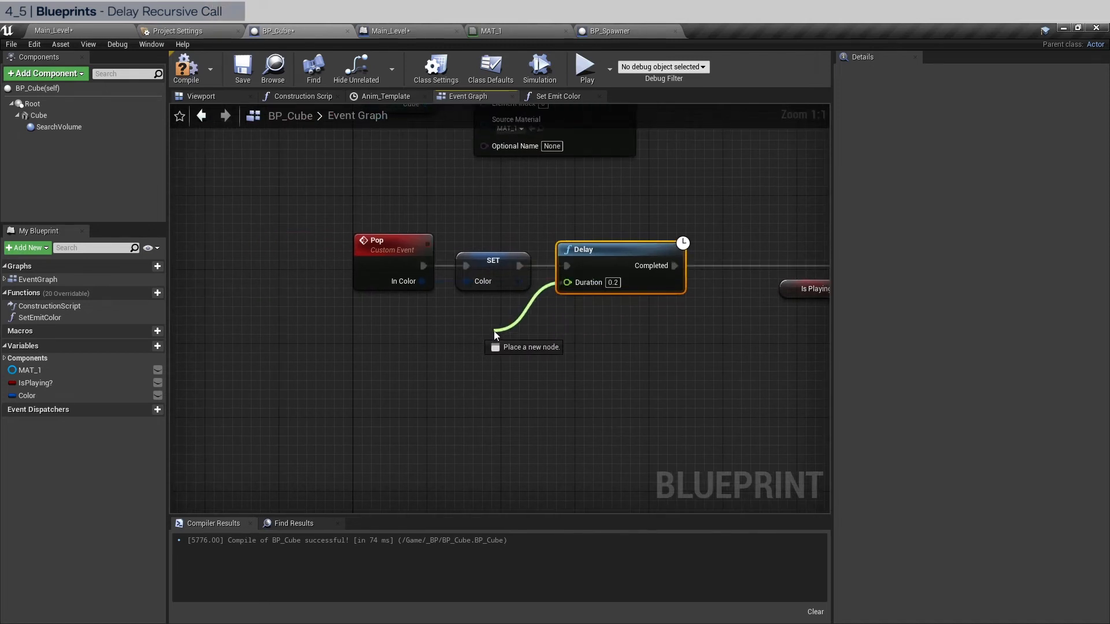
{"action": "left_click", "coordinate": [495, 334]}
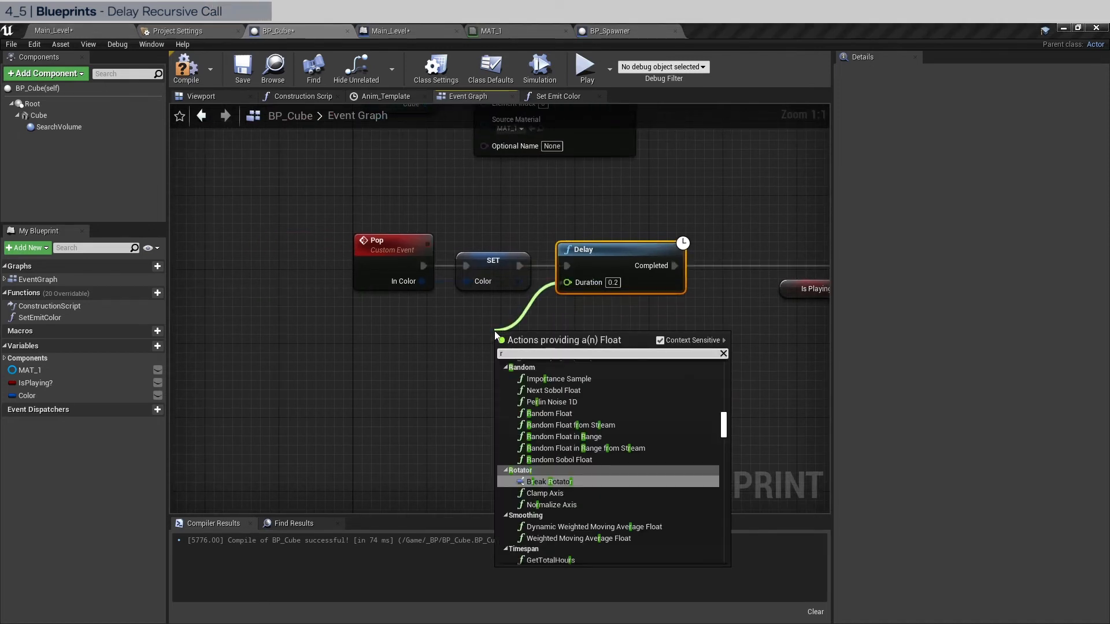
{"action": "type", "text": "andom"}
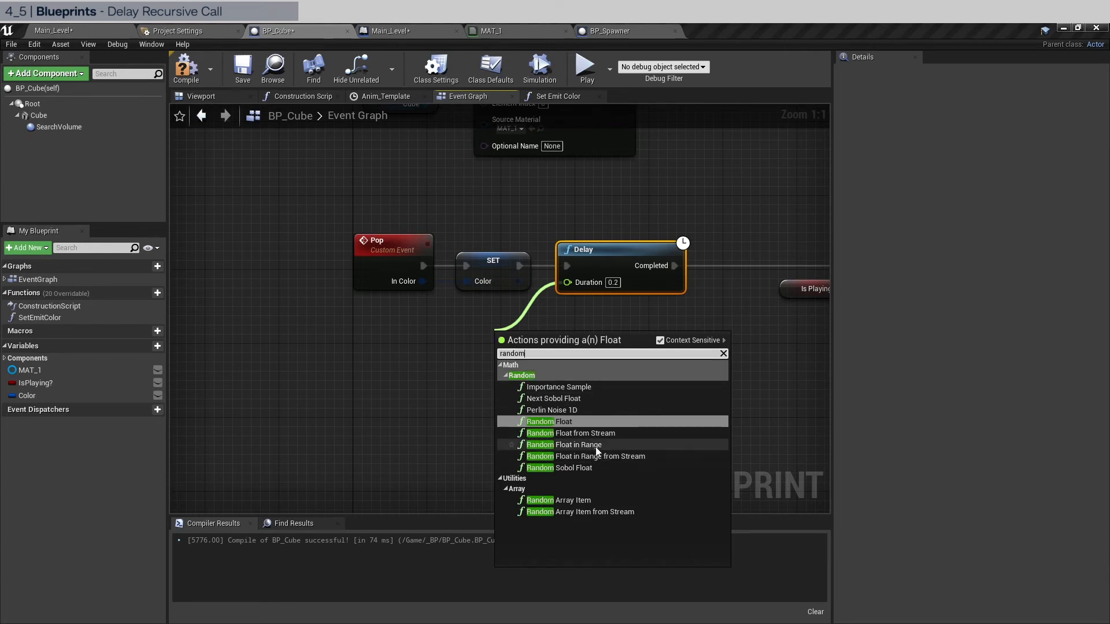
{"action": "left_click", "coordinate": [570, 444]}
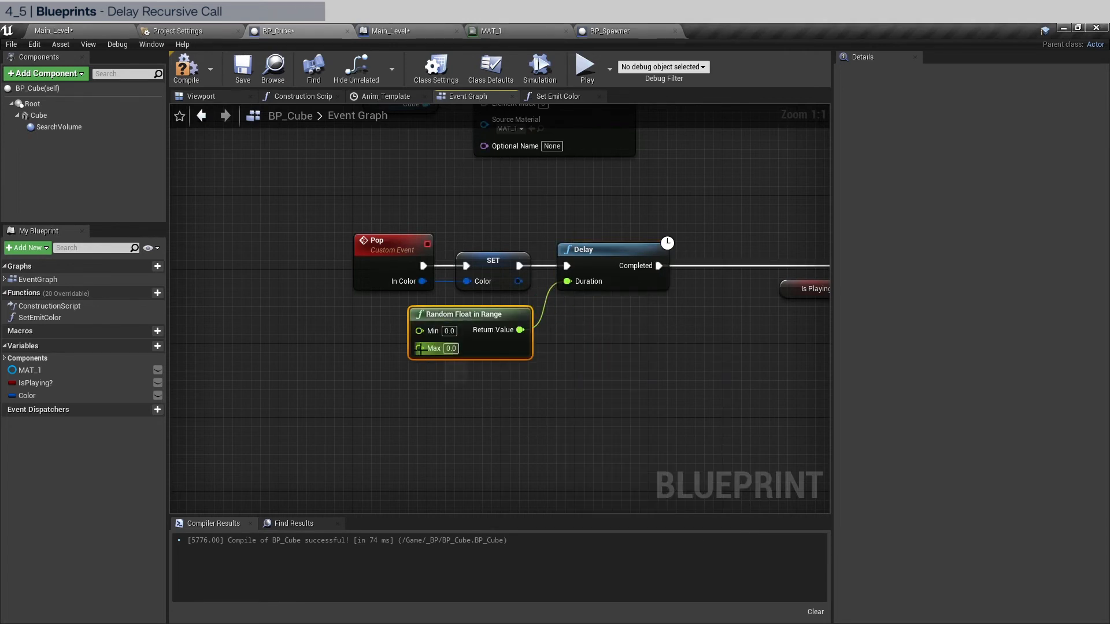
Set the random range maximum to 0.3 seconds.
{"action": "left_click", "coordinate": [448, 331]}
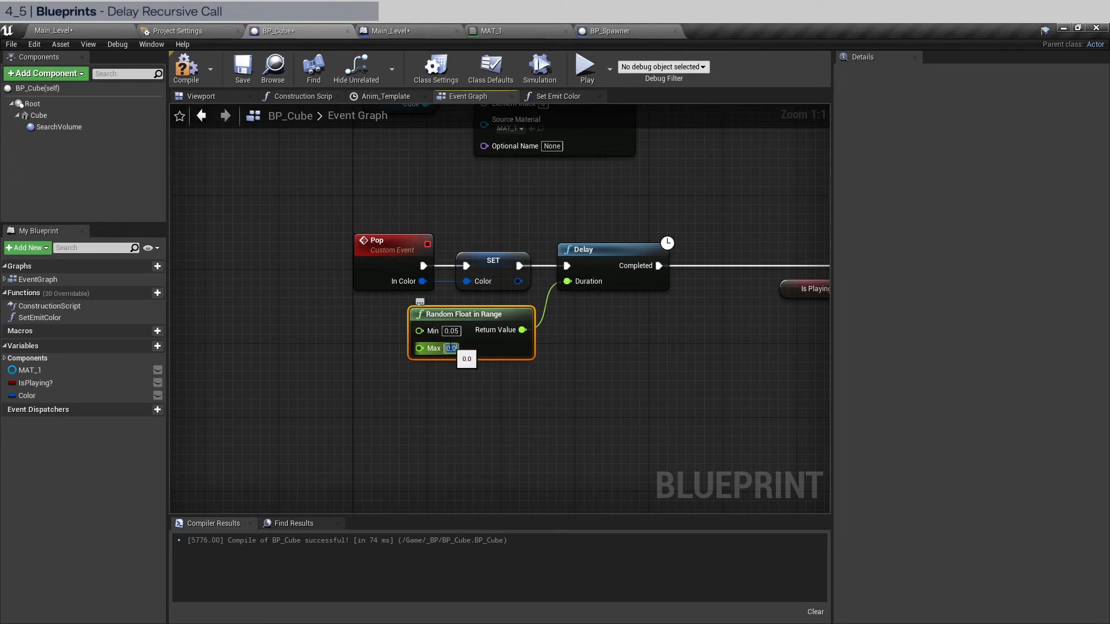
{"action": "type", "text": "0.3"}
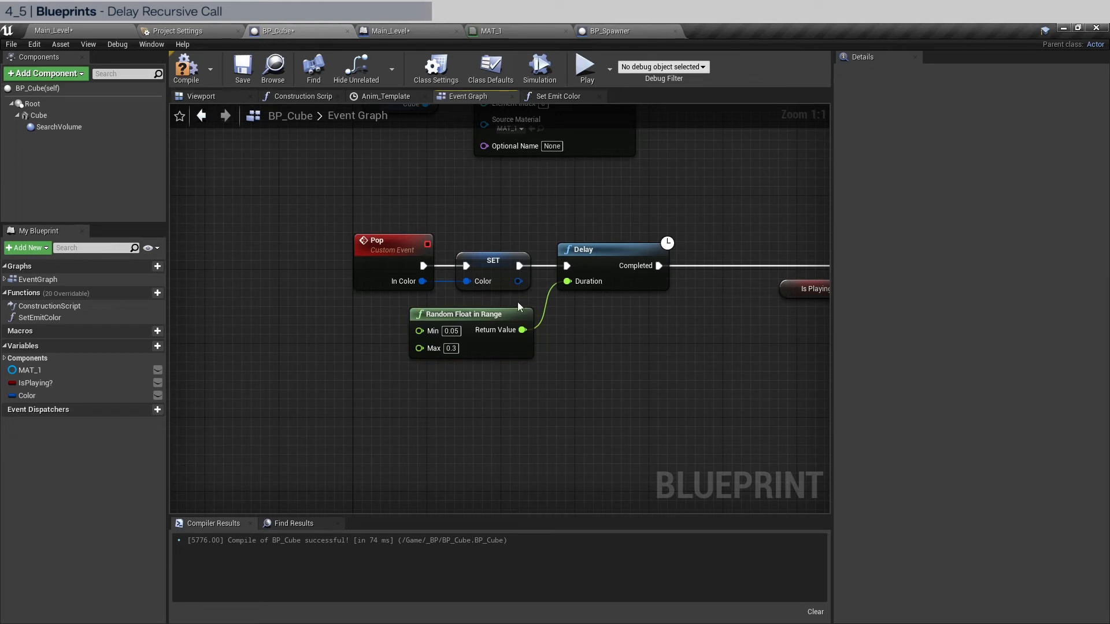
{"action": "left_click", "coordinate": [450, 331]}
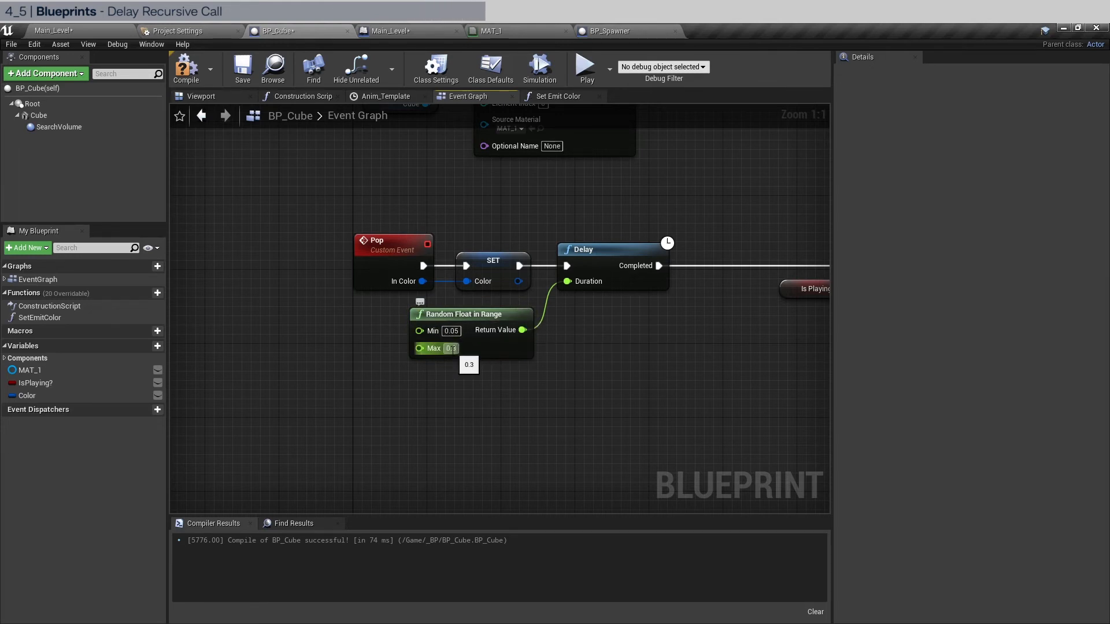
{"action": "scroll", "scroll_direction": "down", "scroll_amount": 3}
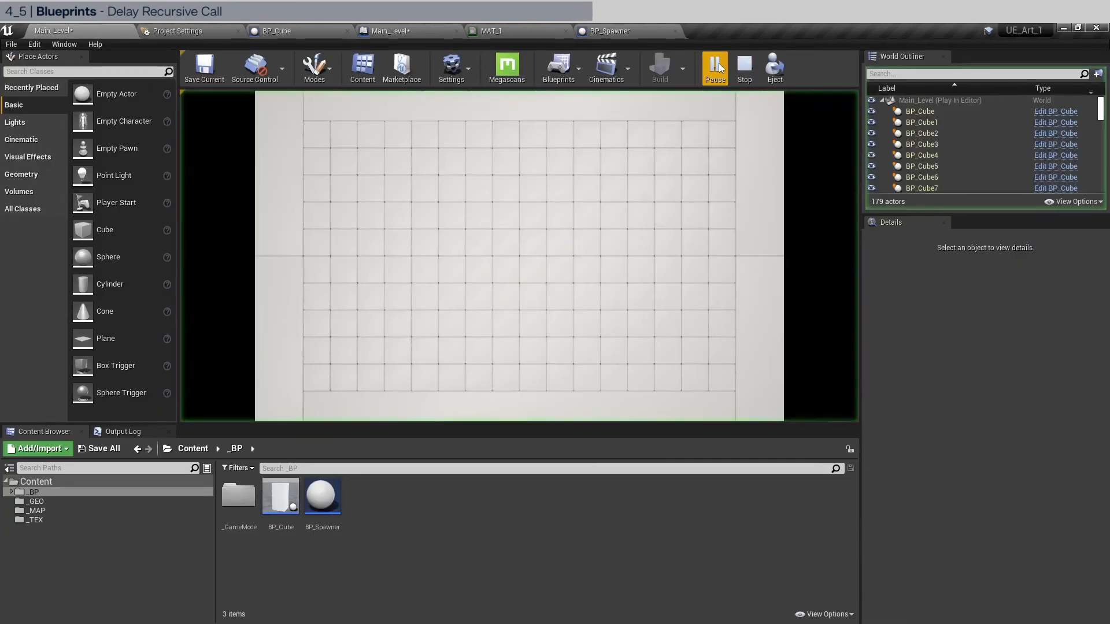
Pop a cube in the running level to watch the delayed wave.
{"action": "left_click", "coordinate": [715, 68]}
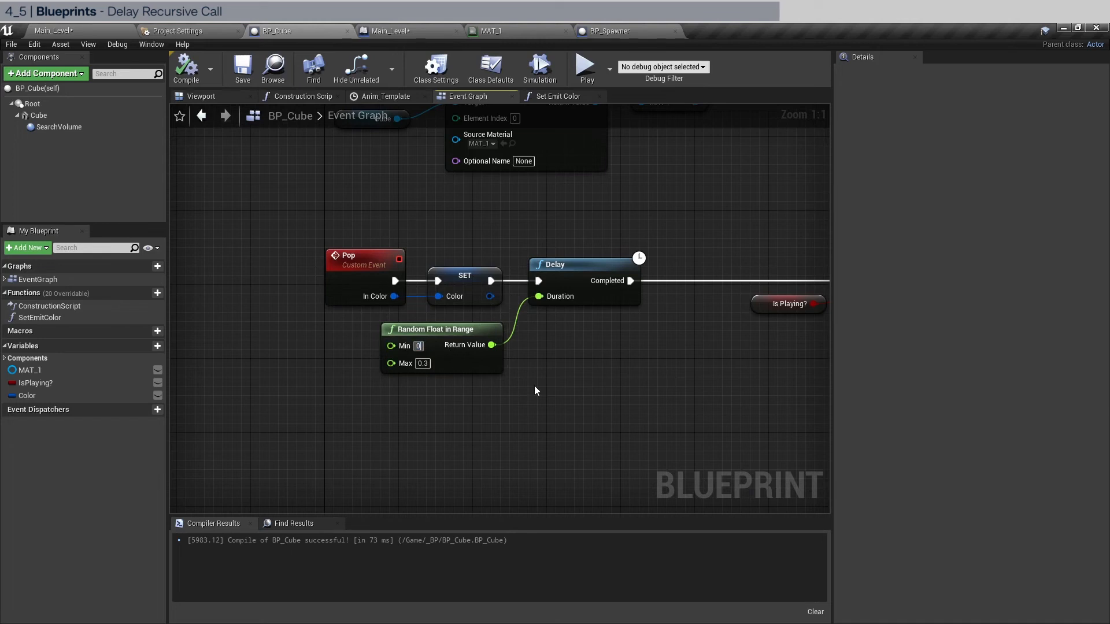
Set the random delay maximum to 0.5 and play-test the spreading wave in Main_Level.
{"action": "left_click", "coordinate": [420, 363]}
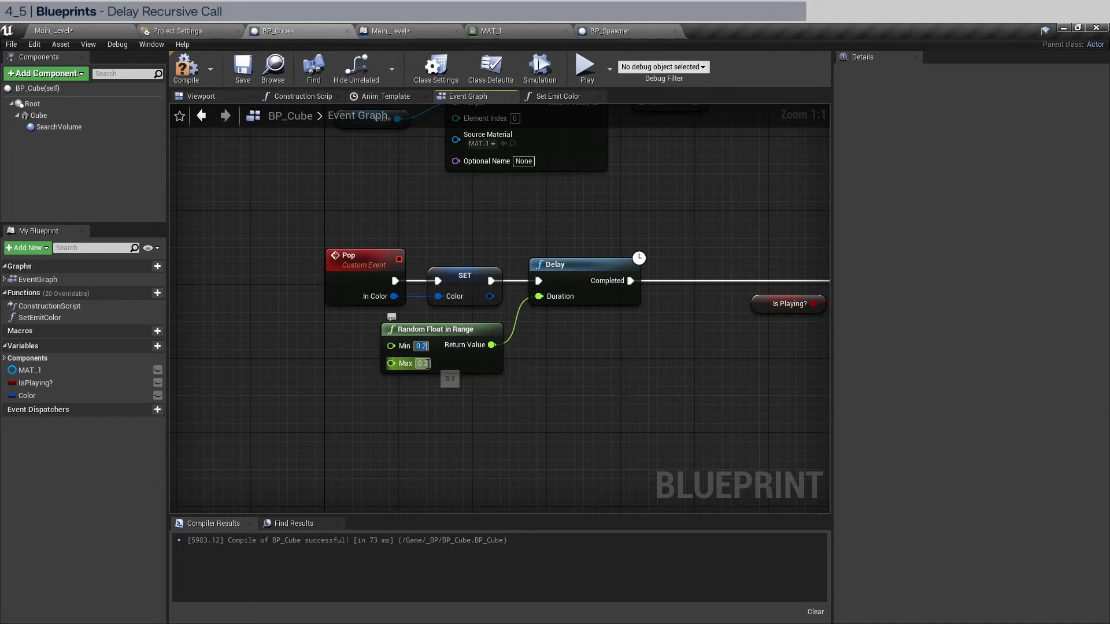
{"action": "type", "text": "0.5"}
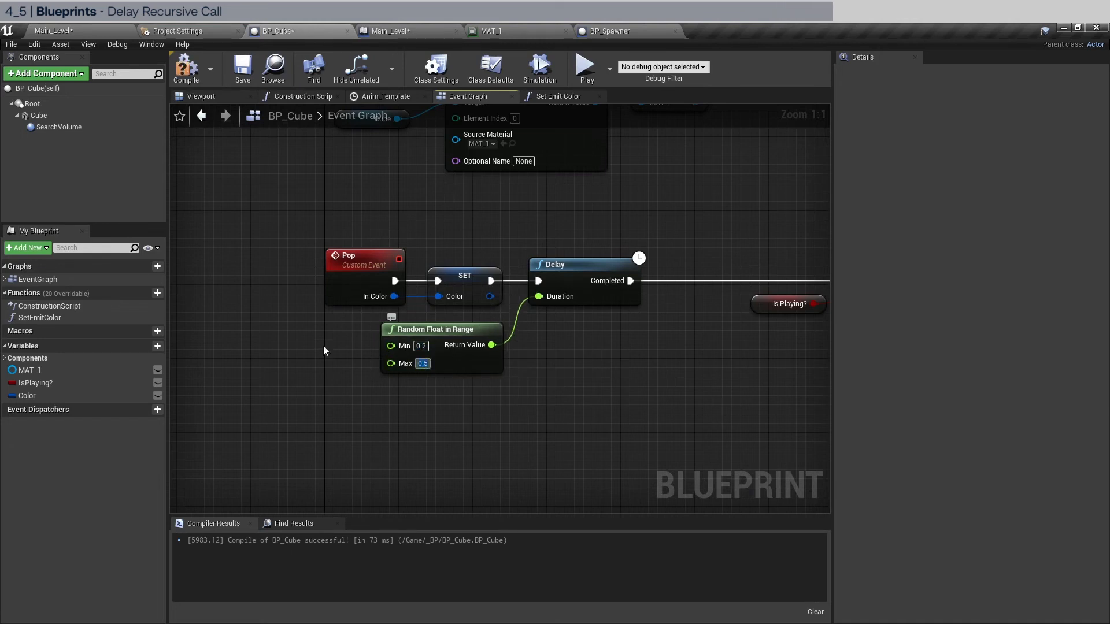
{"action": "left_click", "coordinate": [52, 30]}
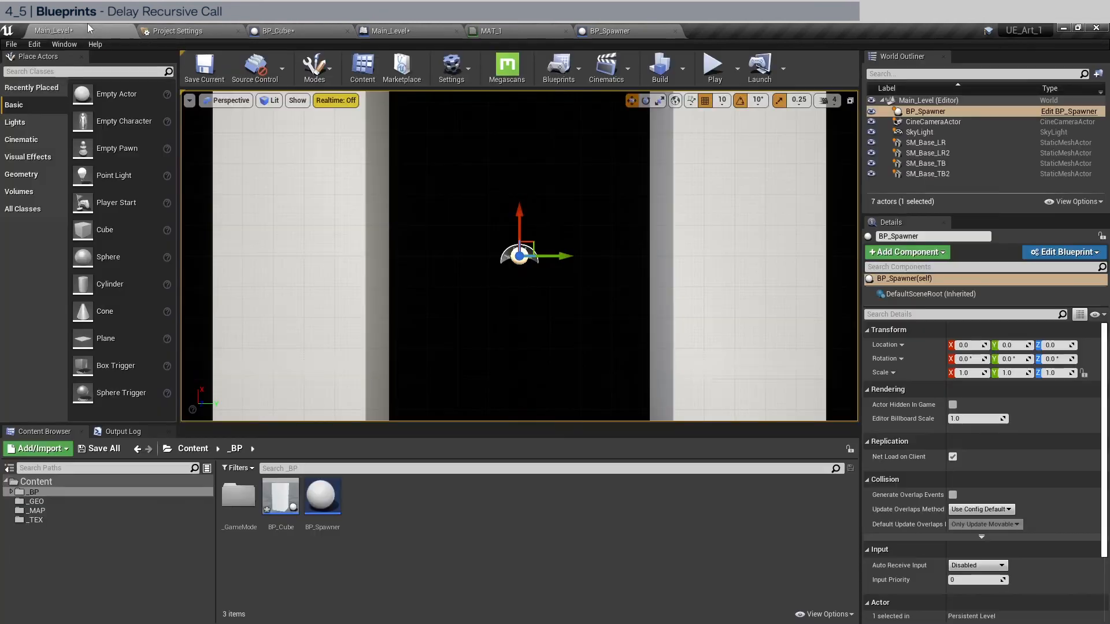
{"action": "left_click", "coordinate": [713, 69]}
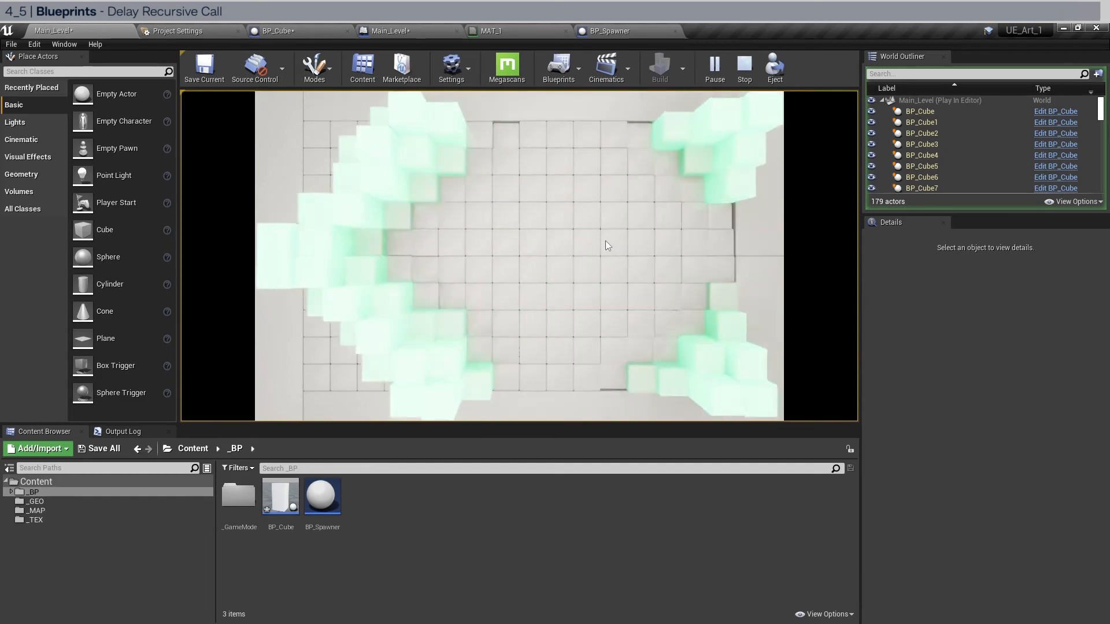
{"action": "left_click", "coordinate": [276, 30]}
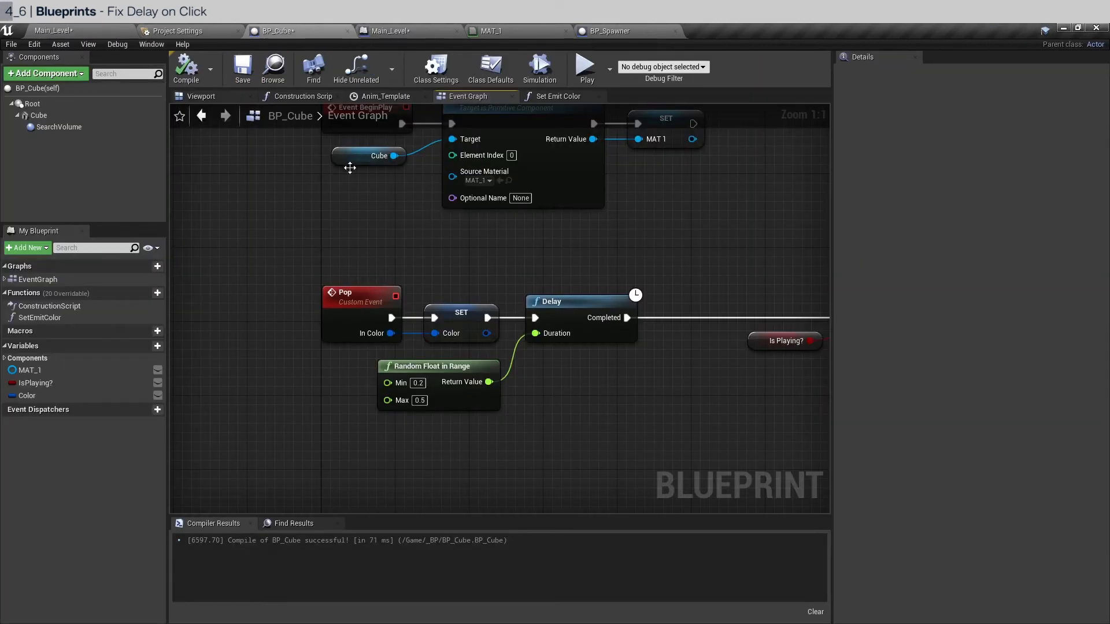
{"action": "mouse_move", "coordinate": [304, 262]}
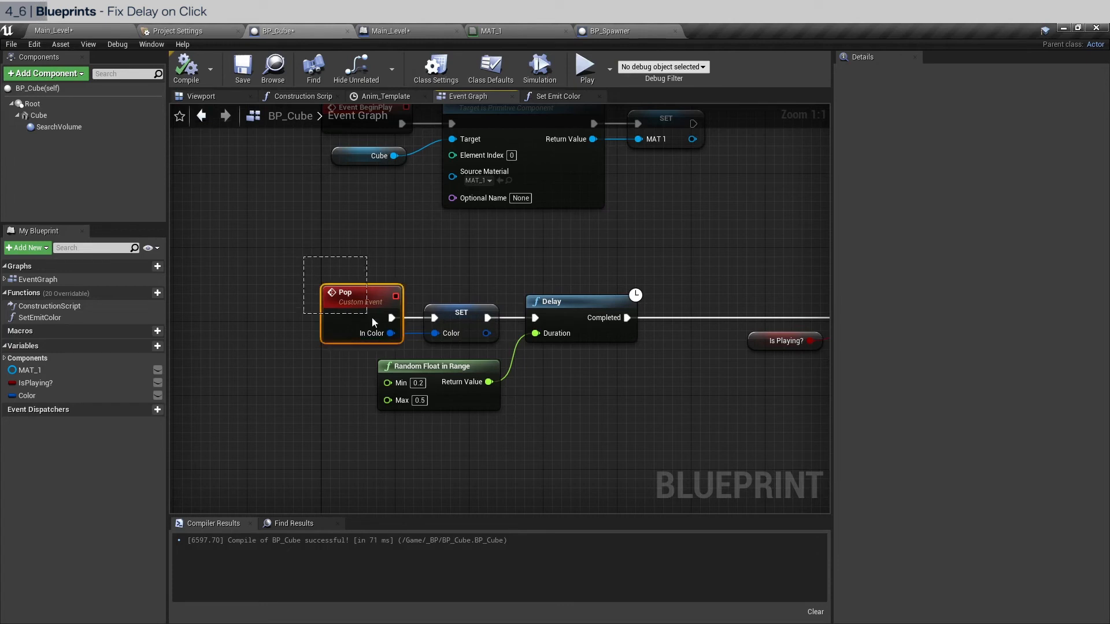
Add a Boolean input named Is Mouse? to the Pop event, branching so only false runs the Delay.
{"action": "left_click", "coordinate": [344, 293]}
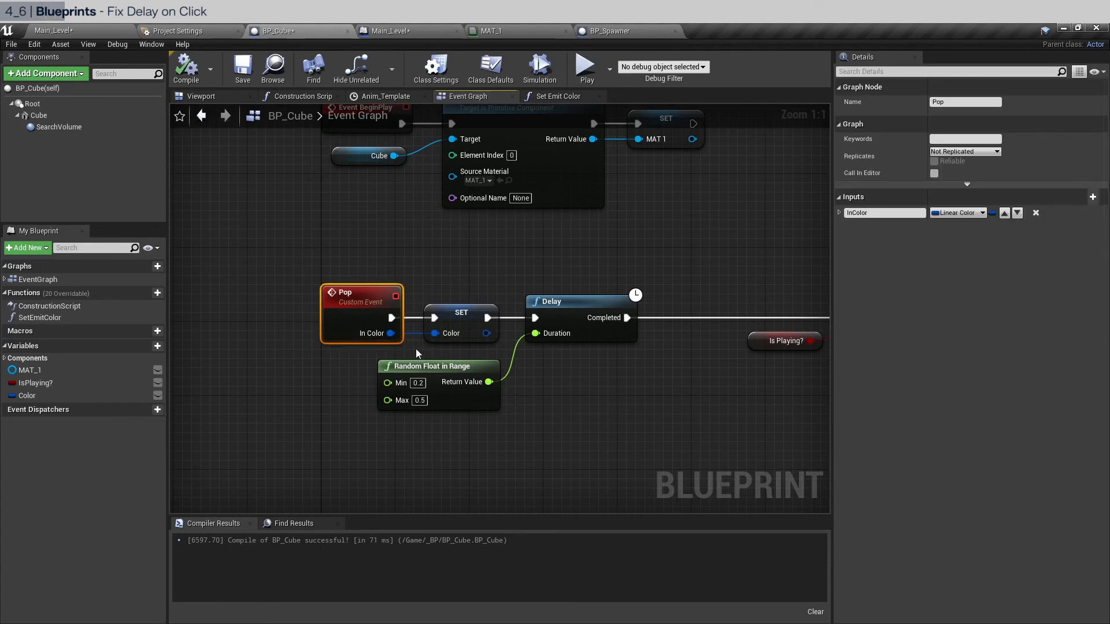
{"action": "mouse_move", "coordinate": [413, 247]}
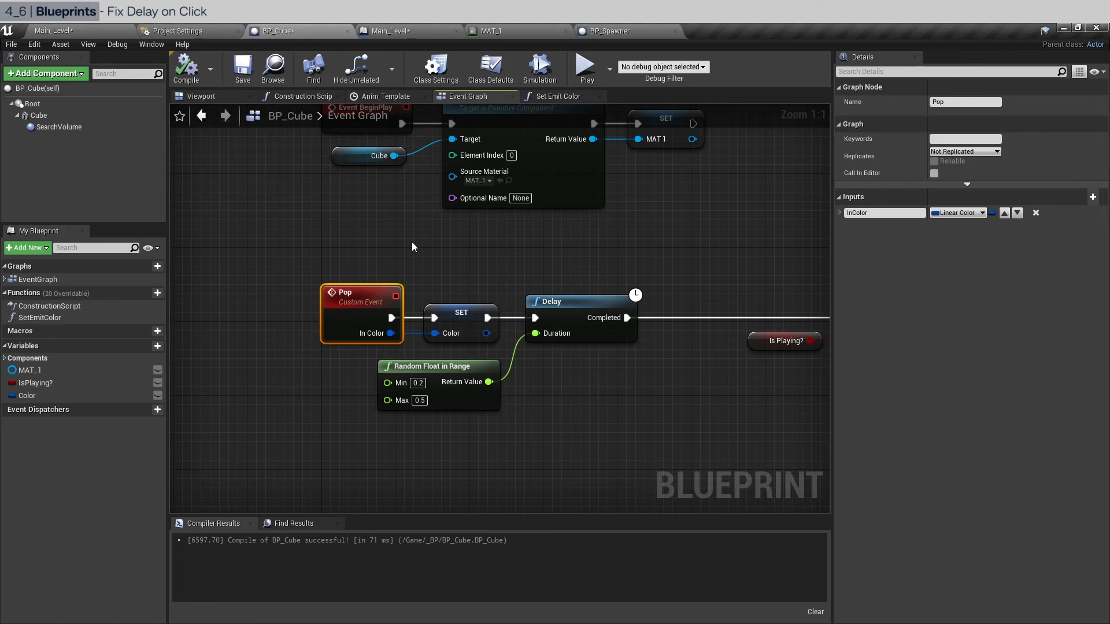
{"action": "mouse_move", "coordinate": [1032, 247]}
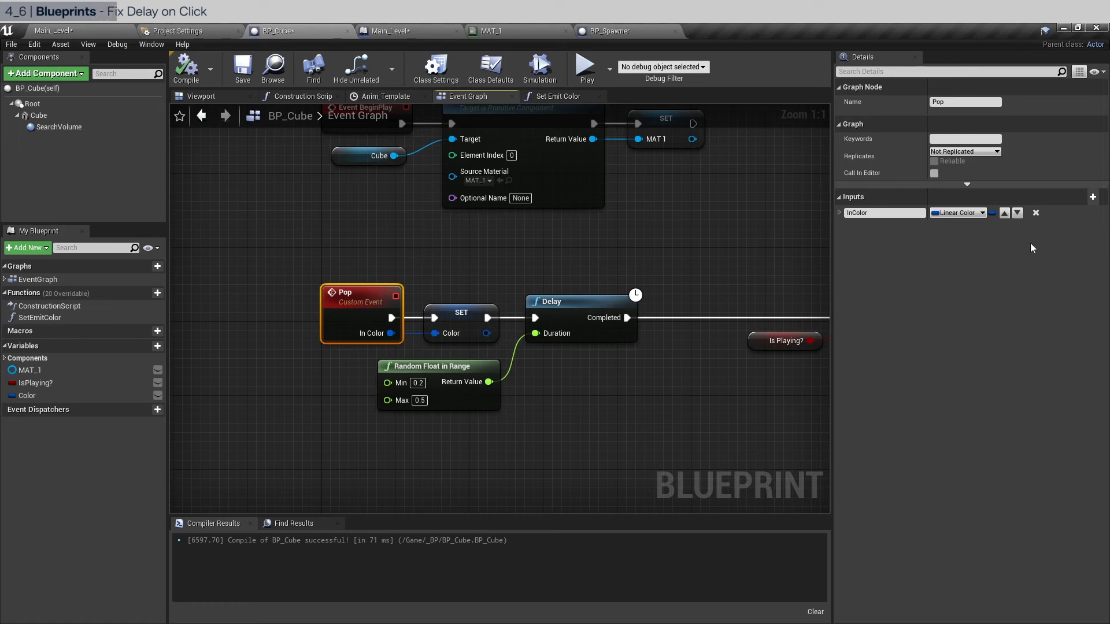
{"action": "left_click", "coordinate": [1092, 196]}
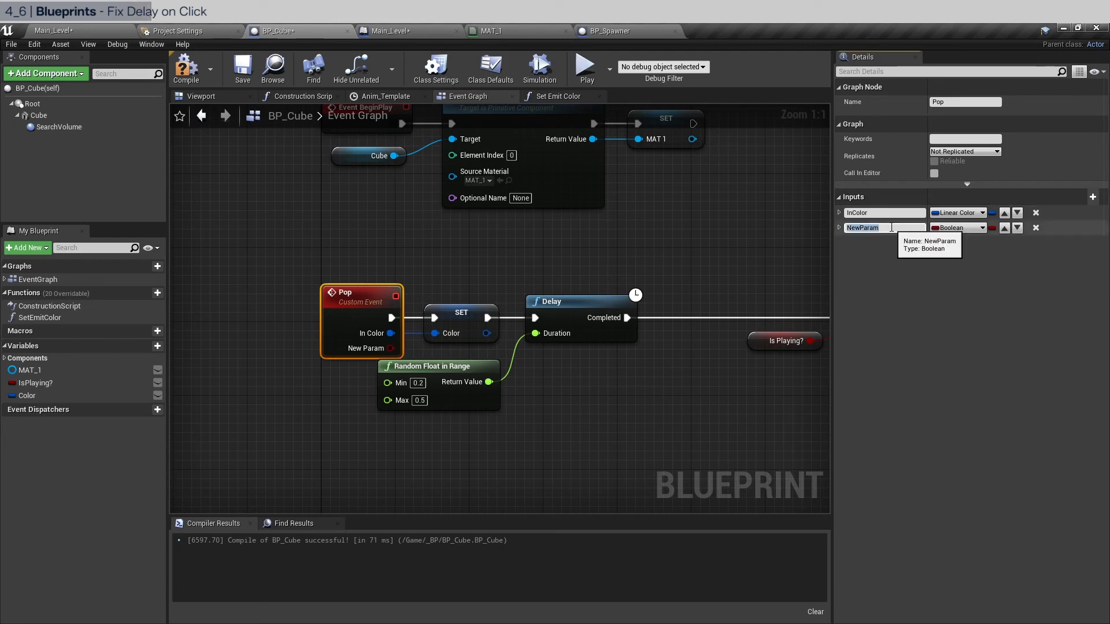
{"action": "type", "text": "IsMo"}
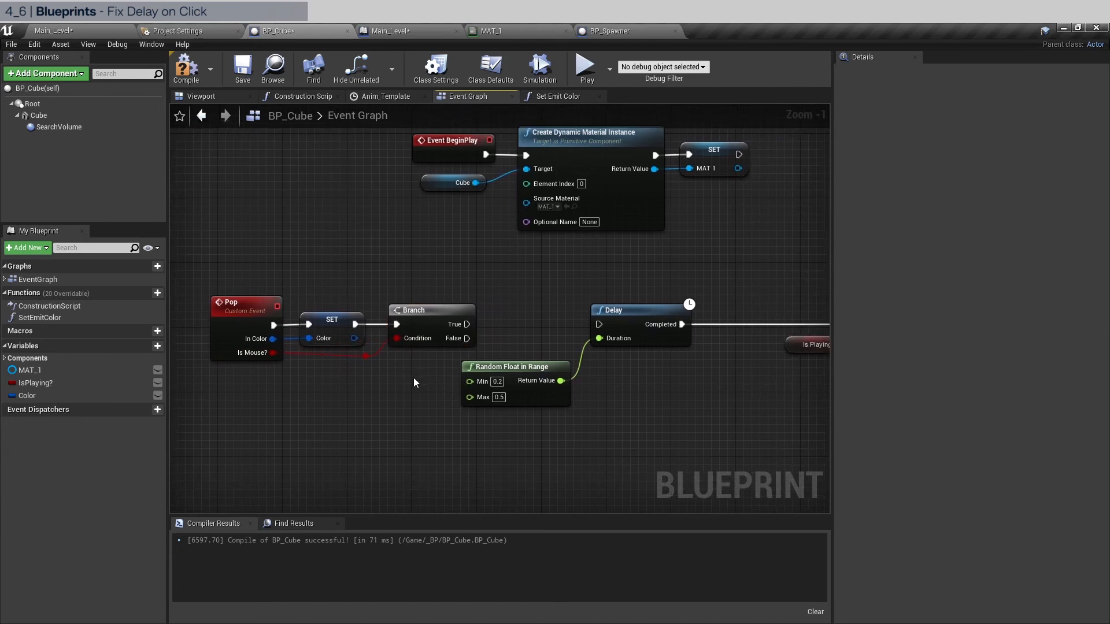
{"action": "mouse_move", "coordinate": [273, 353]}
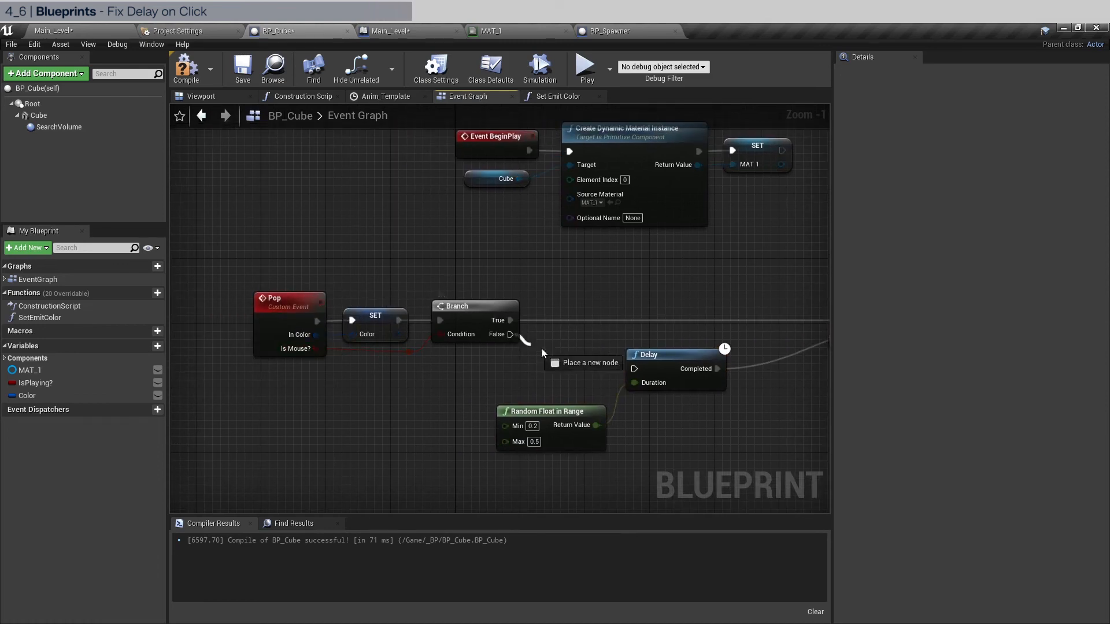
{"action": "scroll", "scroll_direction": "down", "scroll_amount": 3}
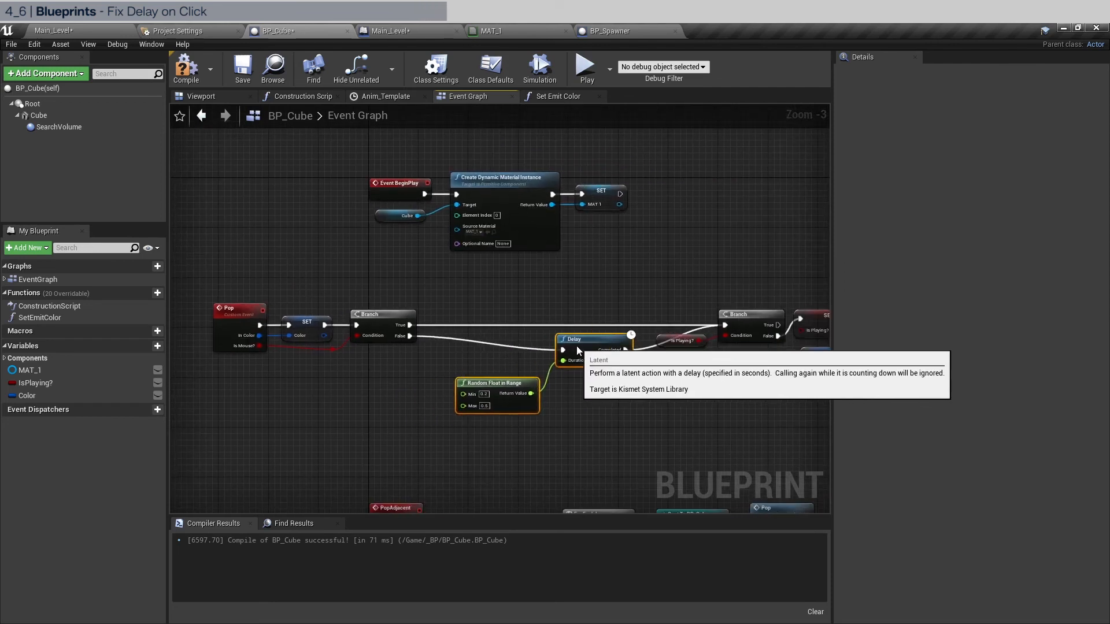
{"action": "mouse_move", "coordinate": [244, 290]}
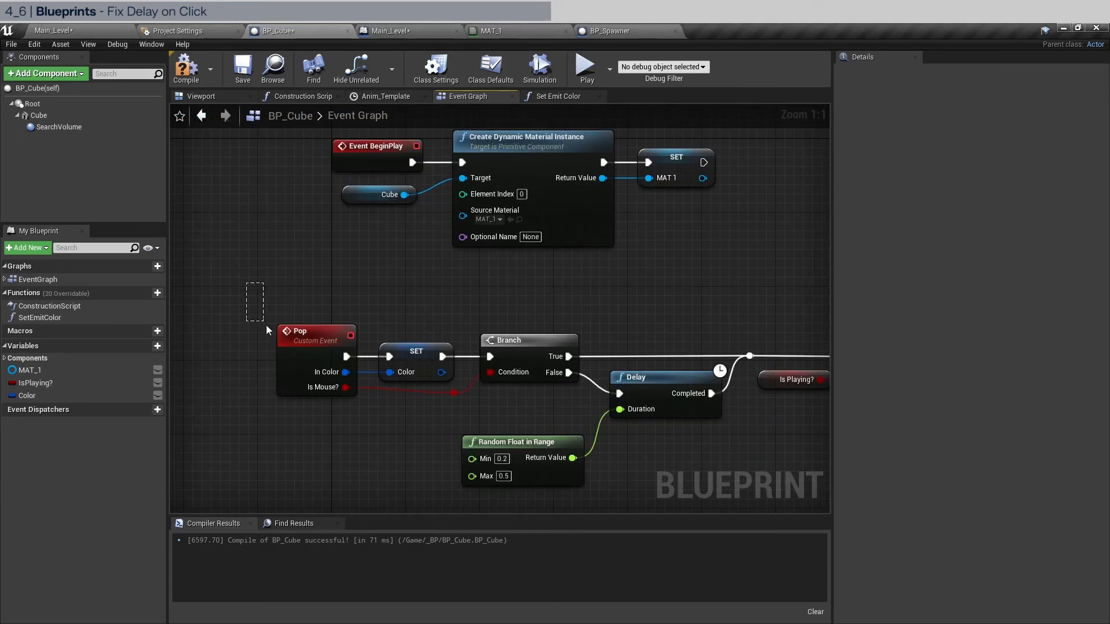
Pass Is Mouse? as true in the level blueprint's Pop call, recompile, and return to BP_Cube.
{"action": "left_click", "coordinate": [314, 330]}
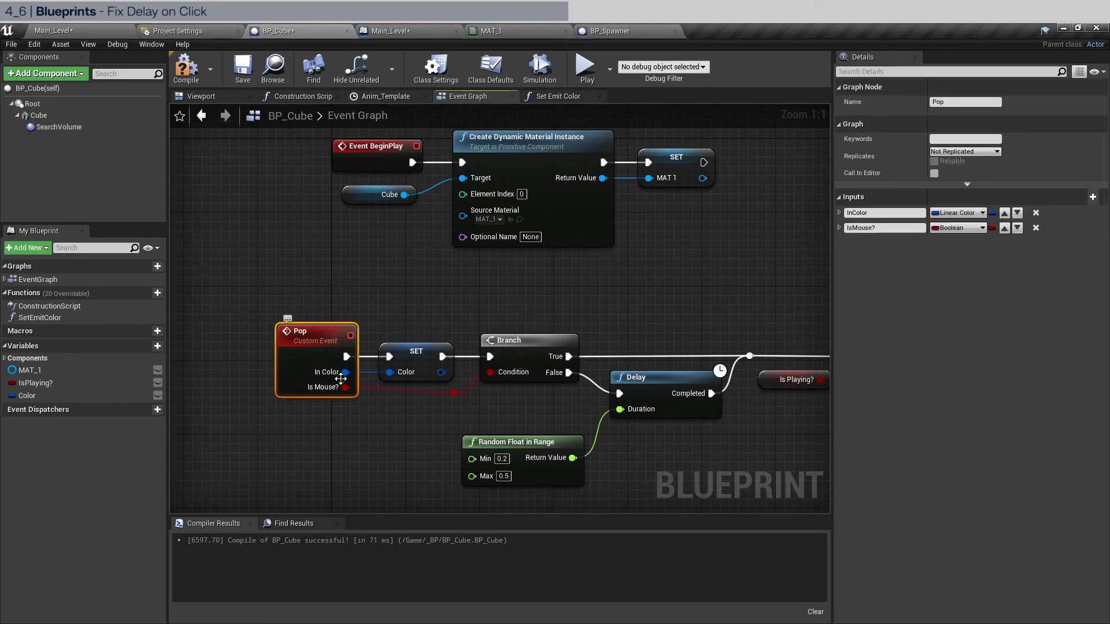
{"action": "mouse_move", "coordinate": [314, 371]}
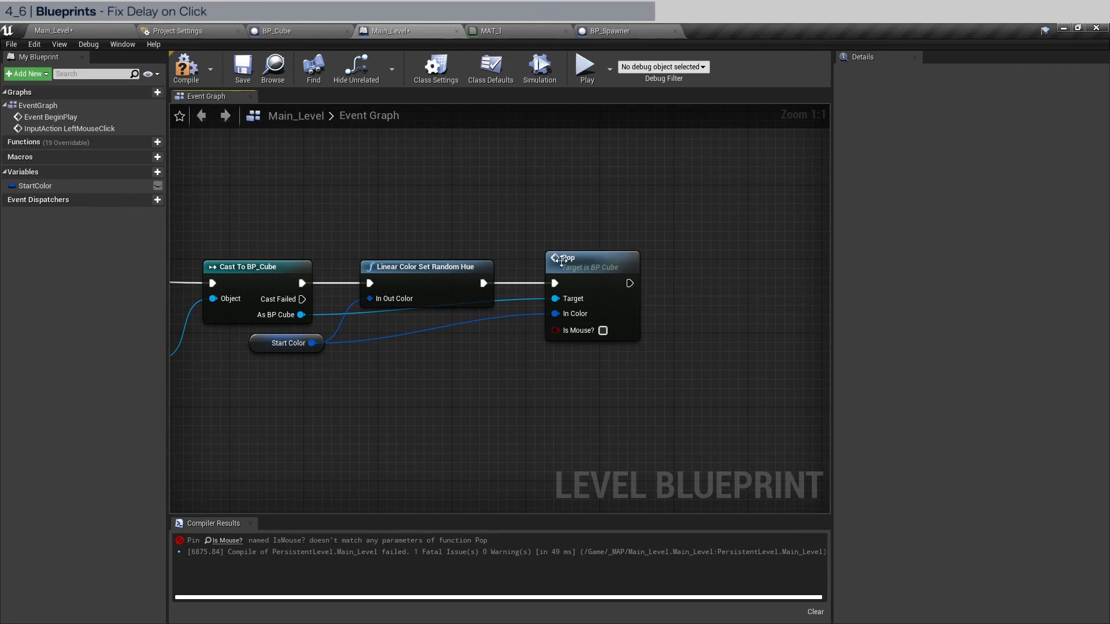
{"action": "scroll", "scroll_direction": "down", "scroll_amount": 3}
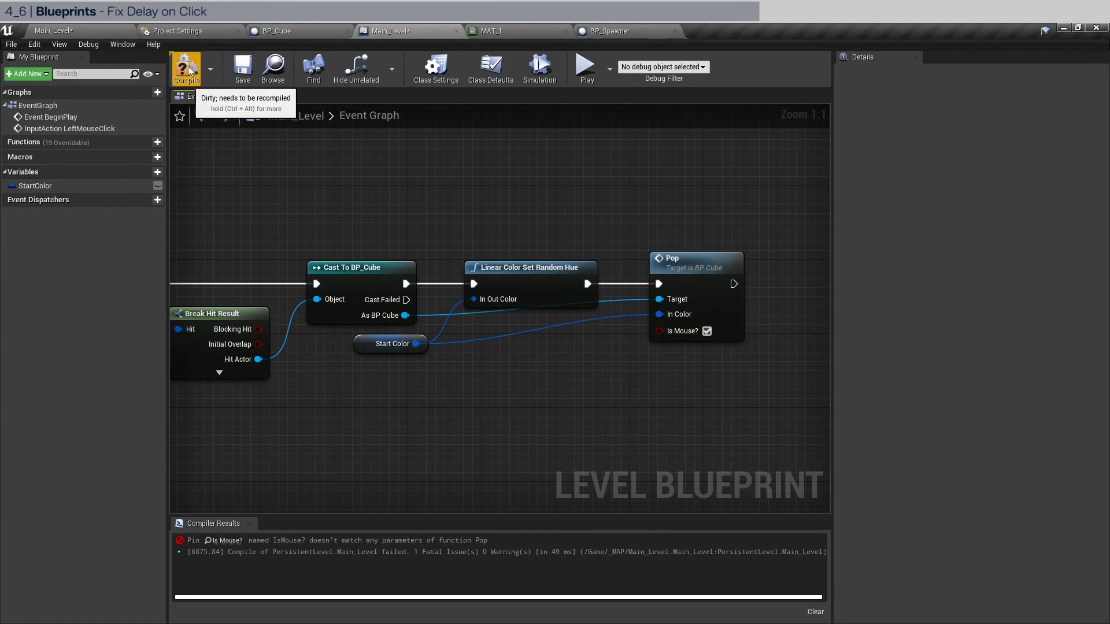
{"action": "left_click", "coordinate": [186, 68]}
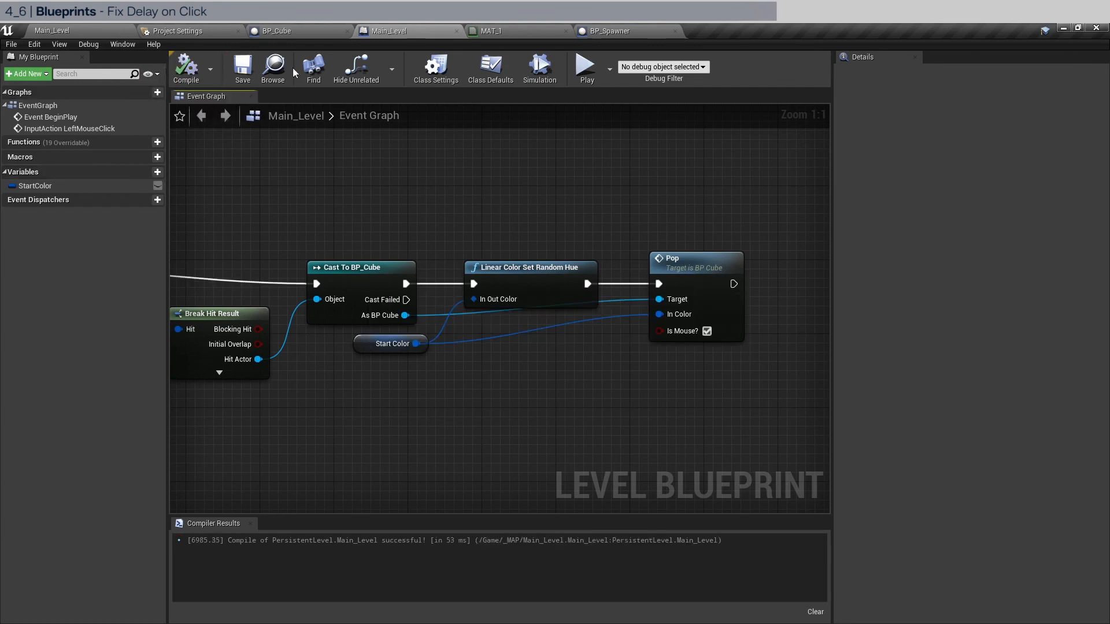
{"action": "left_click", "coordinate": [276, 30]}
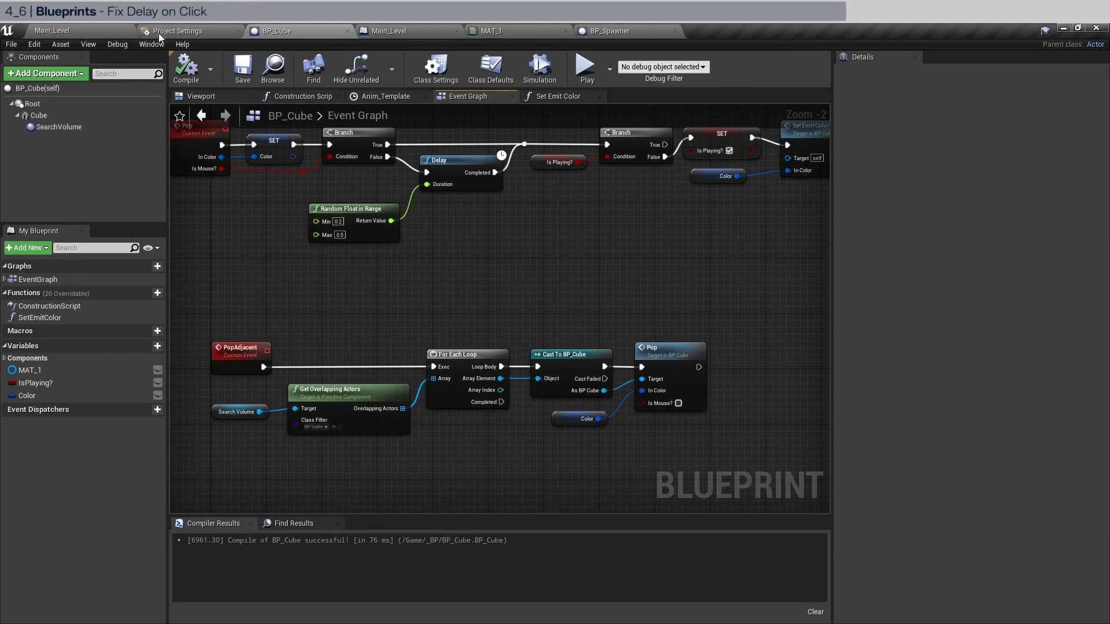
Play the level from Main_Level to test that clicked cubes pop instantly.
{"action": "left_click", "coordinate": [51, 30]}
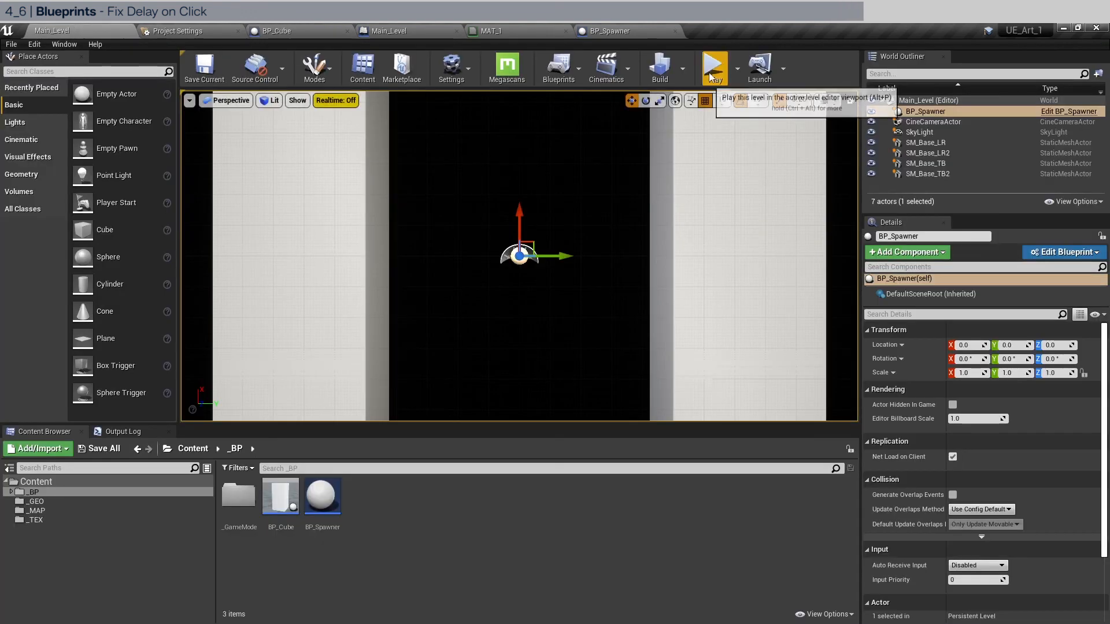
{"action": "left_click", "coordinate": [712, 69]}
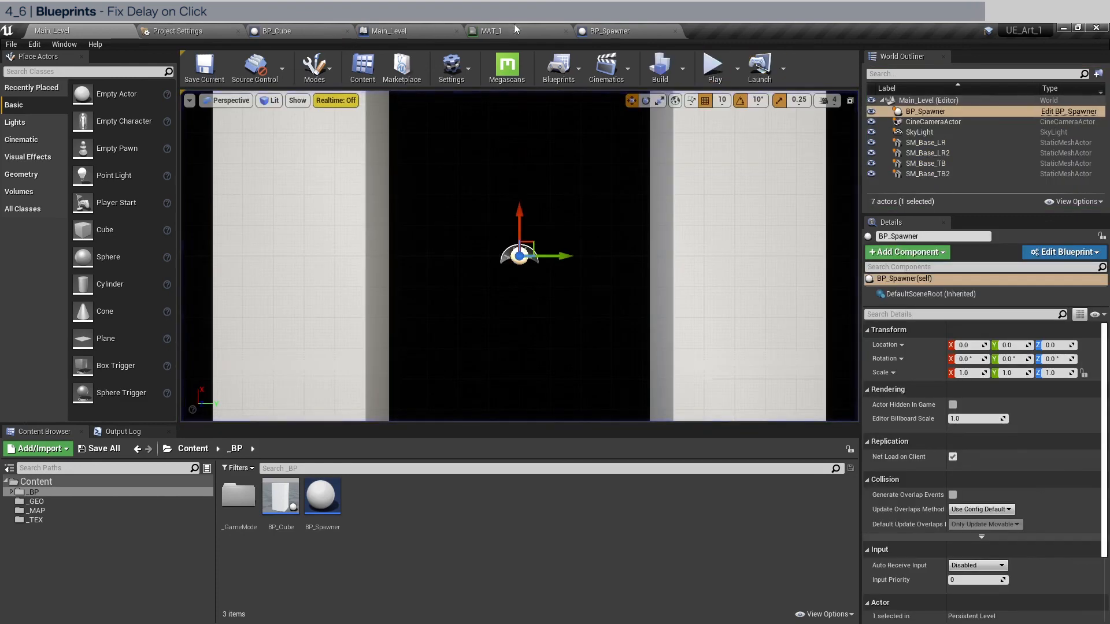
Narrow the Random Float in Range delay so the maximum reads 0.3 seconds.
{"action": "left_click", "coordinate": [275, 30]}
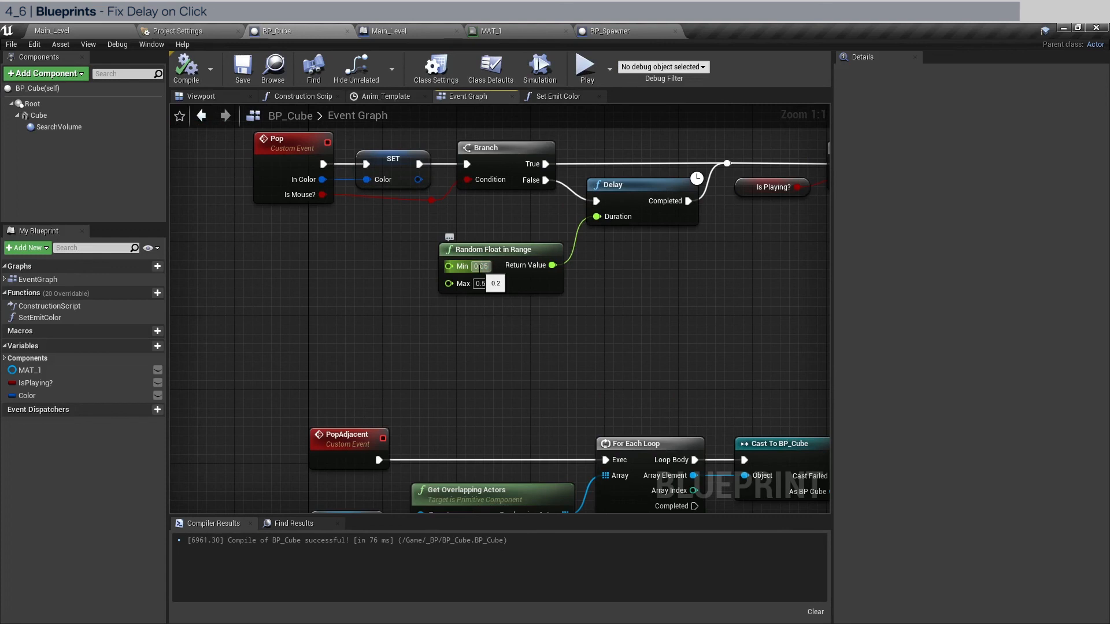
{"action": "left_click", "coordinate": [481, 283]}
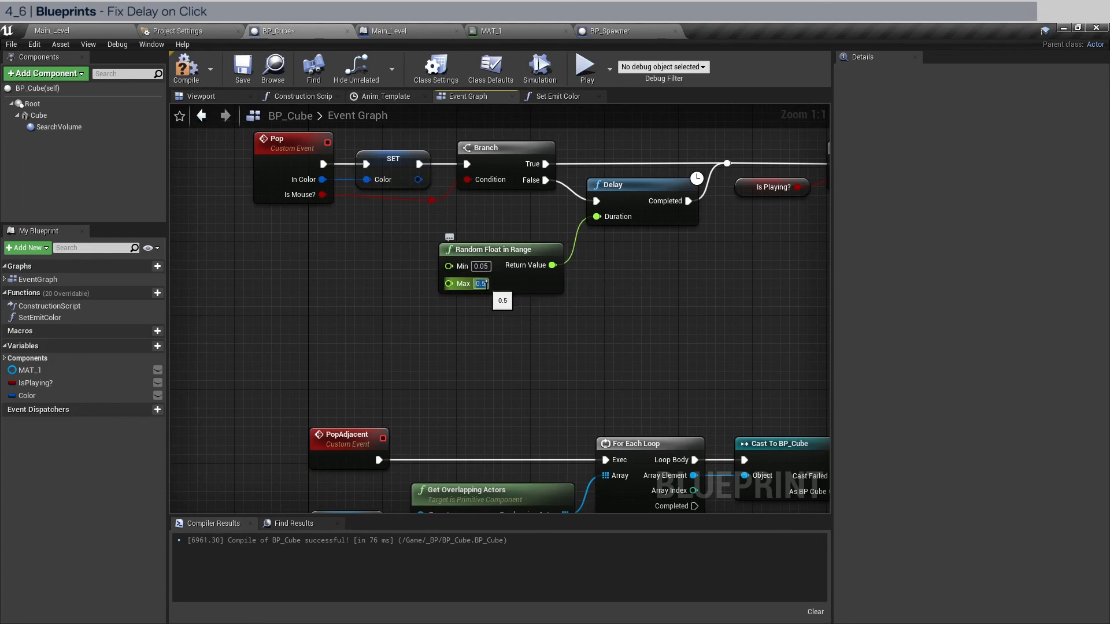
{"action": "type", "text": "0.3"}
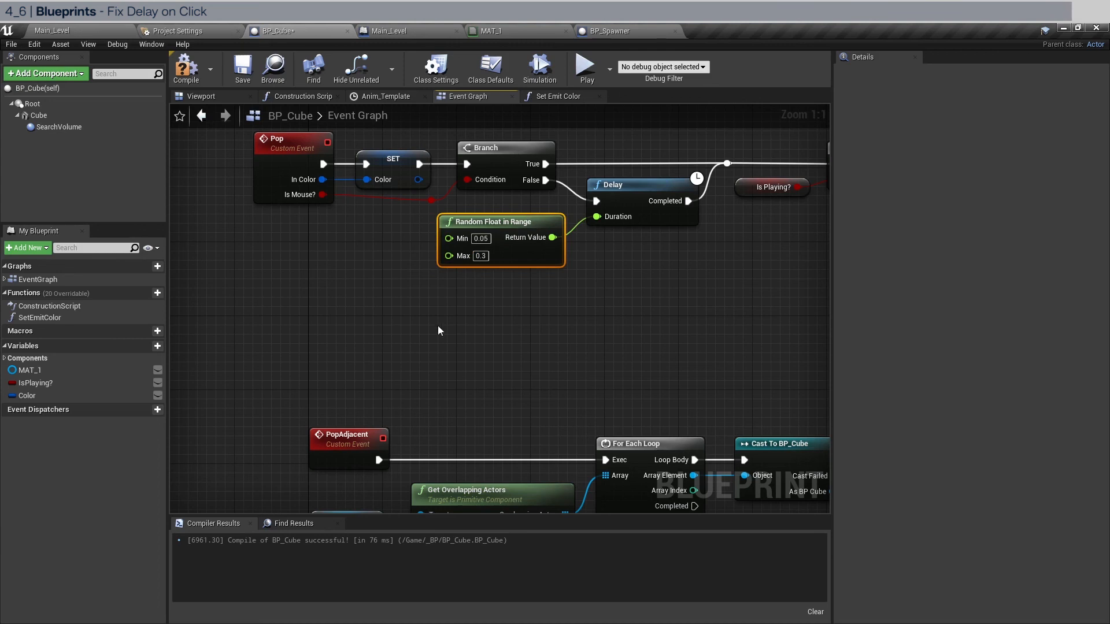
{"action": "mouse_move", "coordinate": [522, 260]}
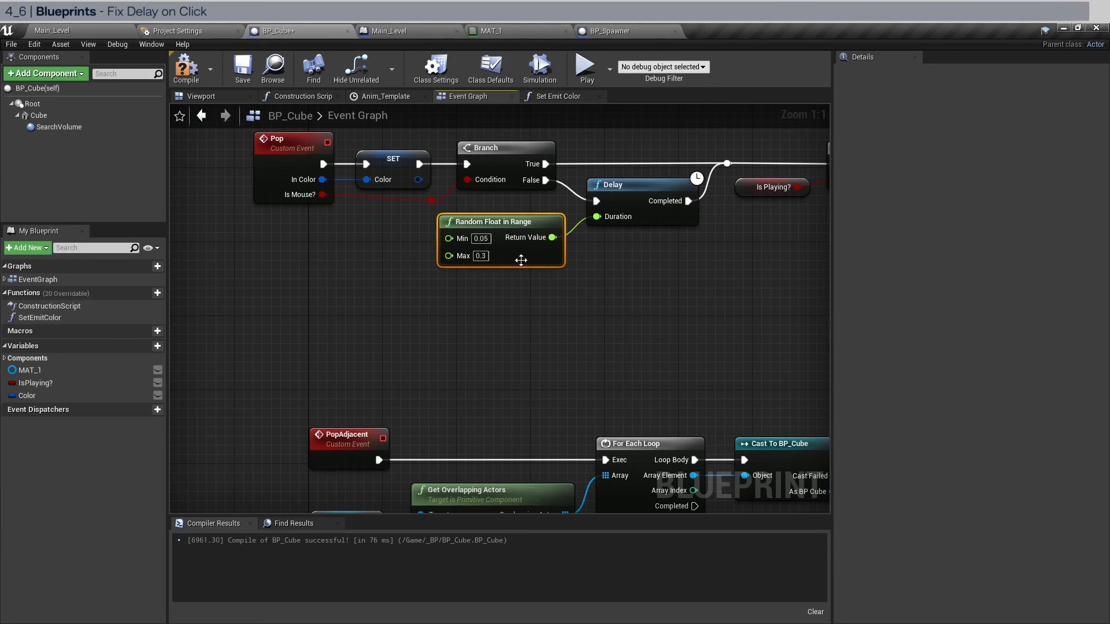
{"action": "mouse_move", "coordinate": [623, 366]}
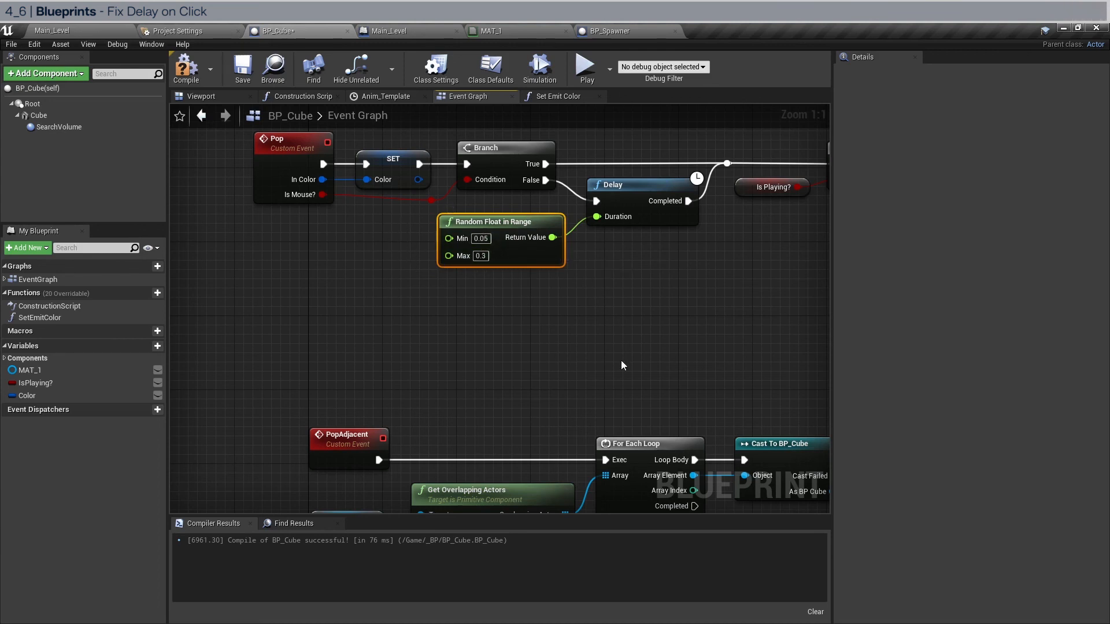